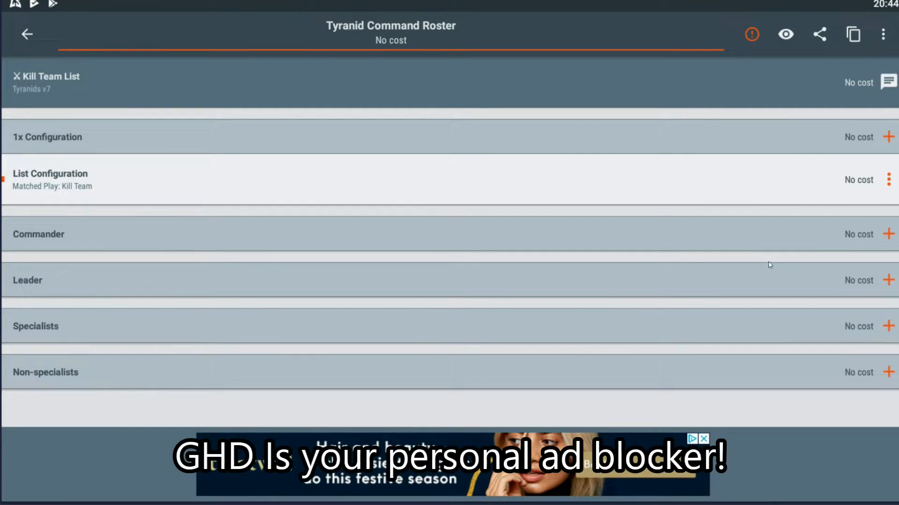
mouse_move(893, 285)
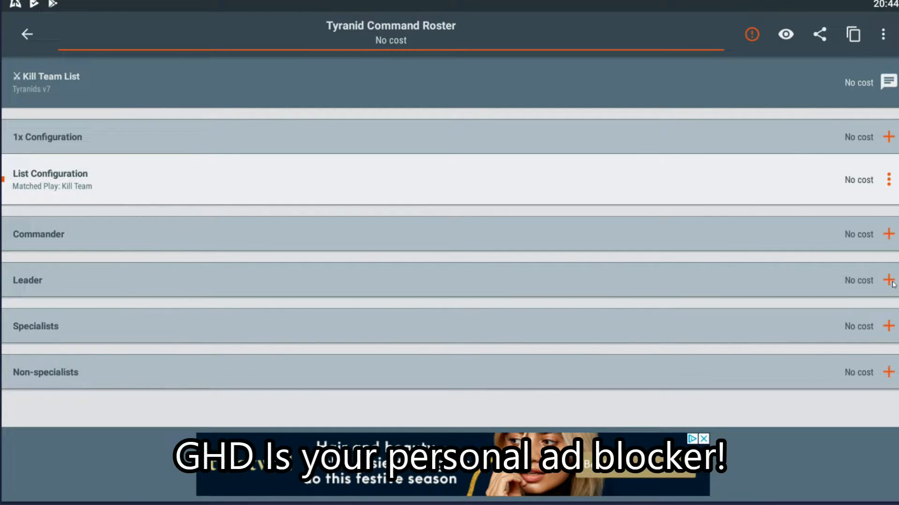
Add a Genestealer as the roster's Leader, bringing it to 11pts.
click(889, 281)
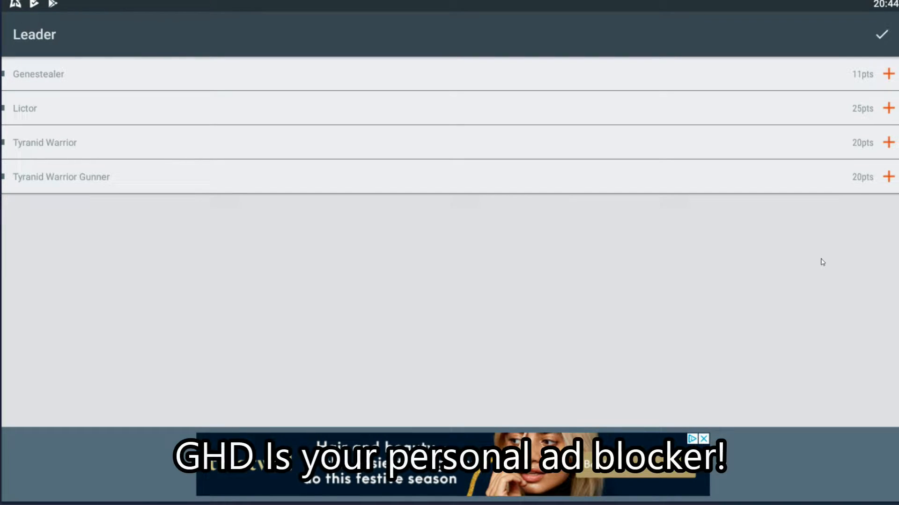
click(887, 73)
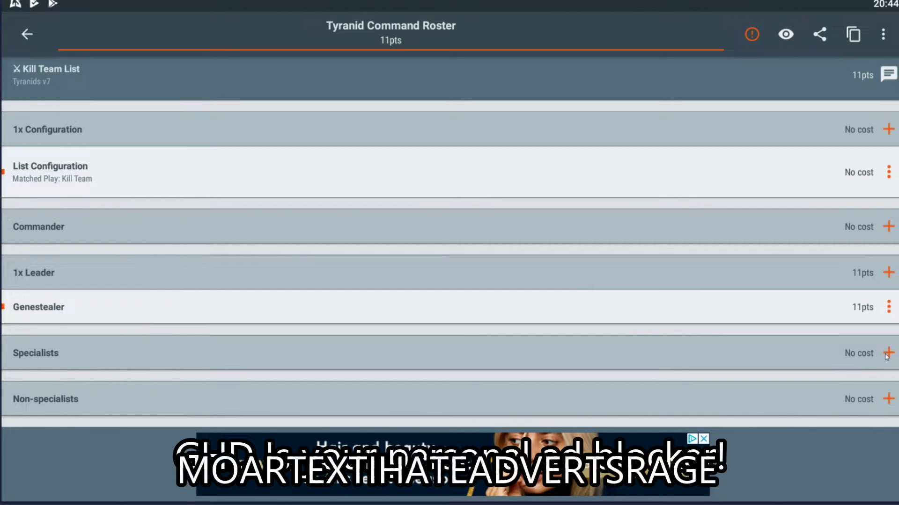
Add a Tyranid Warrior Gunner and a Tyranid Warrior as specialists.
click(889, 353)
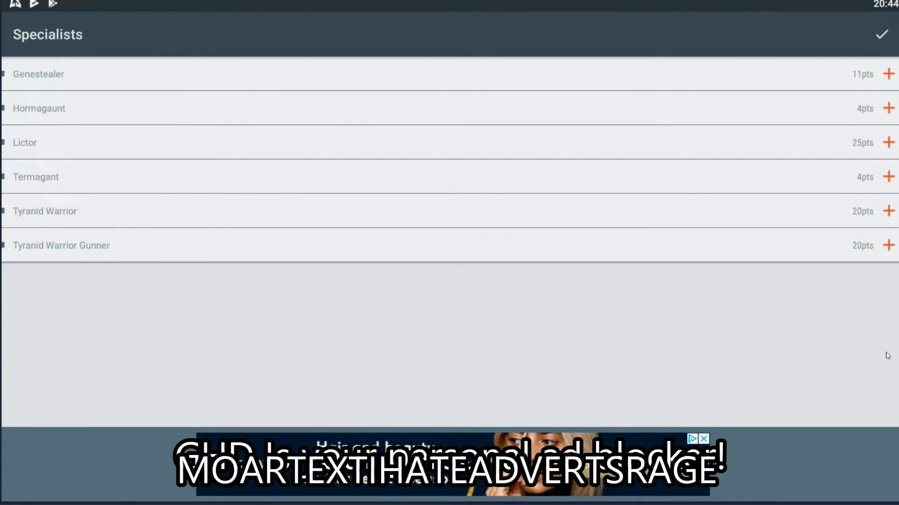
mouse_move(853, 269)
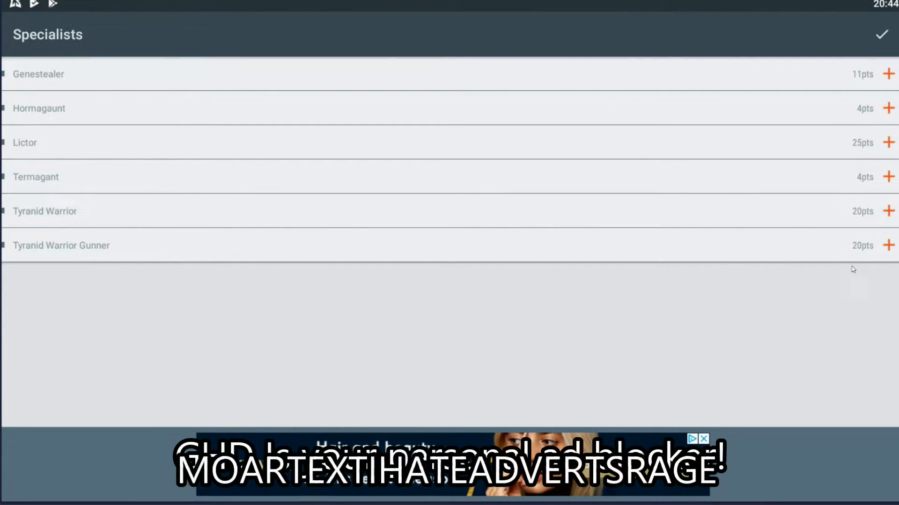
click(888, 245)
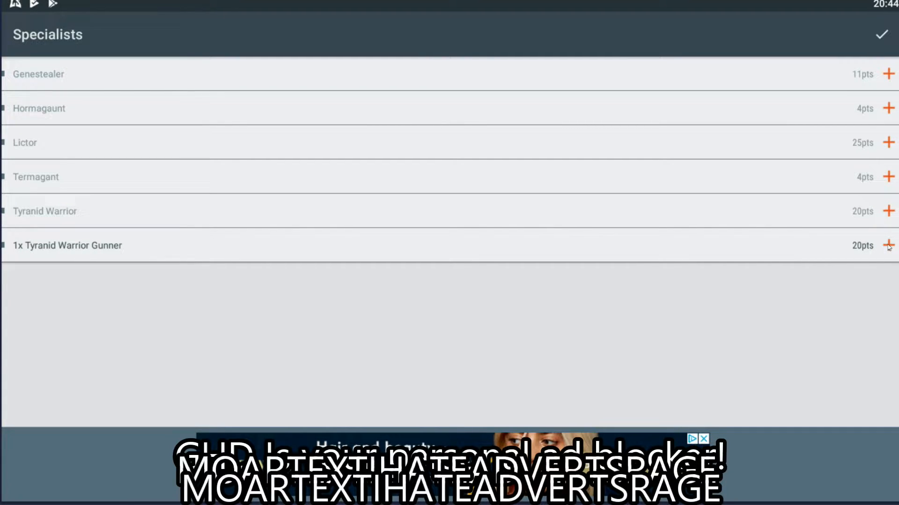
click(888, 211)
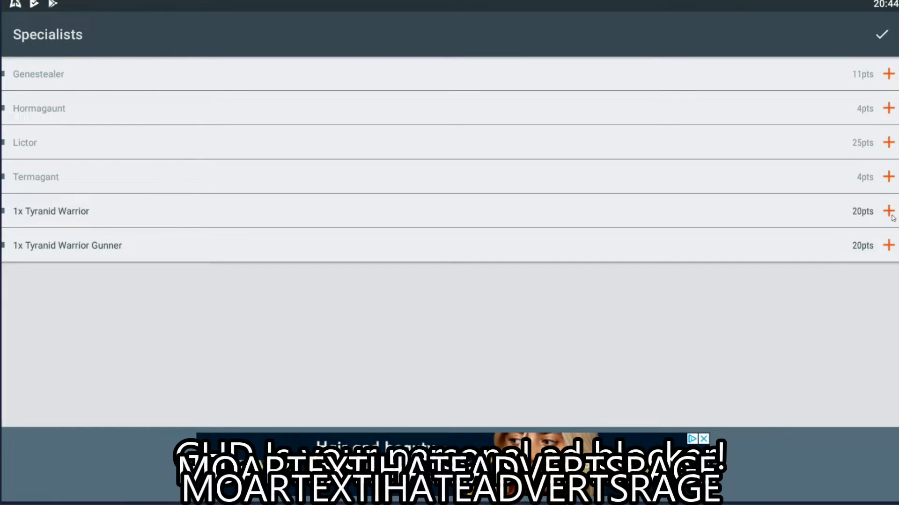
click(883, 34)
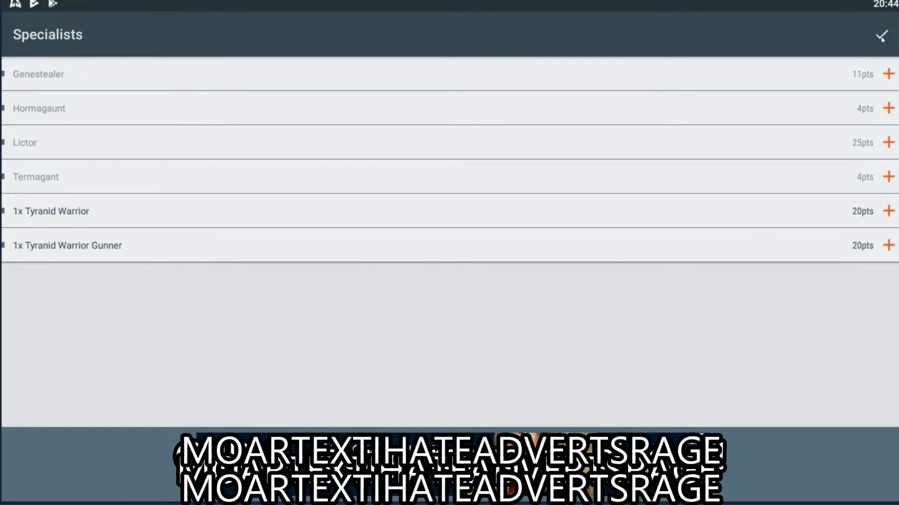
click(883, 34)
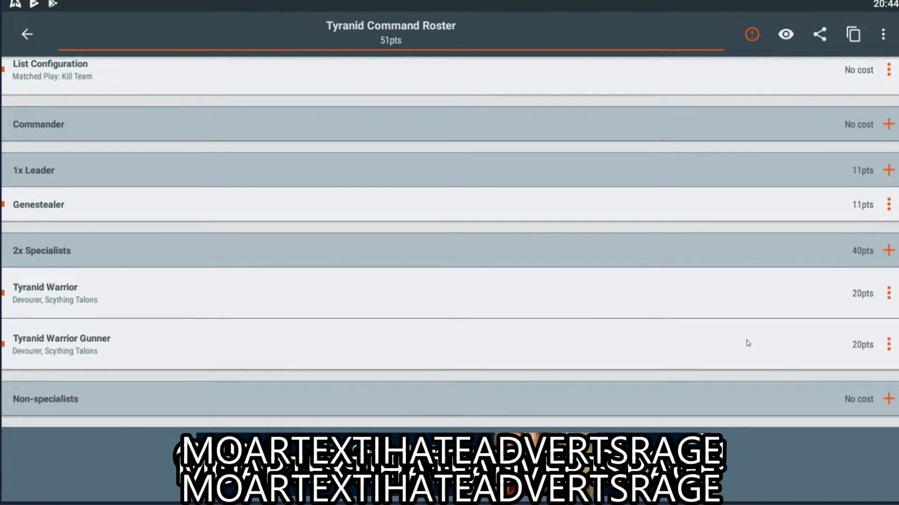
Give the Tyranid Warrior Gunner Boneswords and Flesh Hooks.
scroll(down, 3)
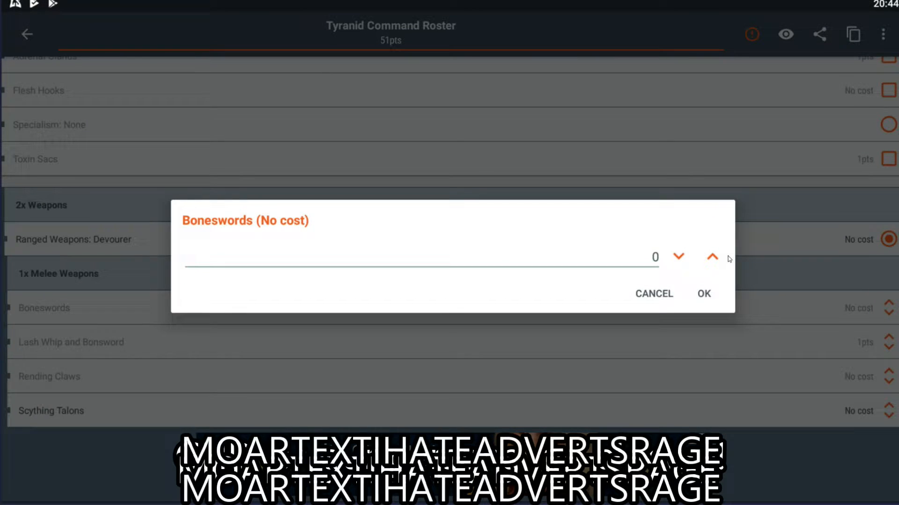
click(703, 293)
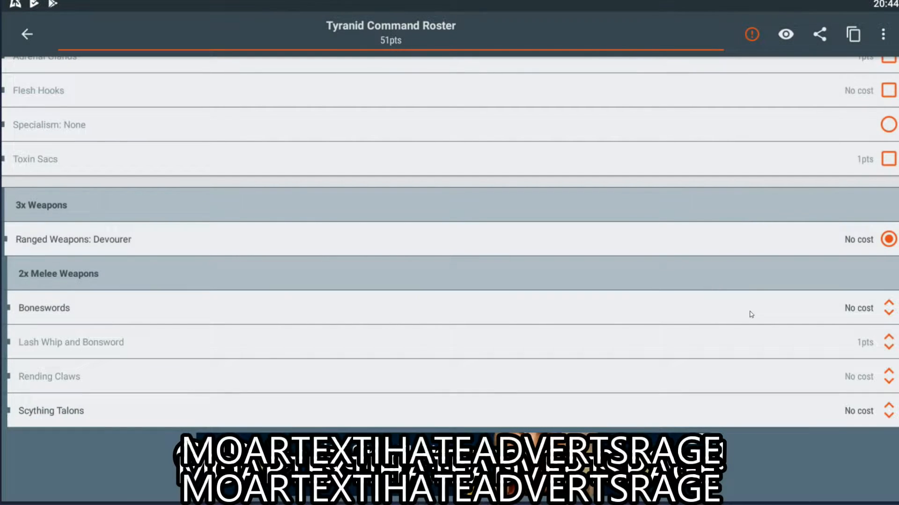
scroll(up, 3)
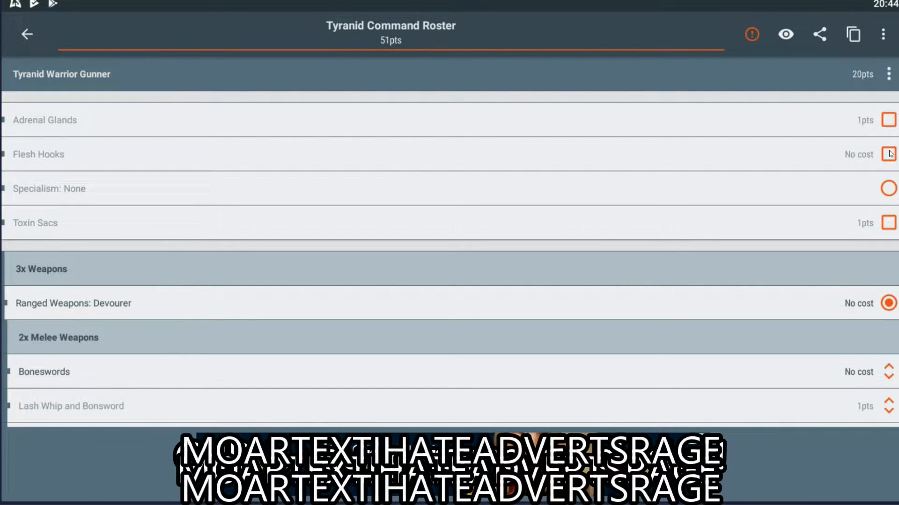
click(50, 188)
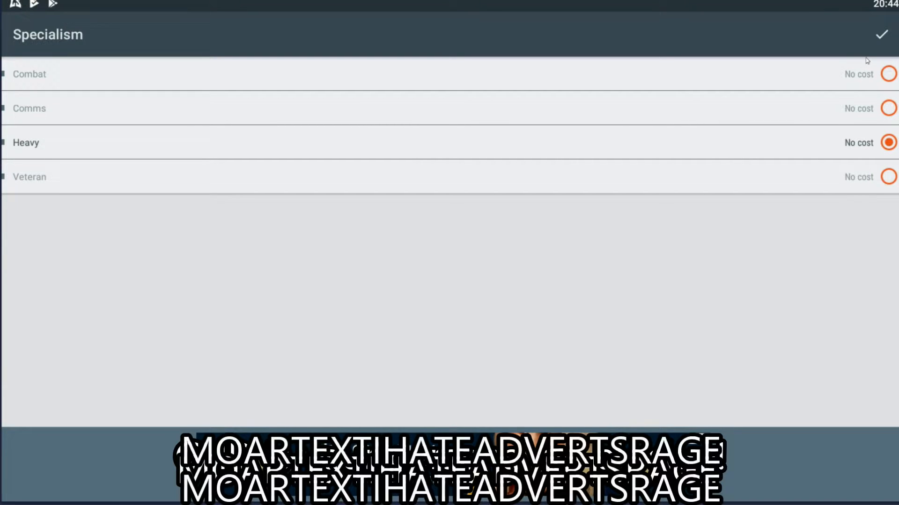
Make the Gunner a Heavy specialist armed with a Venom Cannon.
click(882, 34)
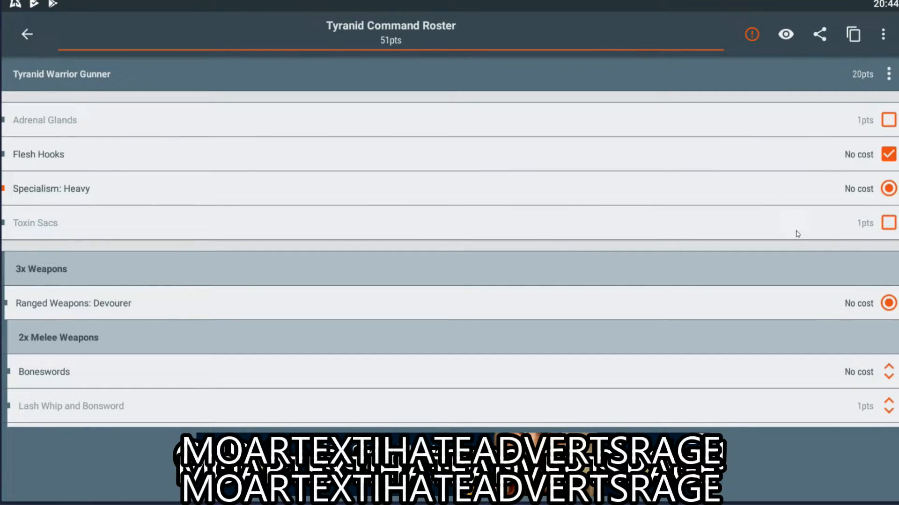
scroll(down, 3)
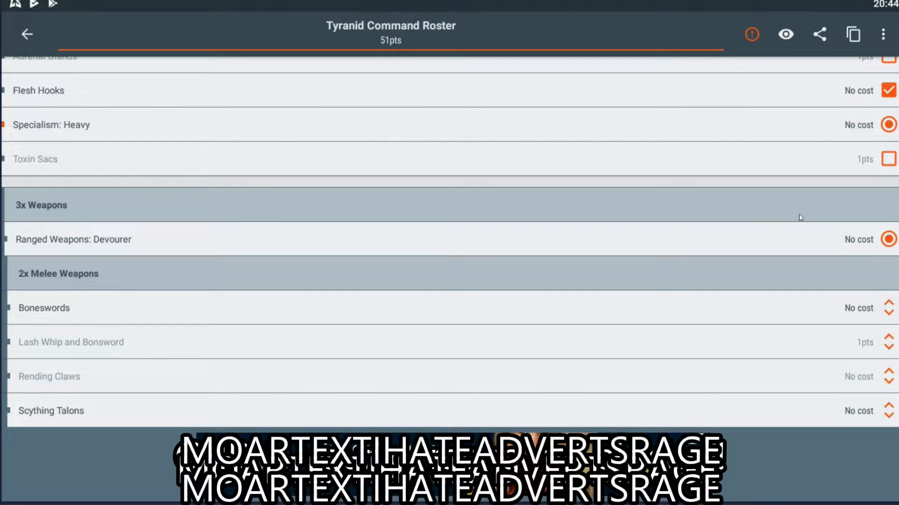
click(74, 239)
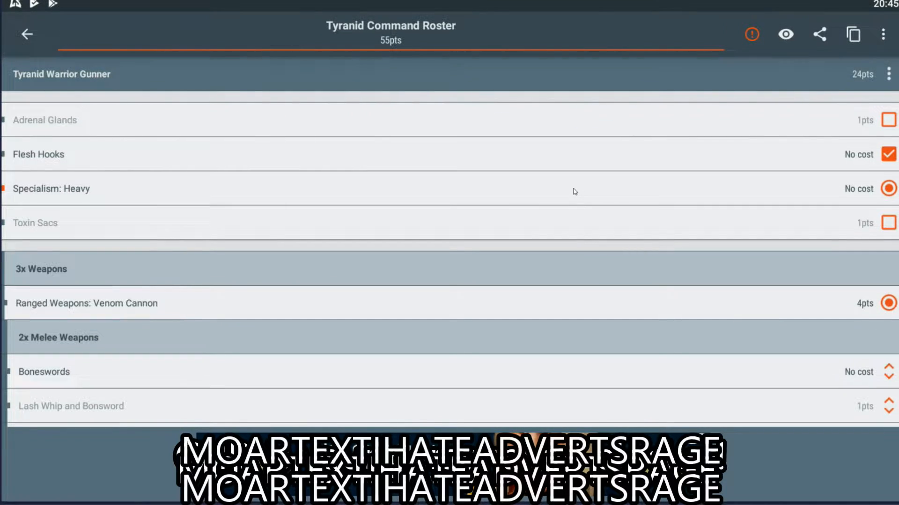
scroll(down, 3)
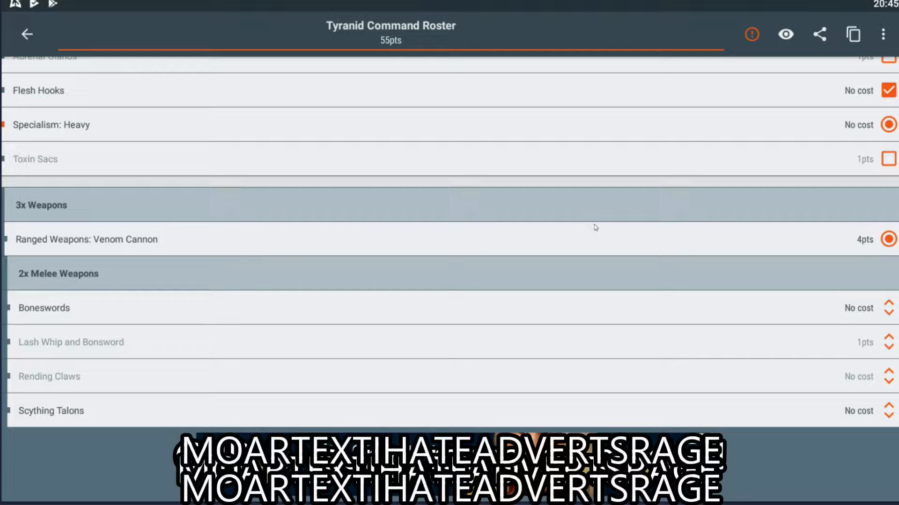
mouse_move(622, 208)
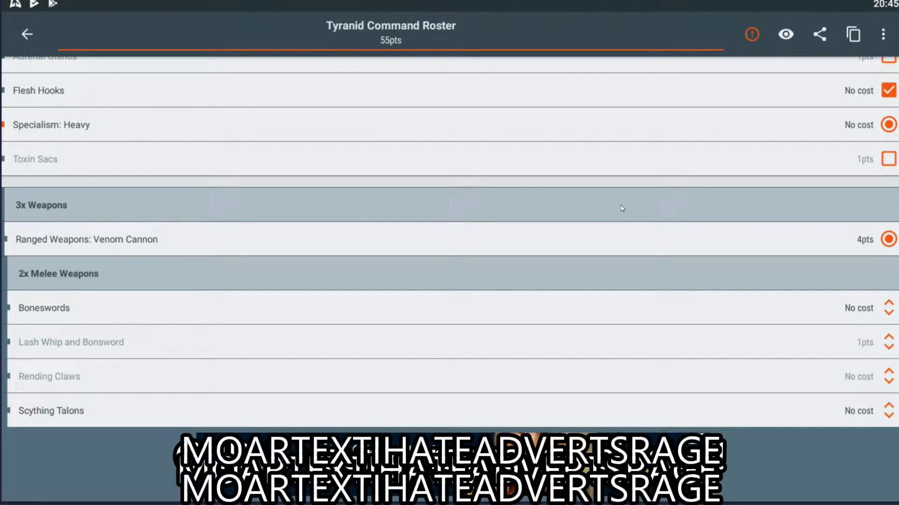
mouse_move(679, 310)
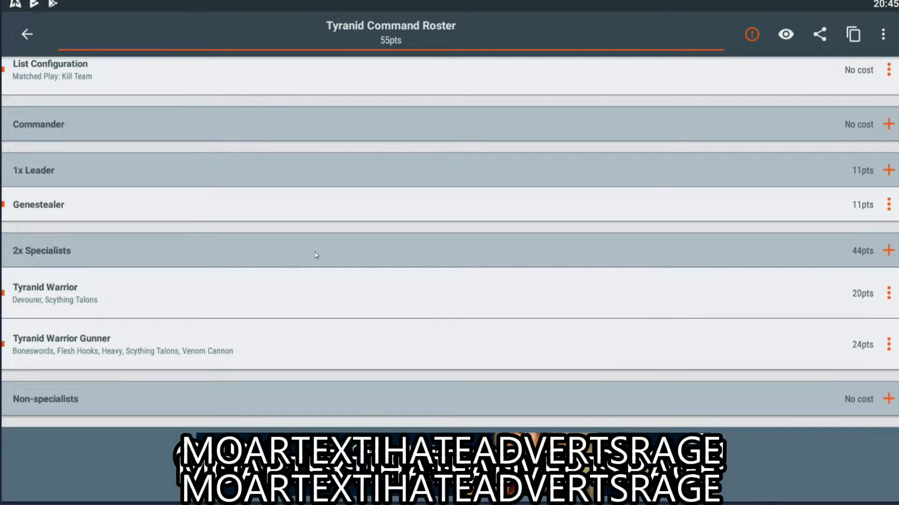
Finish the Tyranid Warrior's Boneswords and Flesh Hooks, then list non-specialist units.
scroll(down, 3)
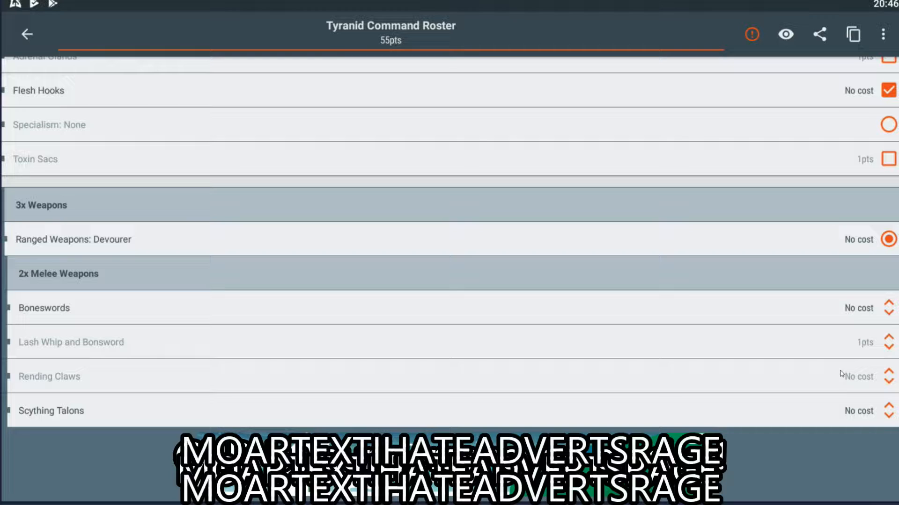
scroll(down, 3)
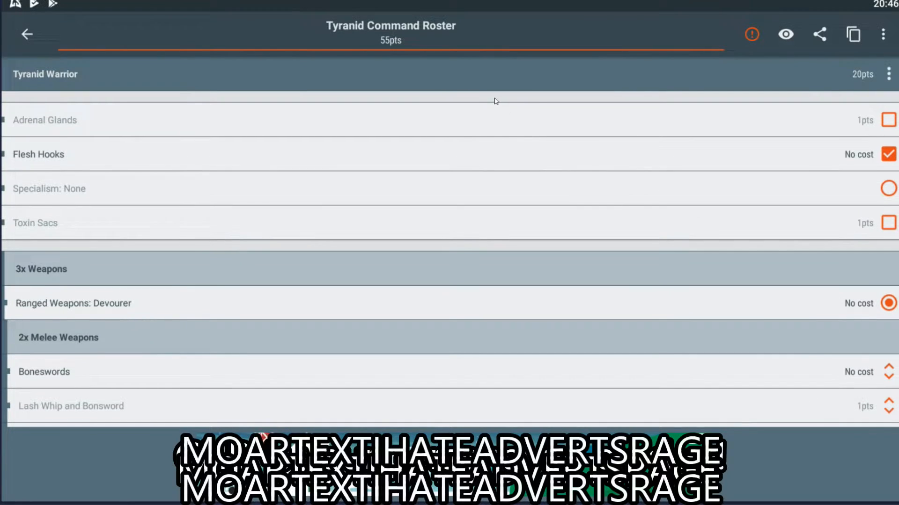
click(26, 34)
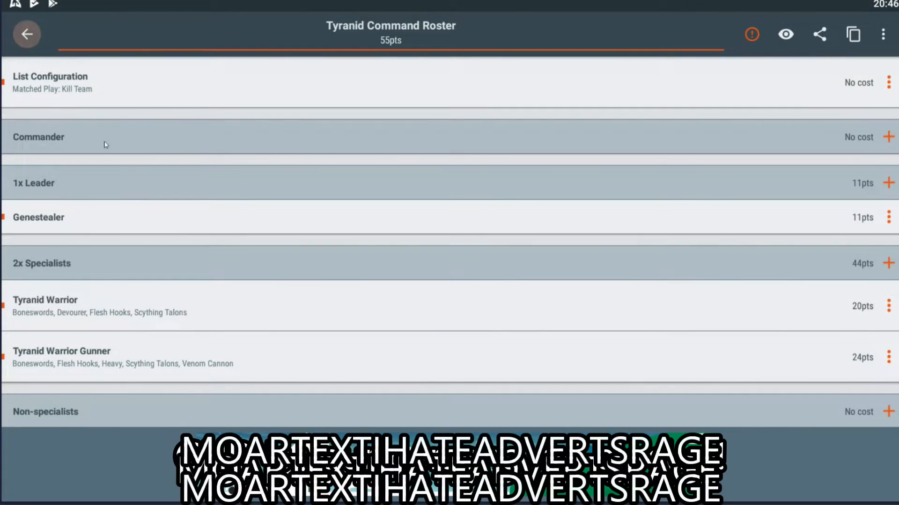
scroll(down, 3)
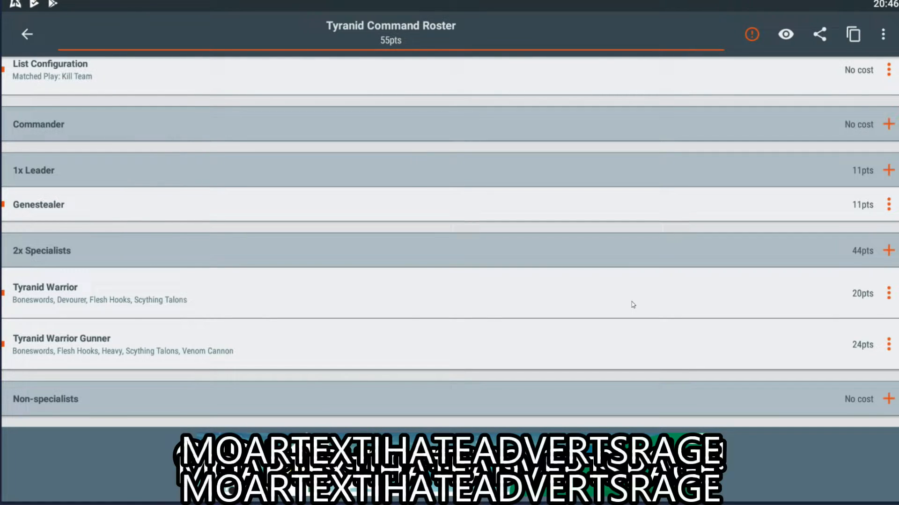
mouse_move(641, 303)
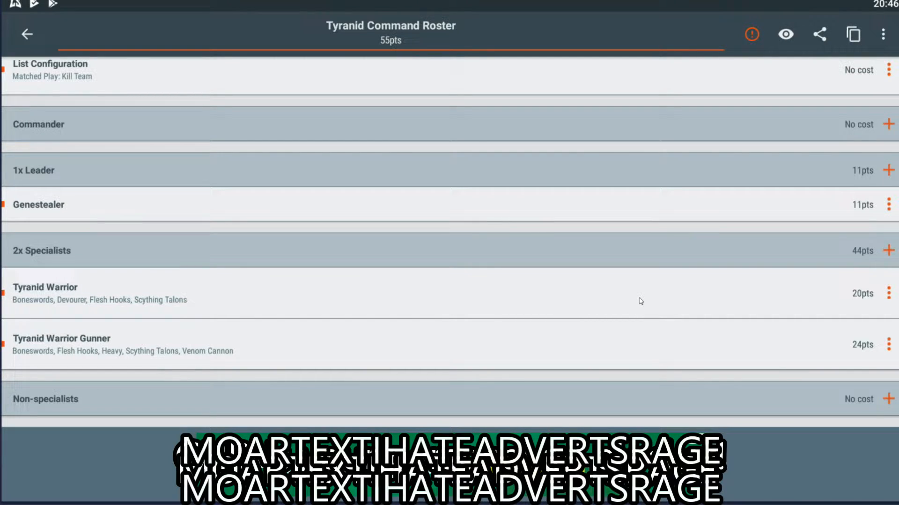
mouse_move(630, 261)
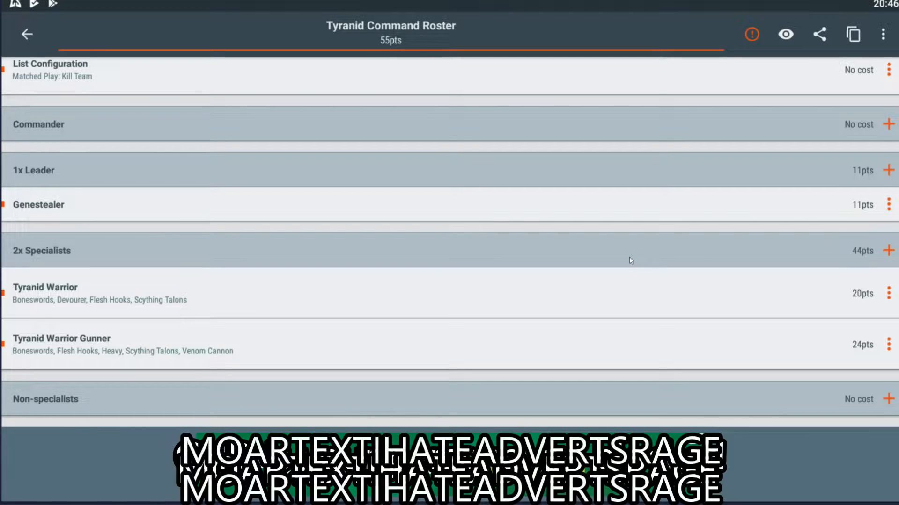
click(888, 399)
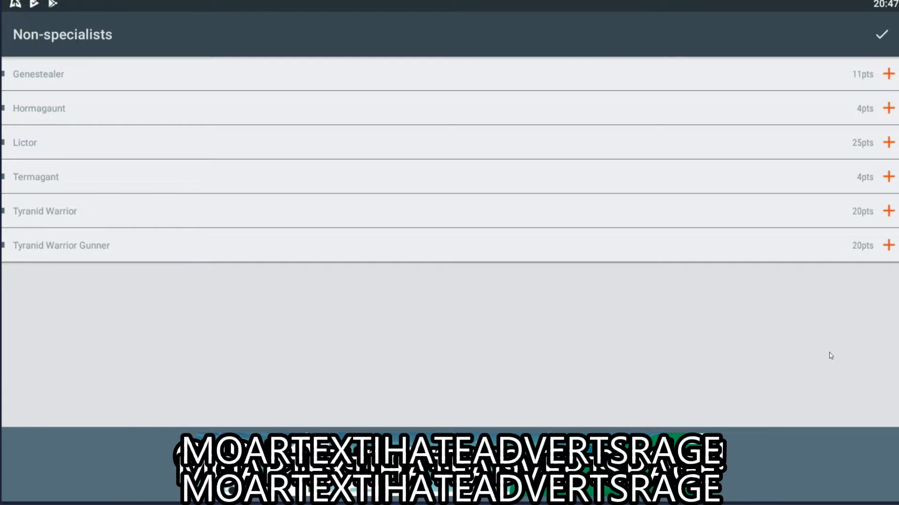
mouse_move(810, 240)
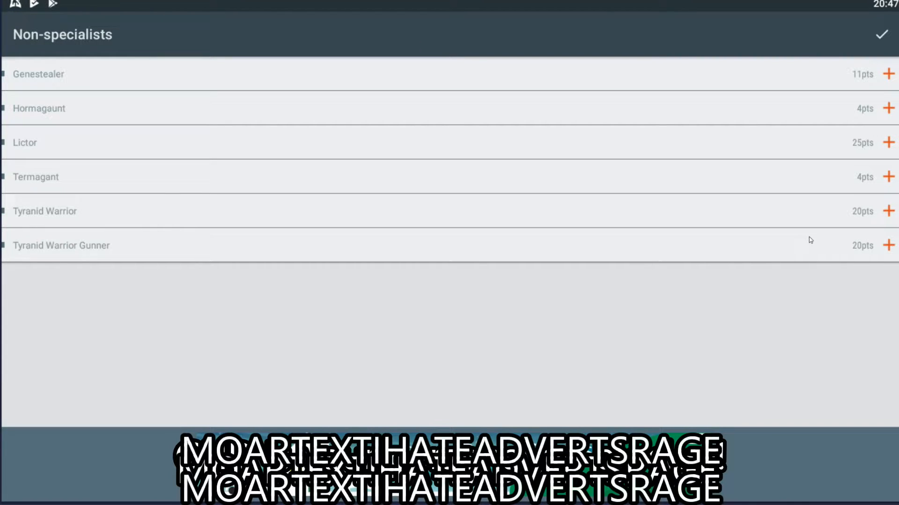
mouse_move(802, 201)
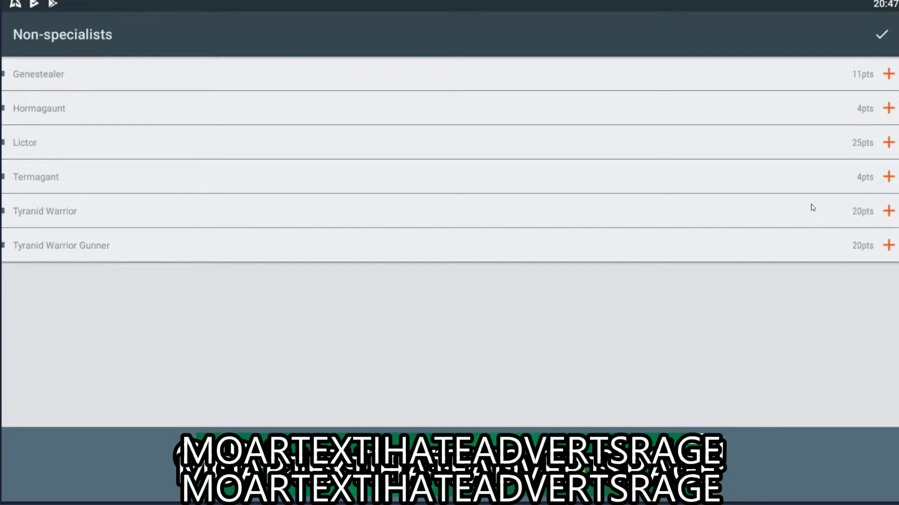
Add Fleshborer-armed Termagants as non-specialists, raising the roster to 83pts.
click(888, 176)
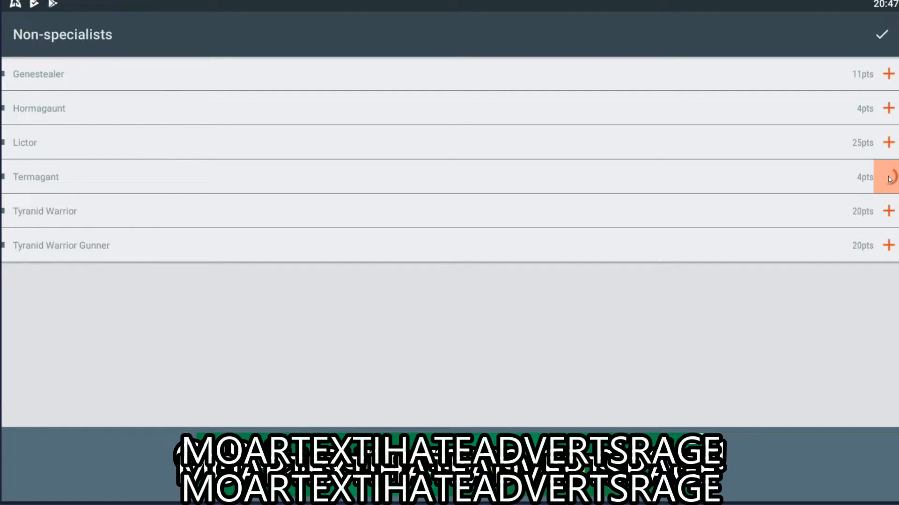
click(888, 176)
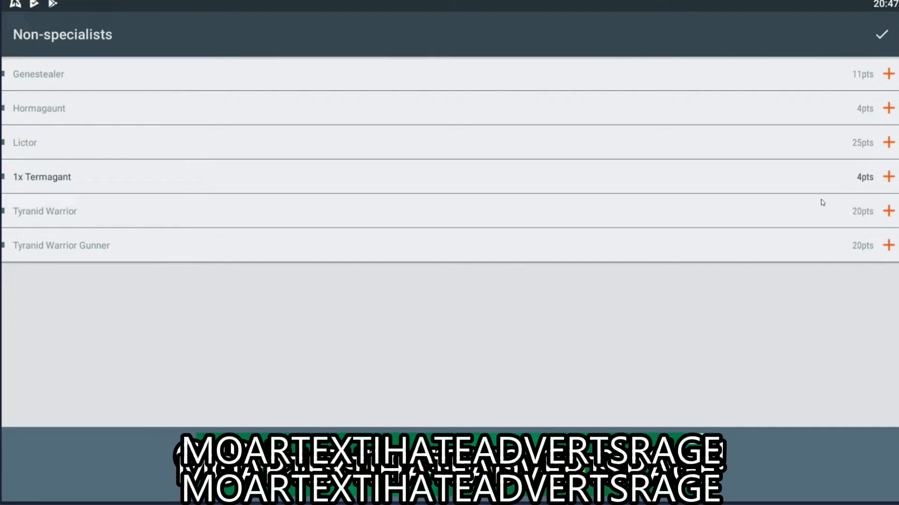
click(888, 176)
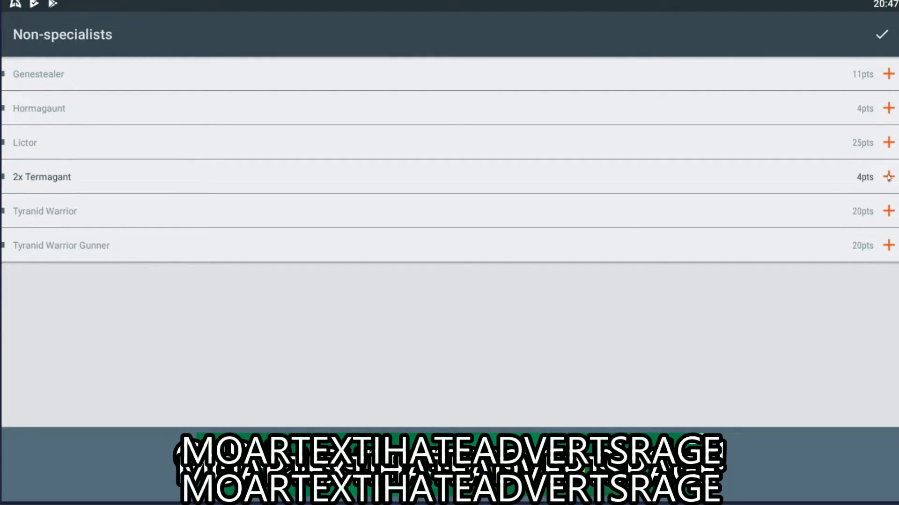
click(888, 177)
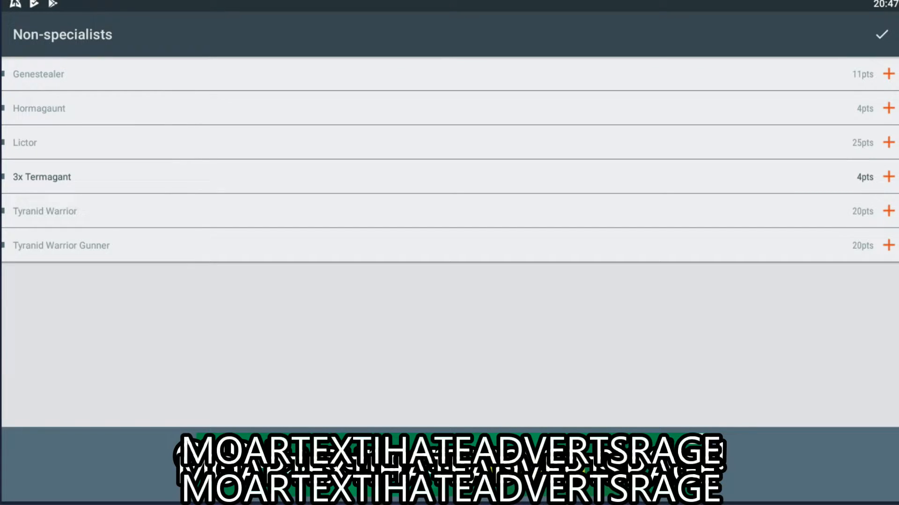
click(888, 177)
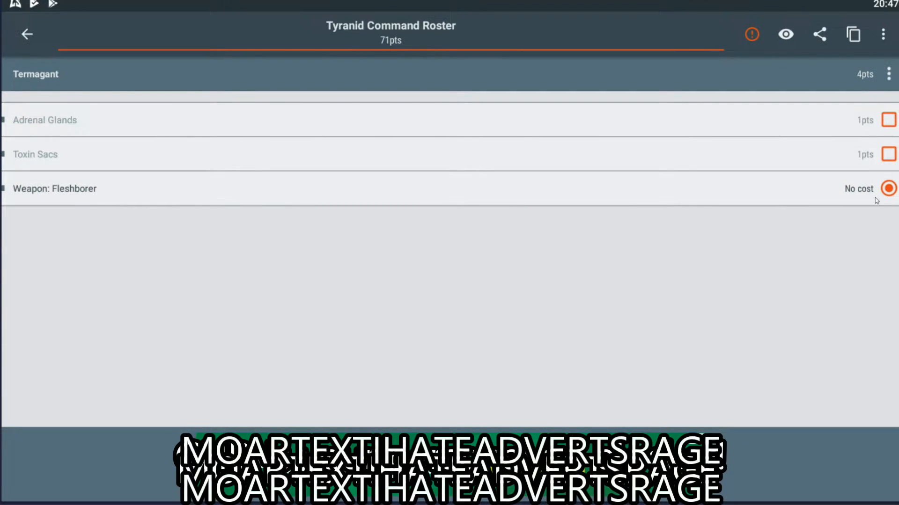
click(26, 34)
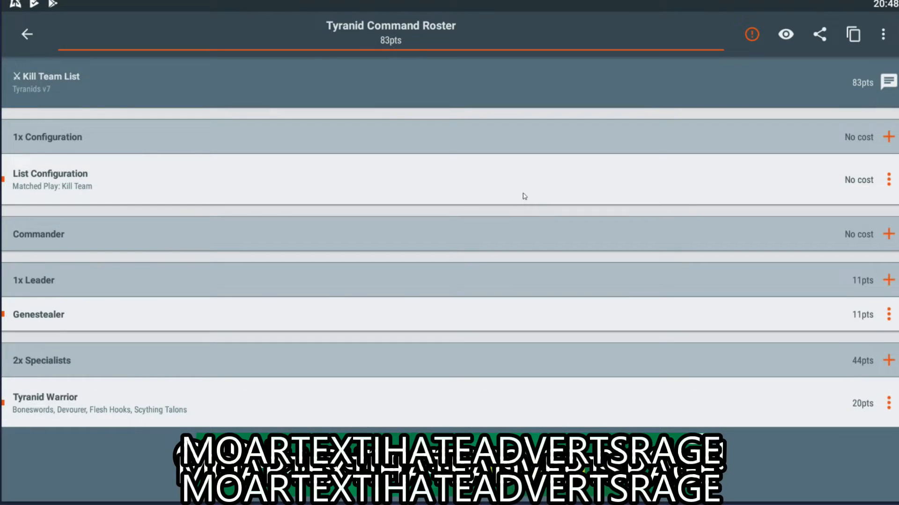
Scroll the roster past the four Termagants to the Non-specialists header.
scroll(down, 3)
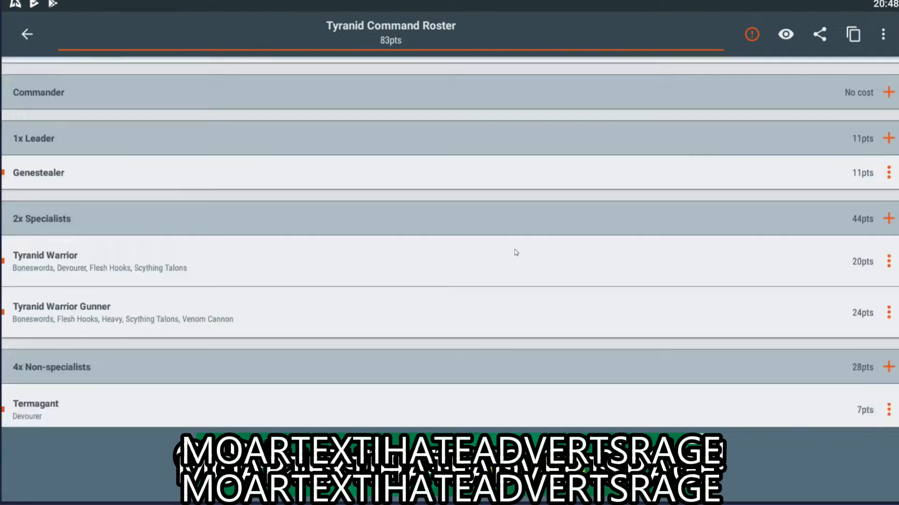
scroll(down, 3)
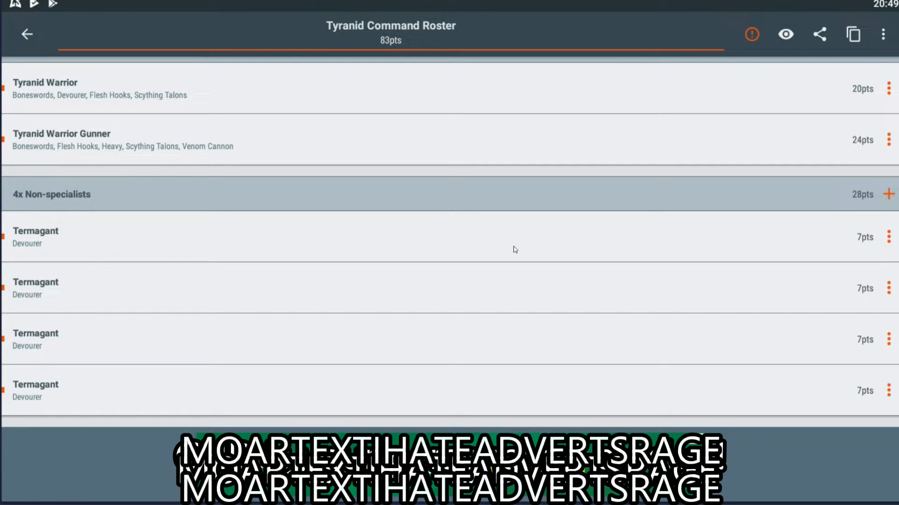
scroll(down, 3)
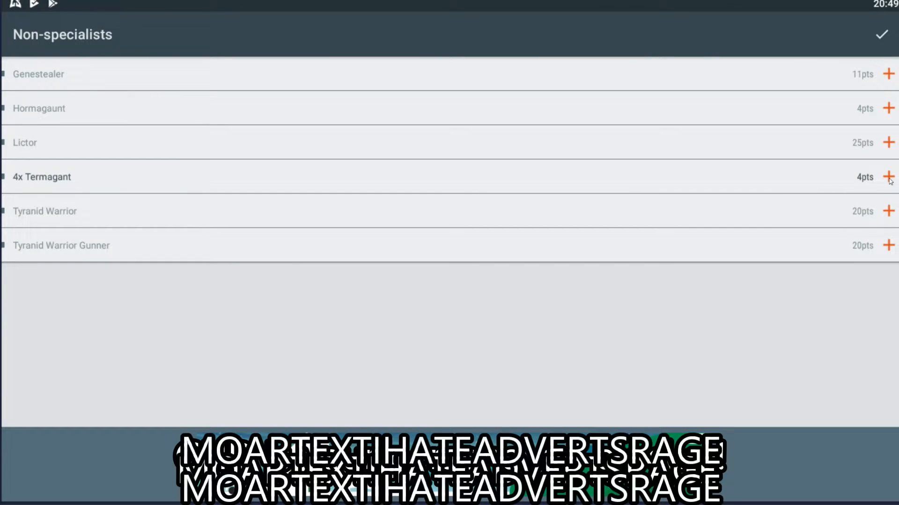
Add a fifth Termagant, raising the roster to 99pts.
click(889, 177)
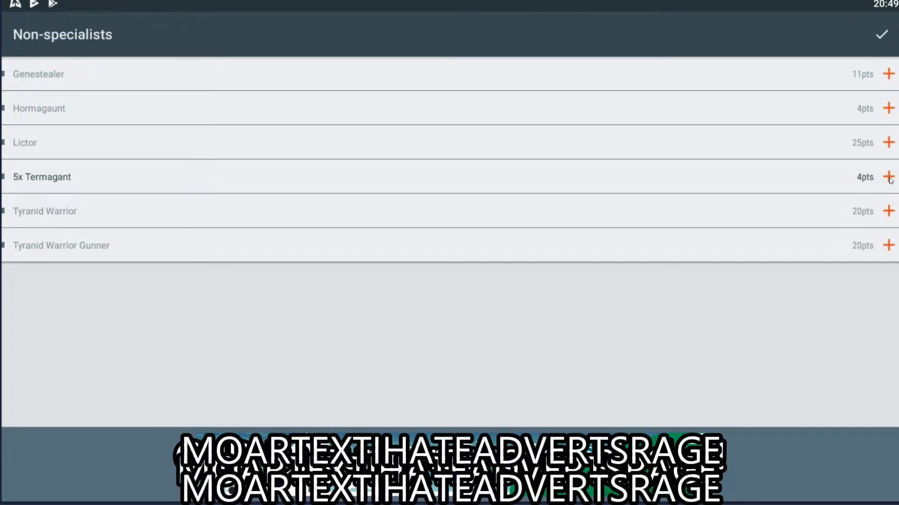
click(889, 177)
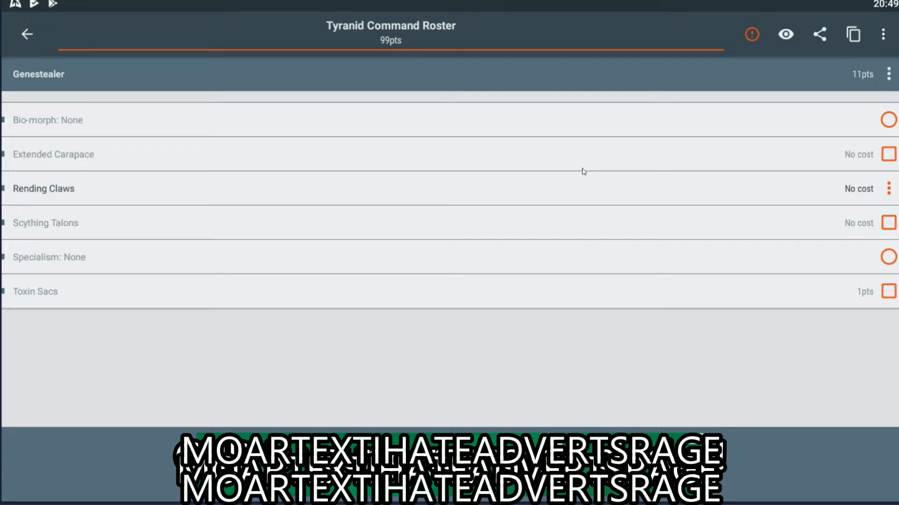
mouse_move(882, 254)
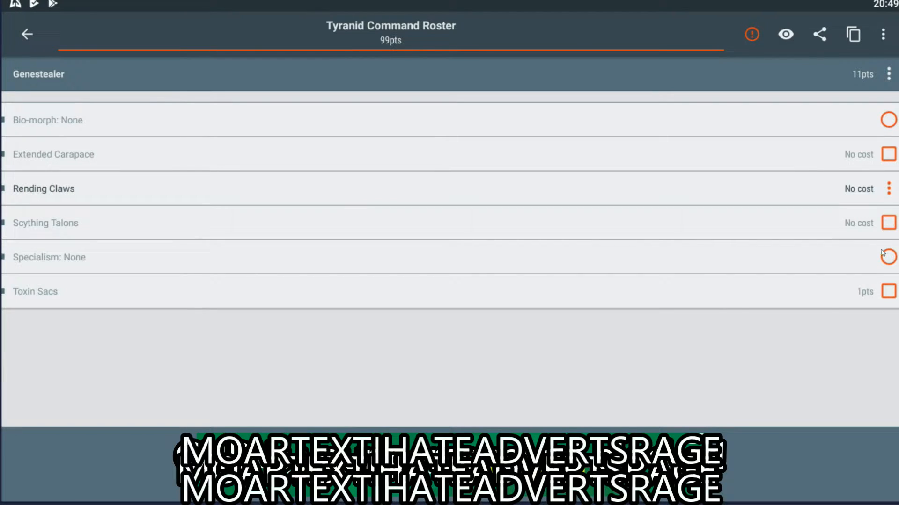
Give the Genestealer Scything Talons and the Leader specialism.
click(887, 223)
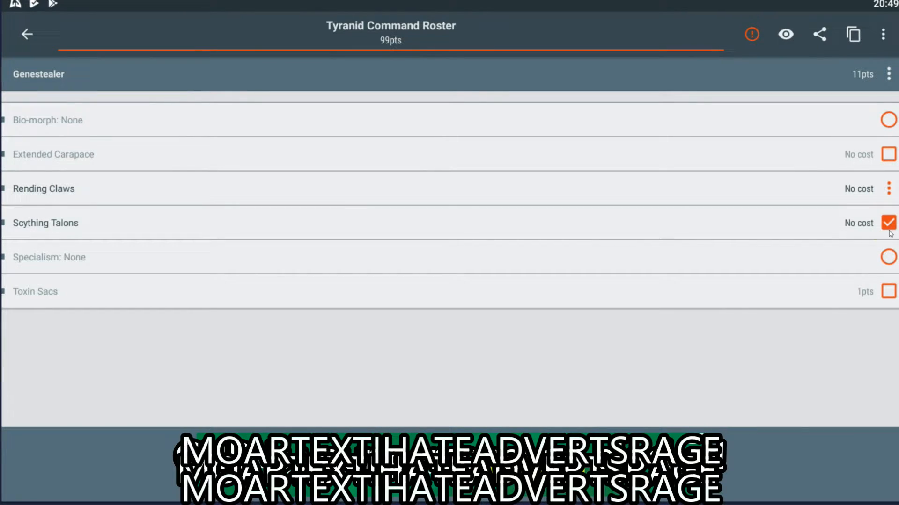
click(49, 257)
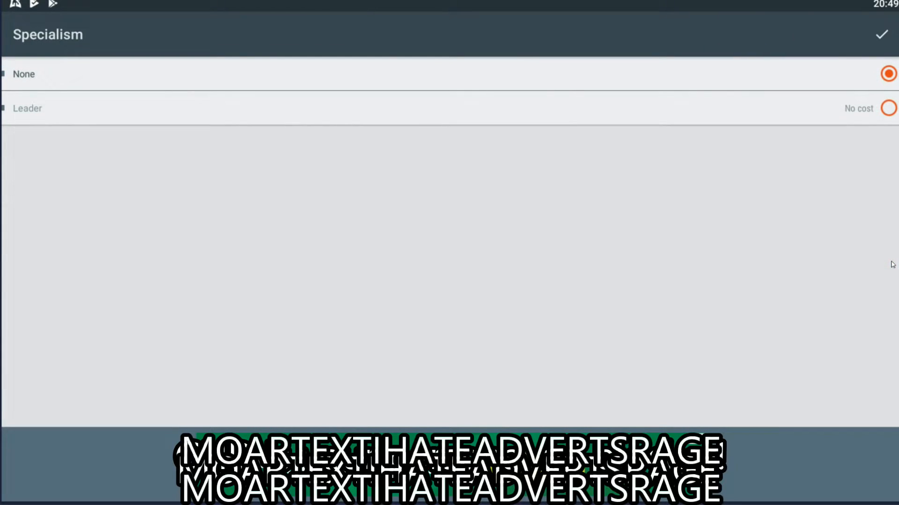
click(889, 107)
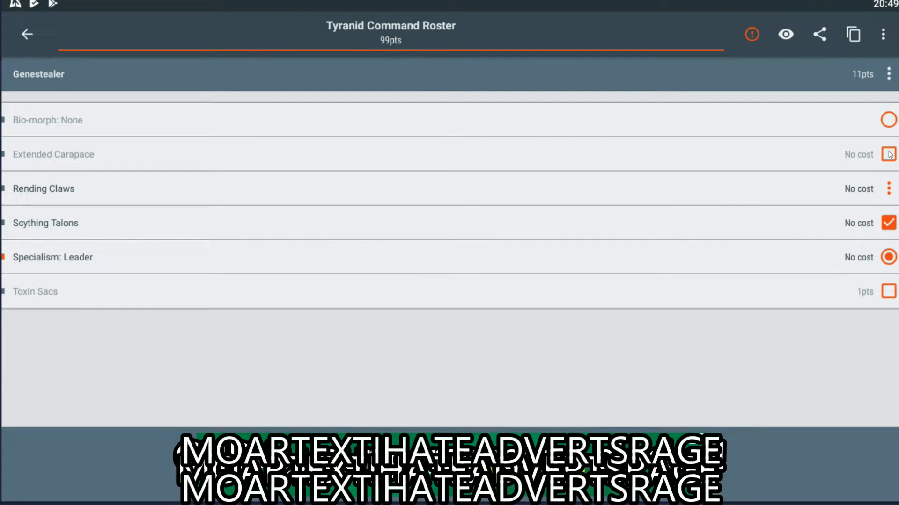
Give the Genestealer the Acid Maw bio-morph and Extended Carapace.
click(48, 120)
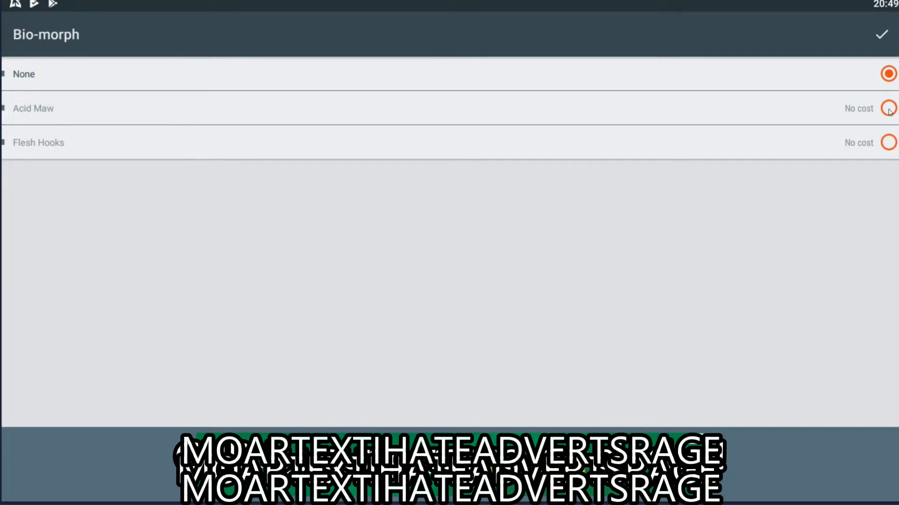
click(888, 108)
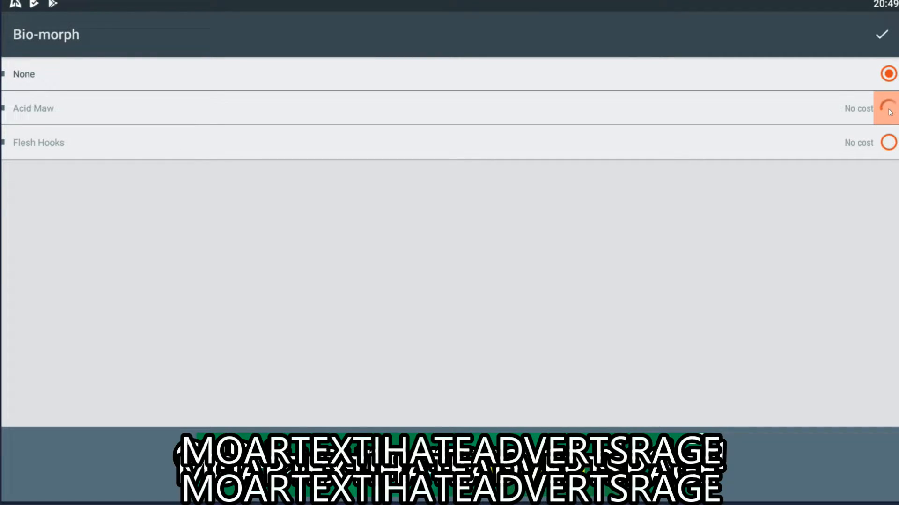
click(887, 107)
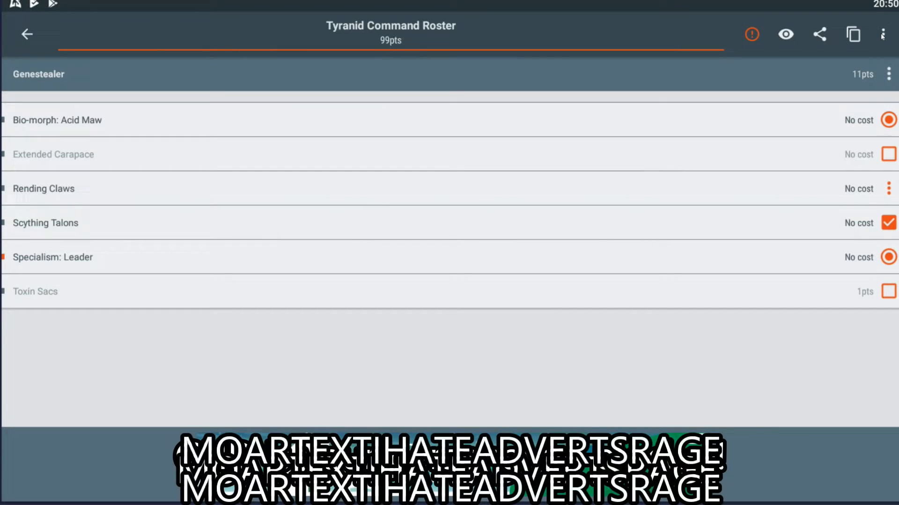
mouse_move(825, 126)
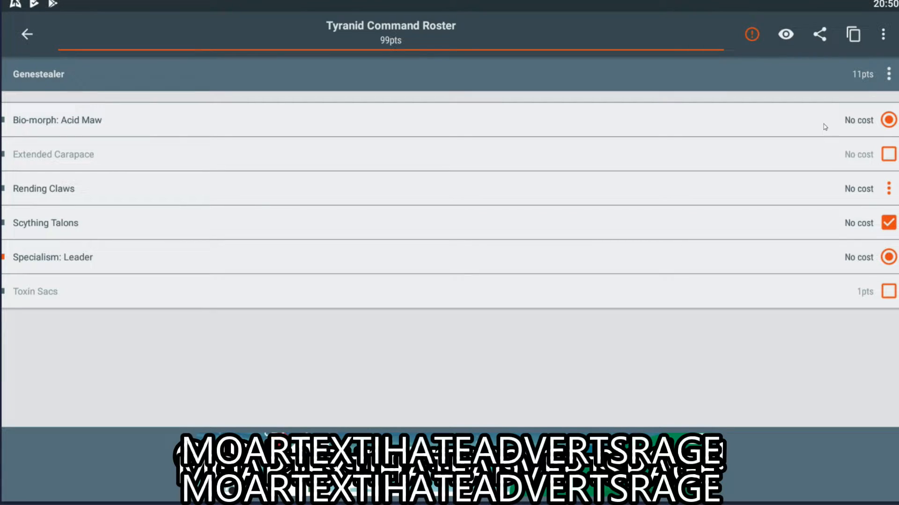
click(890, 154)
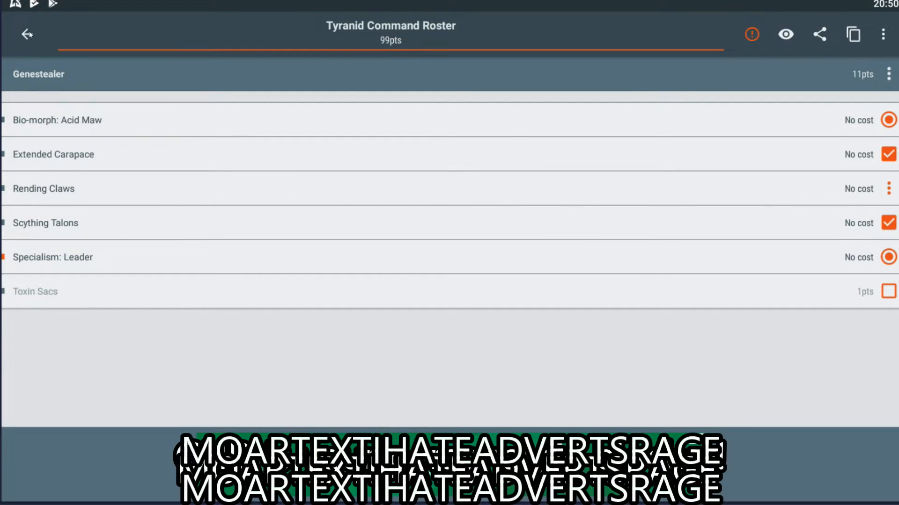
Return to the roster overview and review the 11pt Genestealer leader in the 99pt team.
click(26, 33)
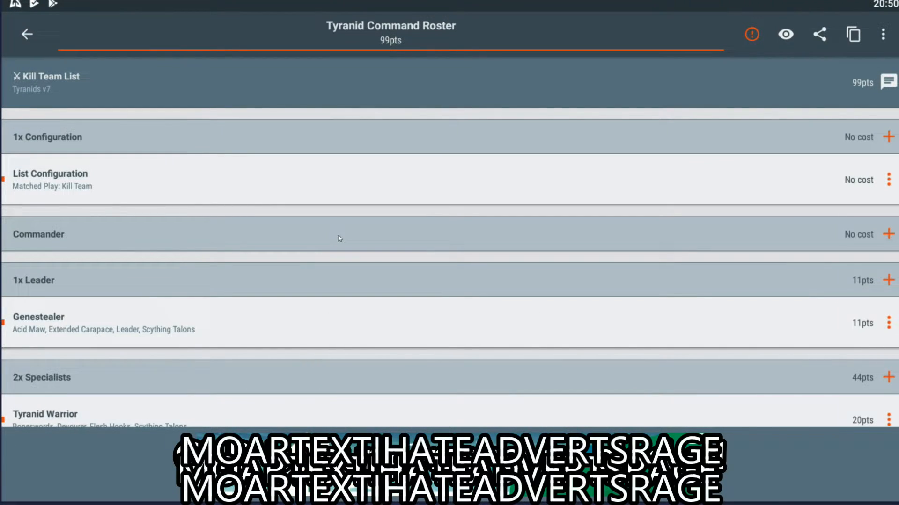
mouse_move(362, 230)
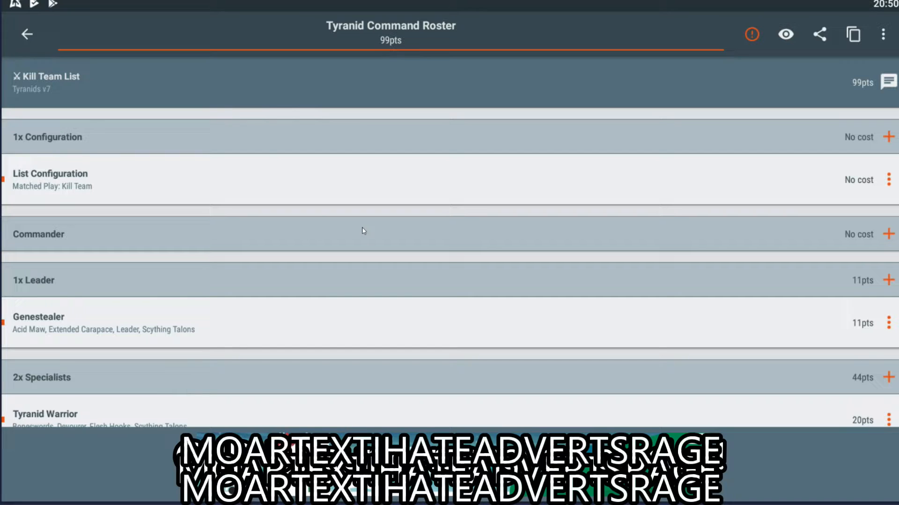
scroll(down, 3)
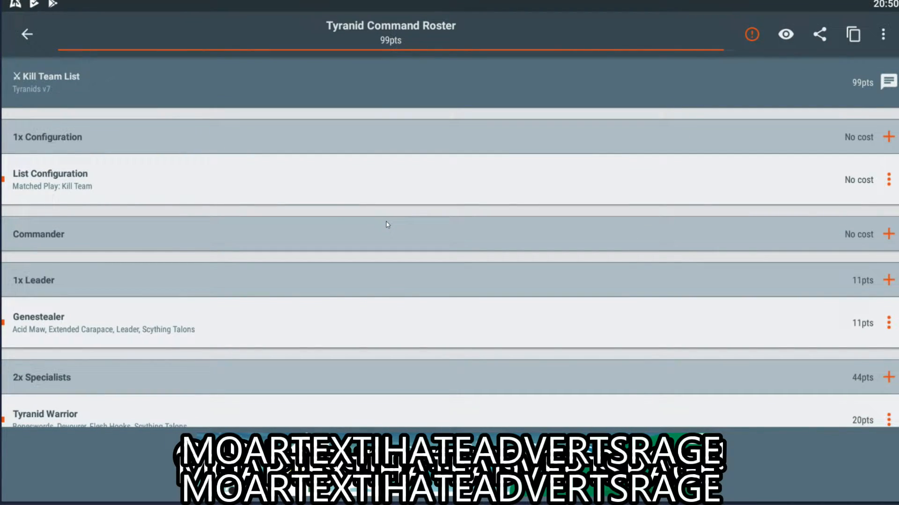
mouse_move(398, 222)
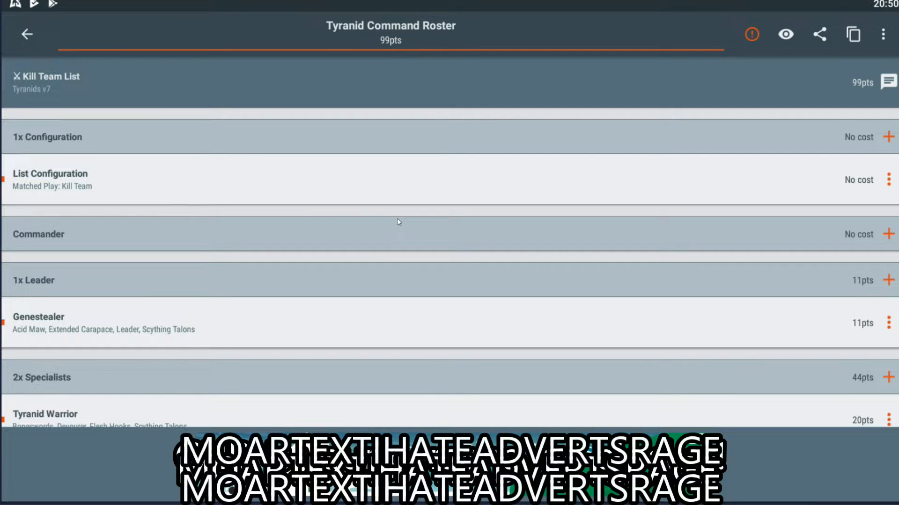
scroll(down, 3)
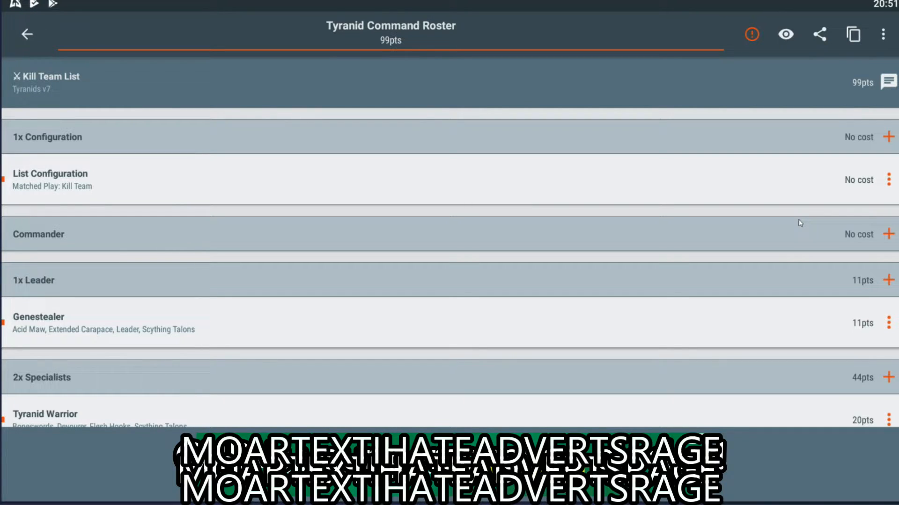
scroll(down, 3)
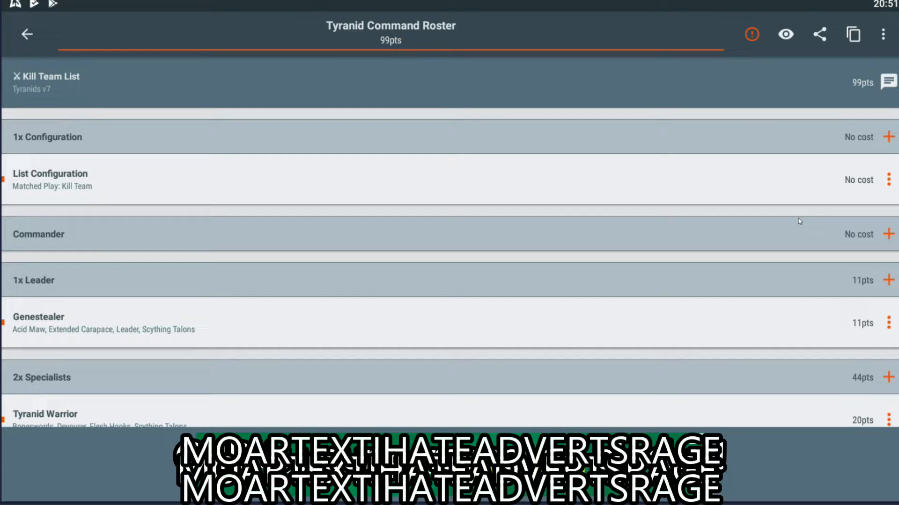
mouse_move(758, 352)
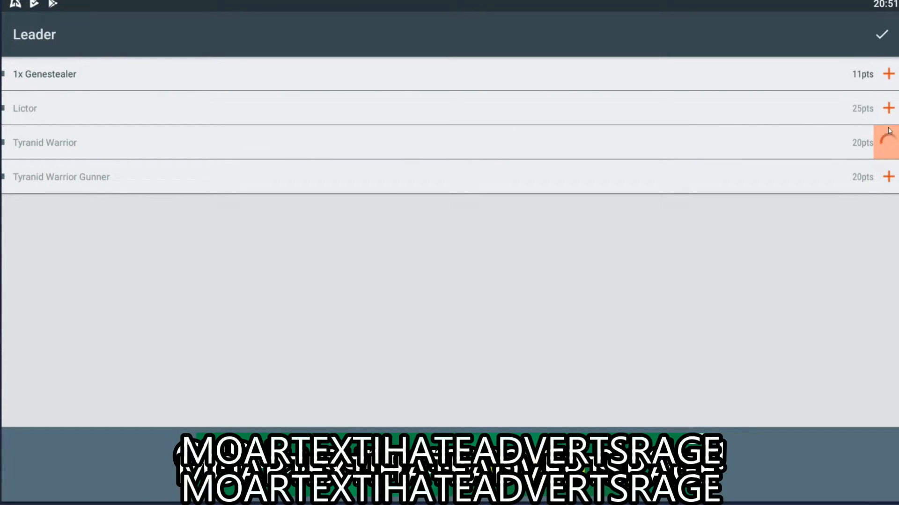
Add a Tyranid Warrior as another leader with the Leader specialism.
click(888, 143)
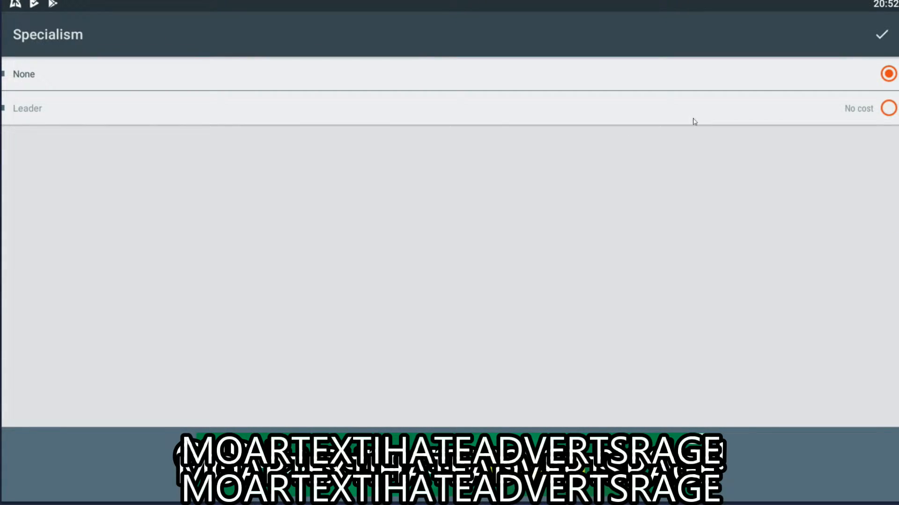
click(888, 107)
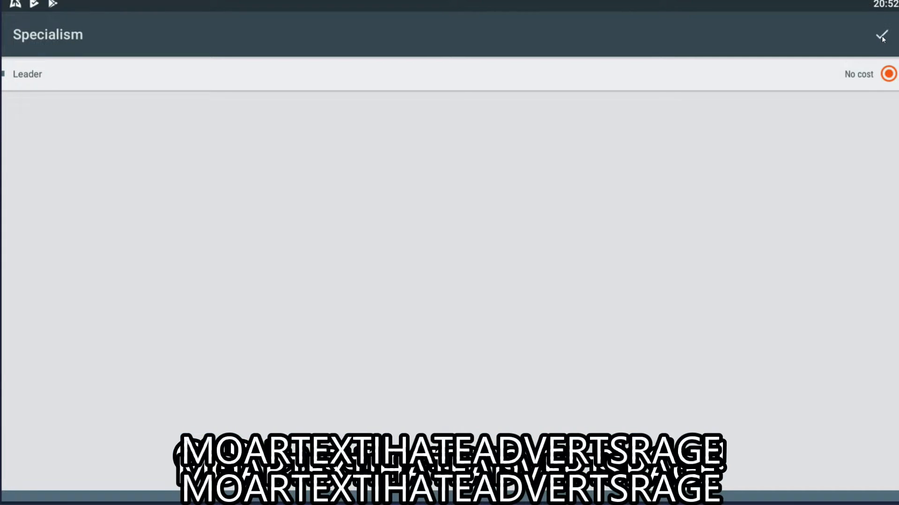
click(881, 35)
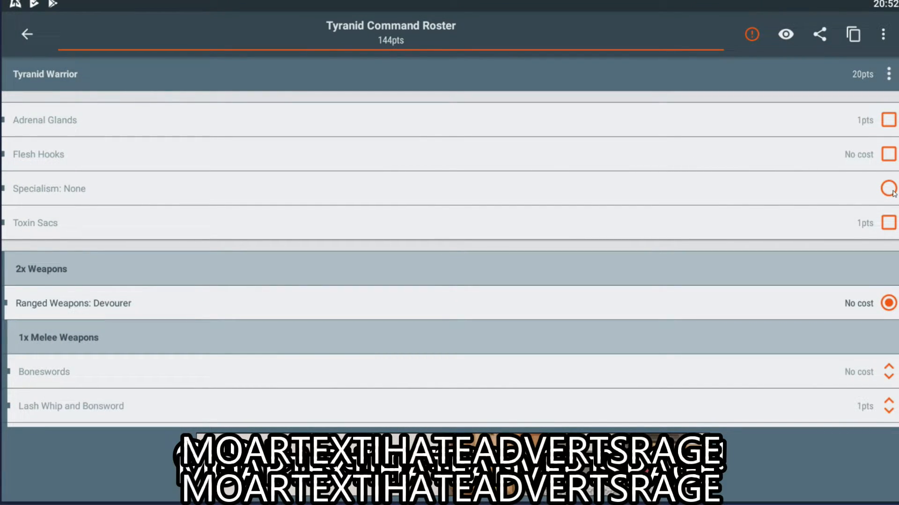
click(887, 188)
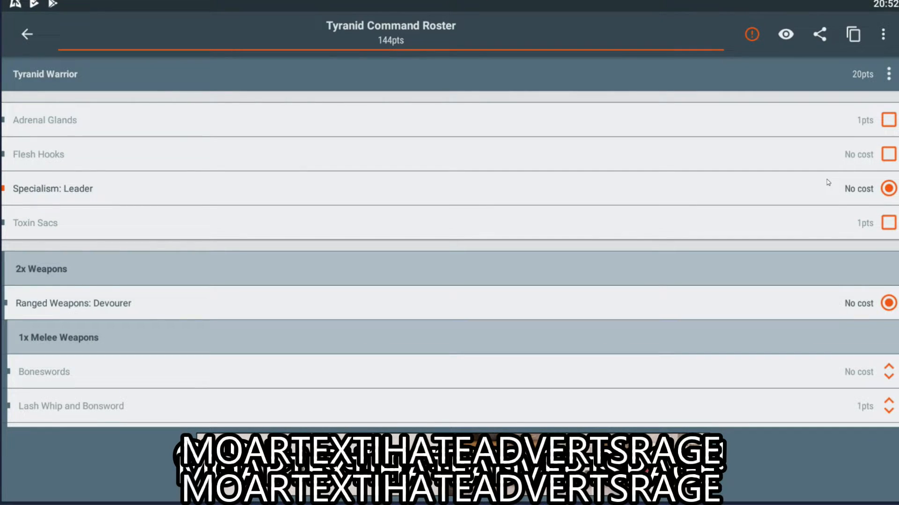
mouse_move(894, 166)
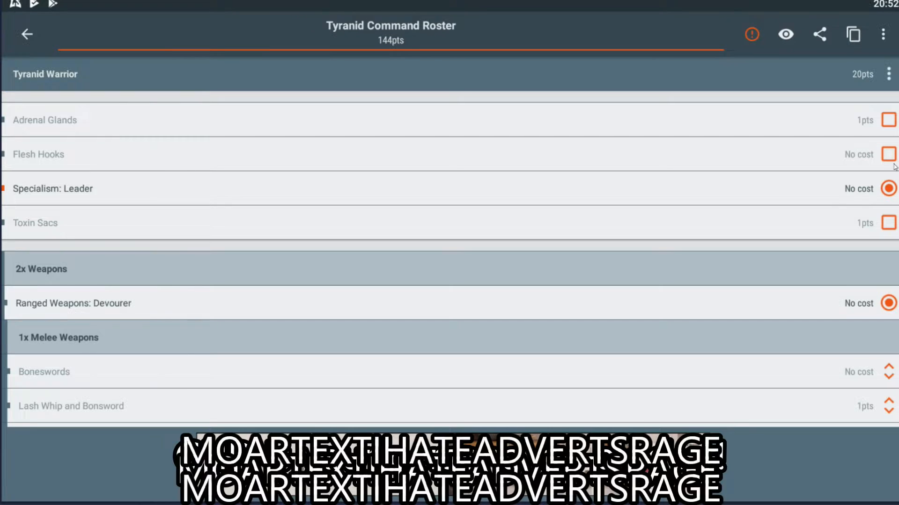
Equip the leader Tyranid Warrior with Flesh Hooks and Boneswords.
click(888, 154)
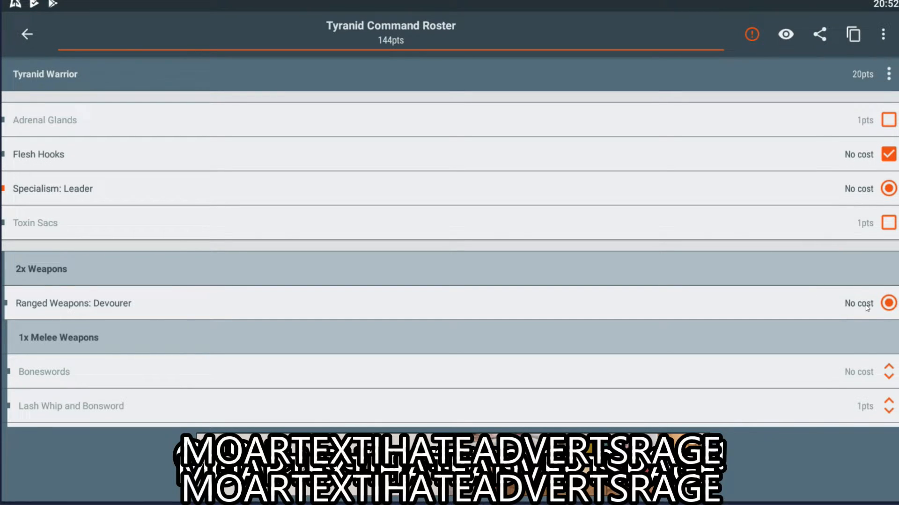
mouse_move(855, 286)
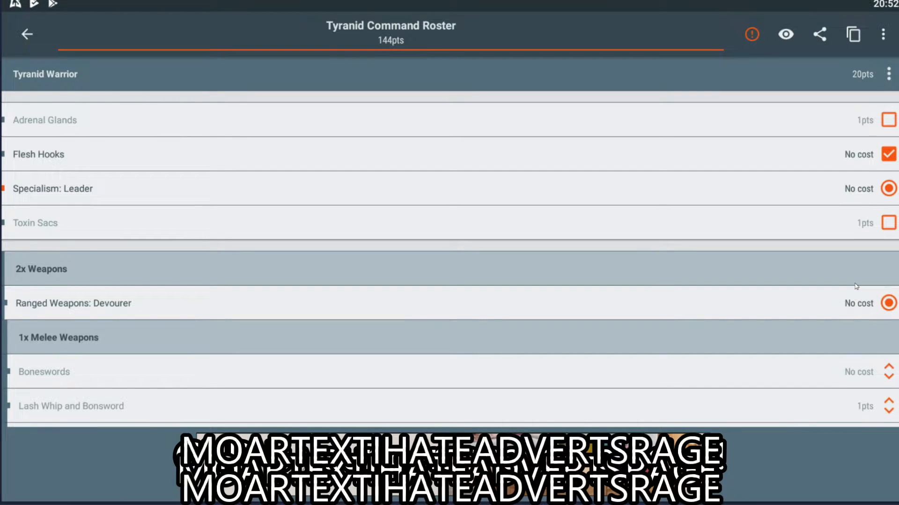
click(885, 371)
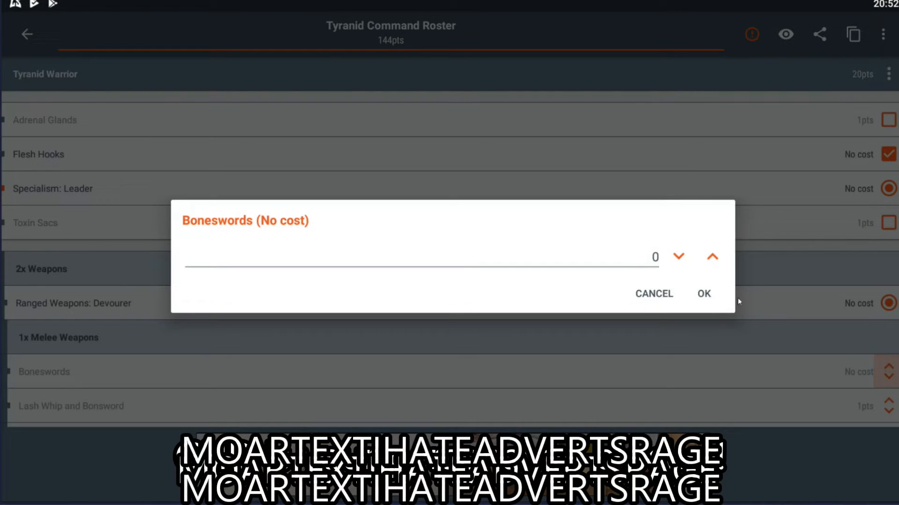
click(703, 293)
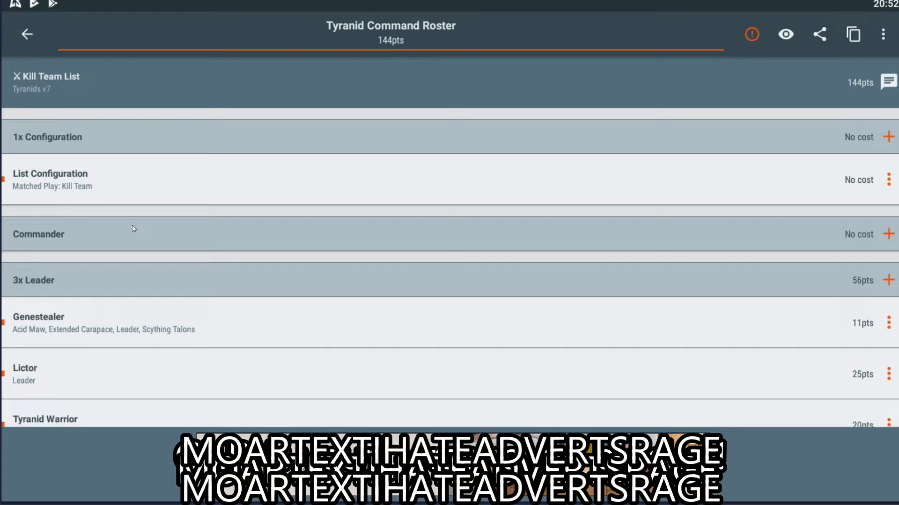
Give the specialist Tyranid Warrior the Comms specialism at no cost, keeping the roster at 144pts.
scroll(down, 3)
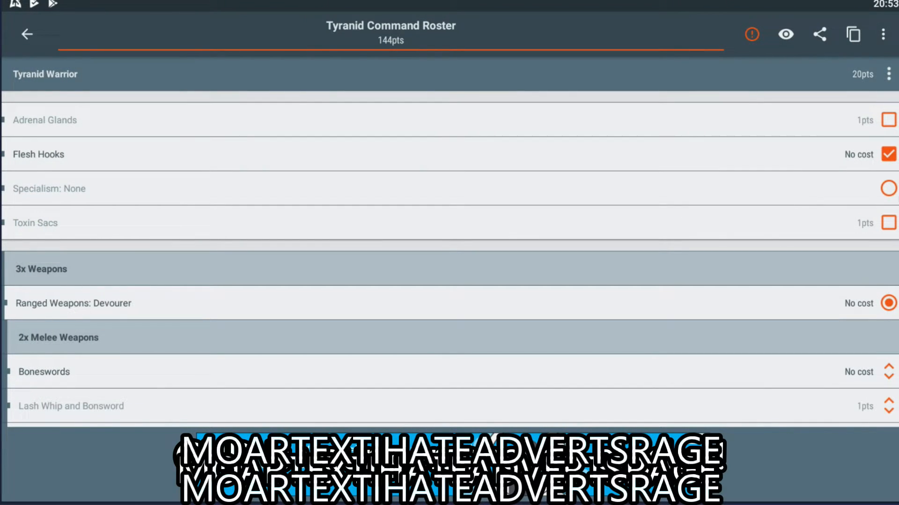
click(49, 189)
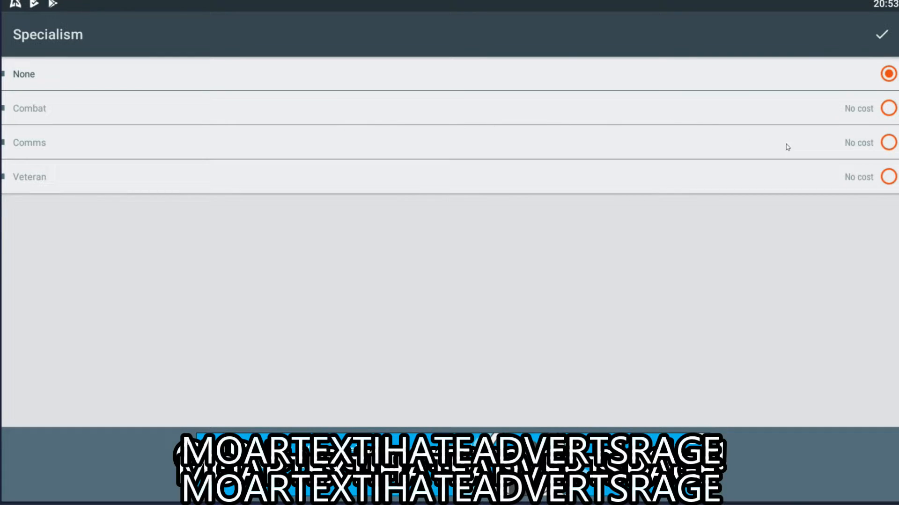
click(888, 143)
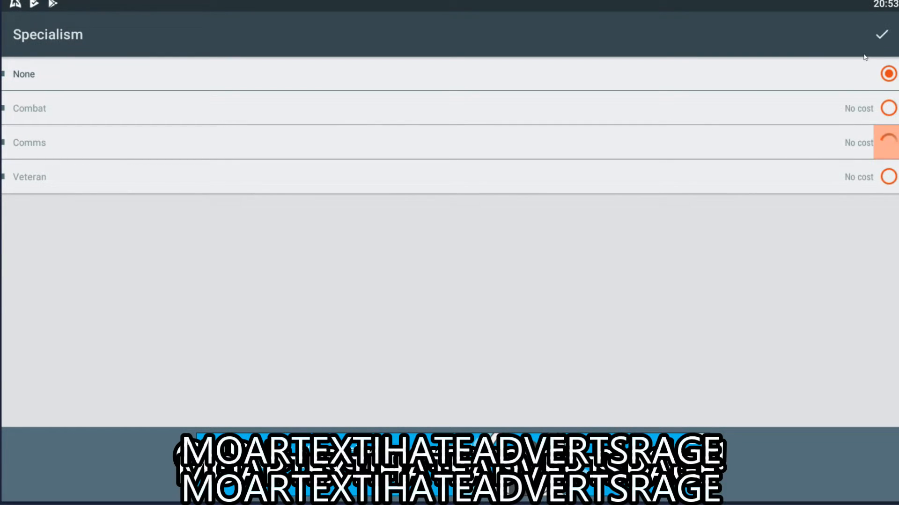
click(889, 142)
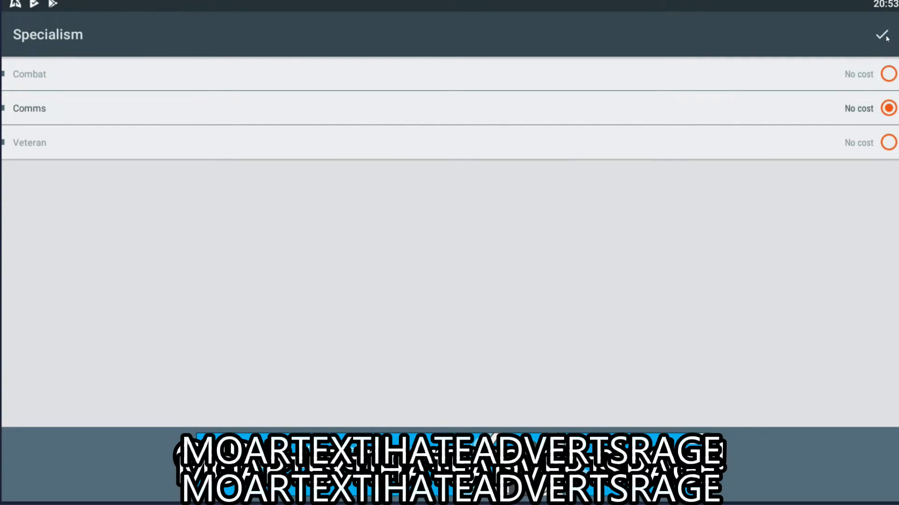
click(884, 34)
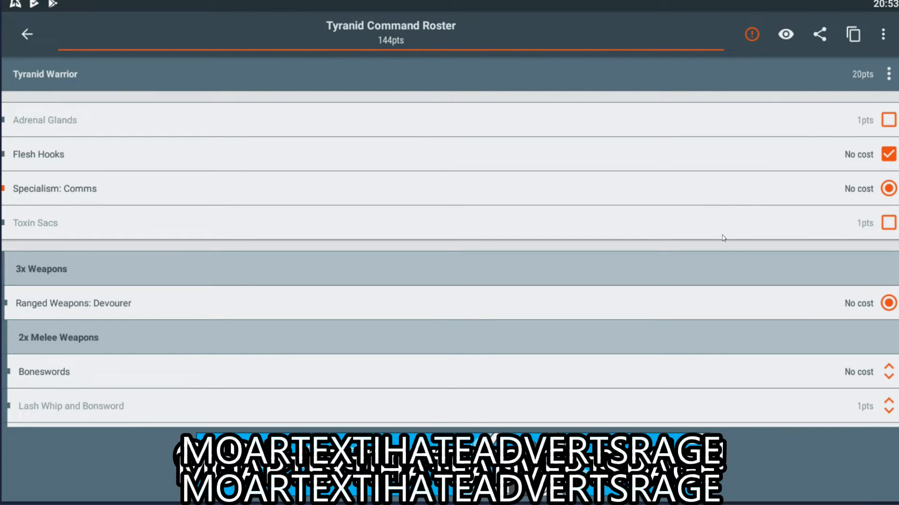
mouse_move(728, 225)
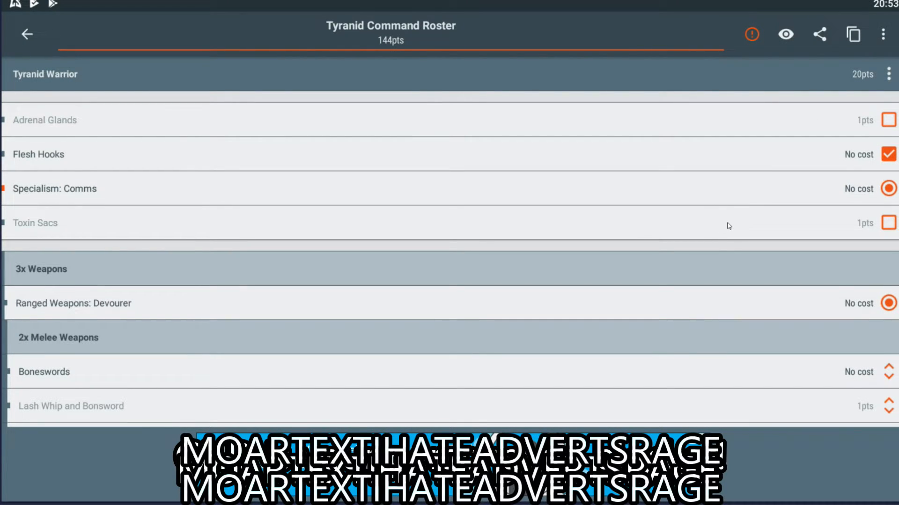
mouse_move(185, 102)
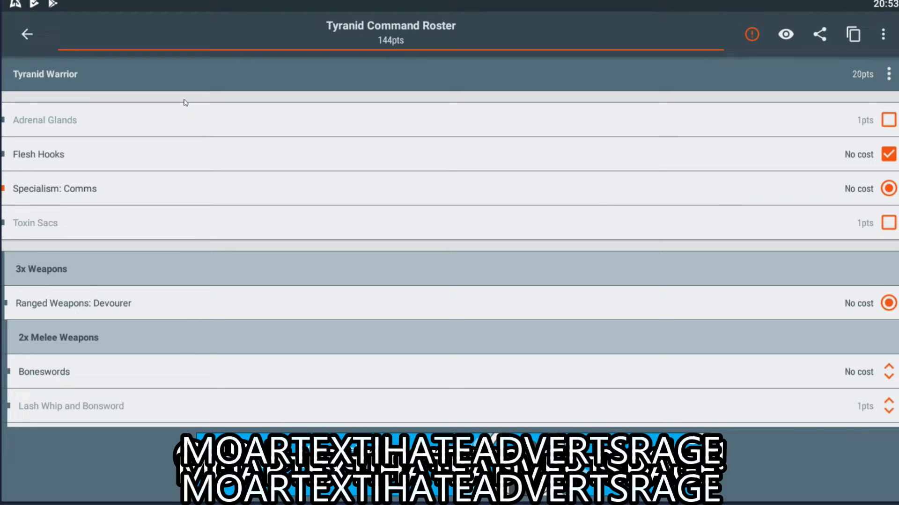
click(26, 34)
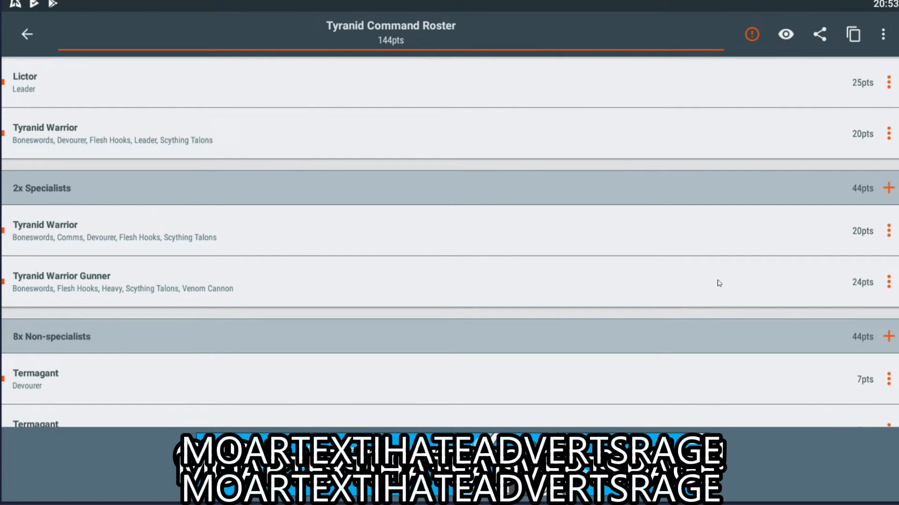
mouse_move(688, 276)
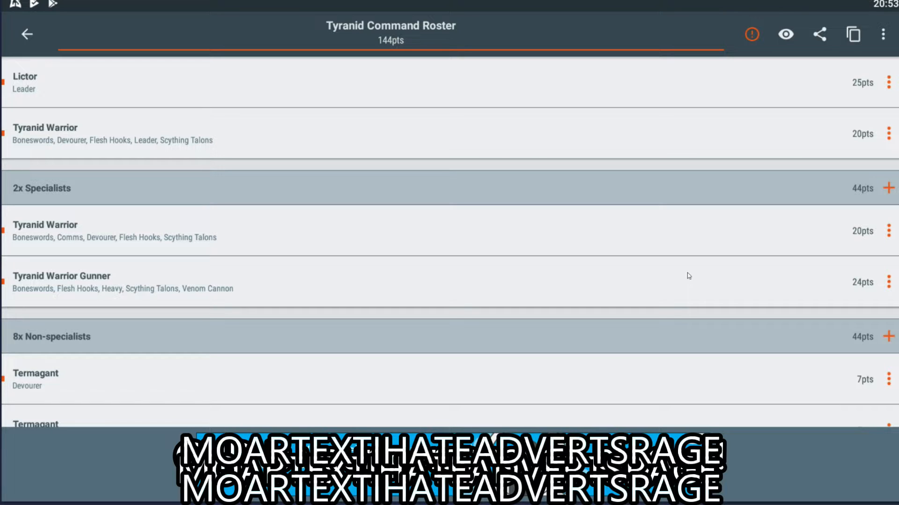
Add a third specialist Tyranid Warrior with Combat specialism and Flesh Hooks, totalling 164pts.
click(888, 188)
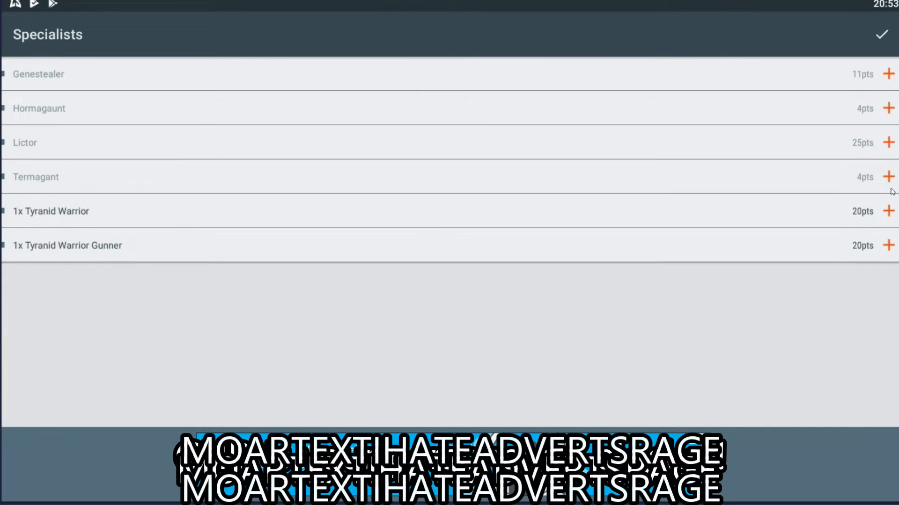
mouse_move(256, 188)
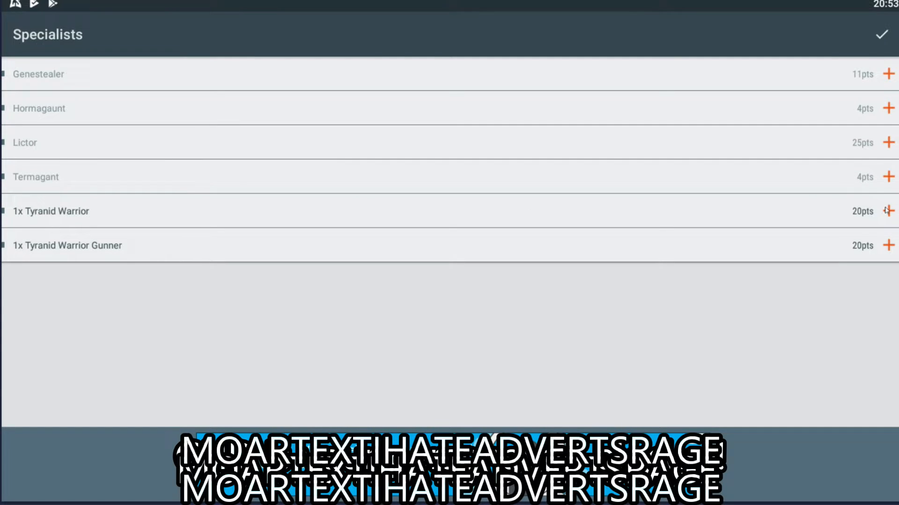
click(889, 211)
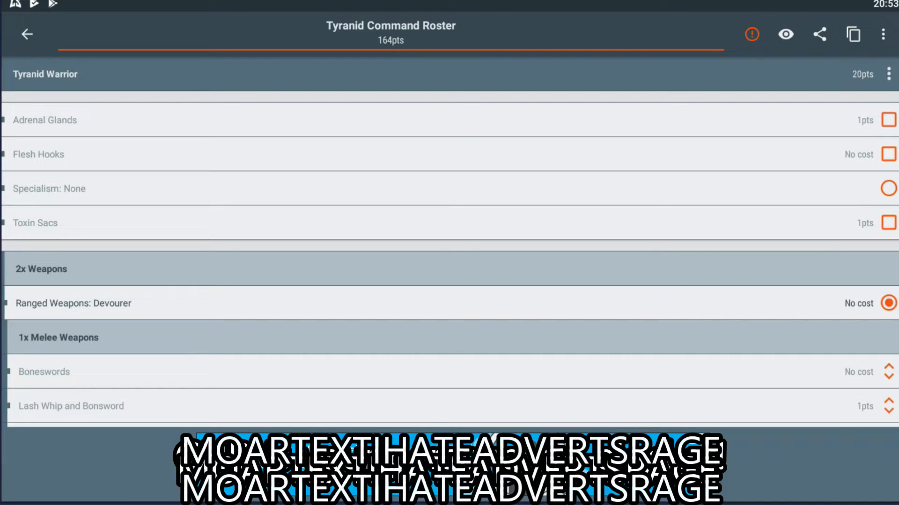
click(49, 188)
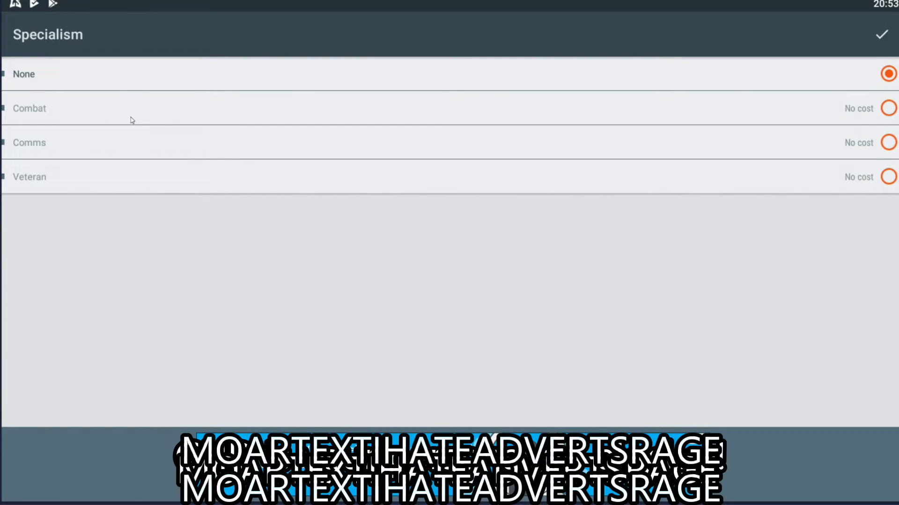
click(888, 108)
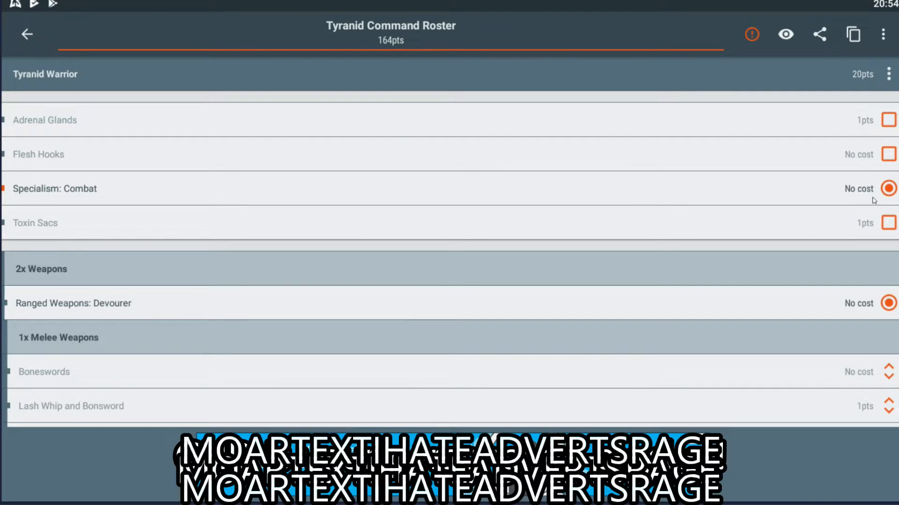
click(887, 154)
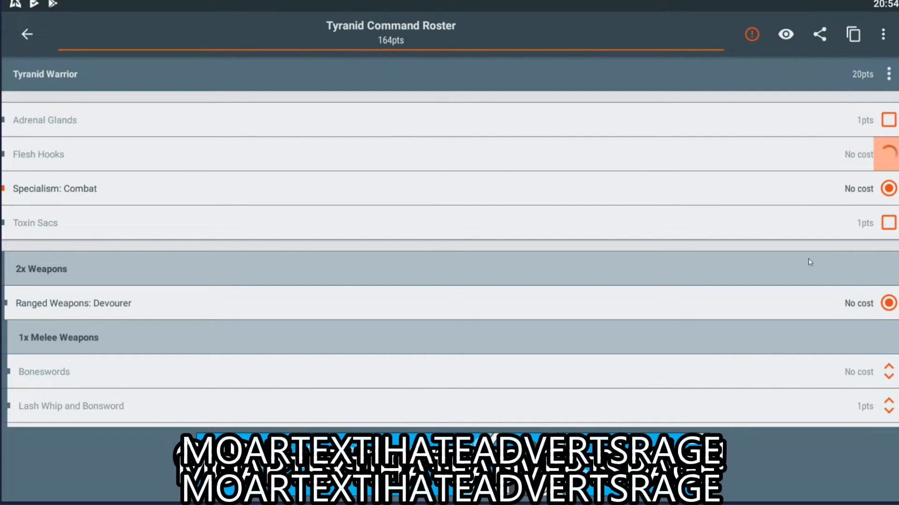
scroll(down, 3)
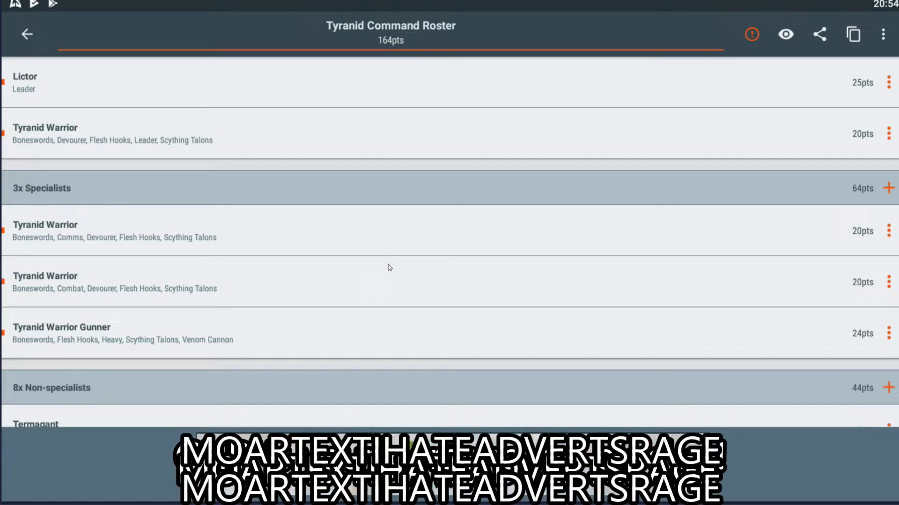
scroll(down, 3)
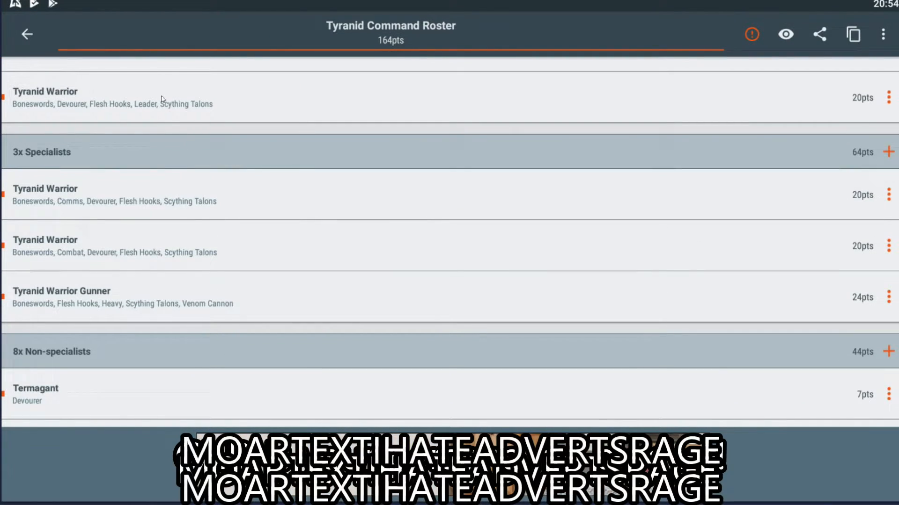
mouse_move(57, 196)
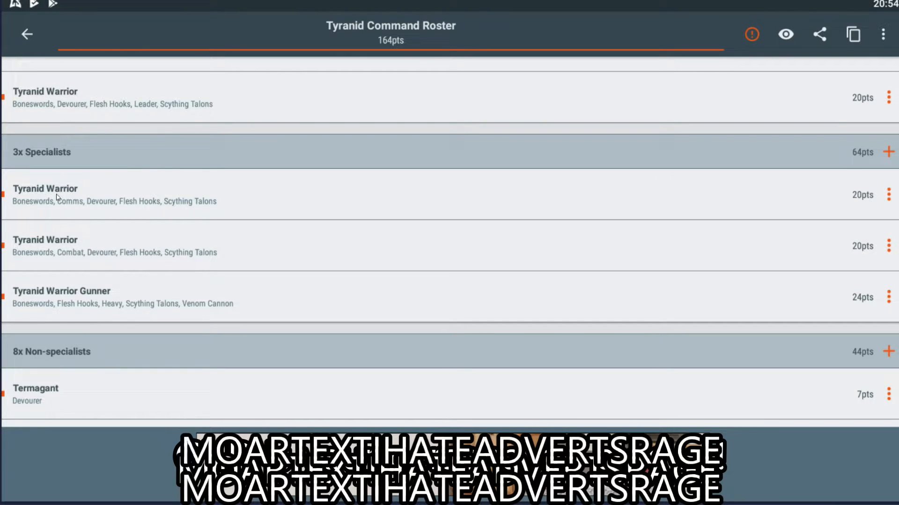
mouse_move(29, 238)
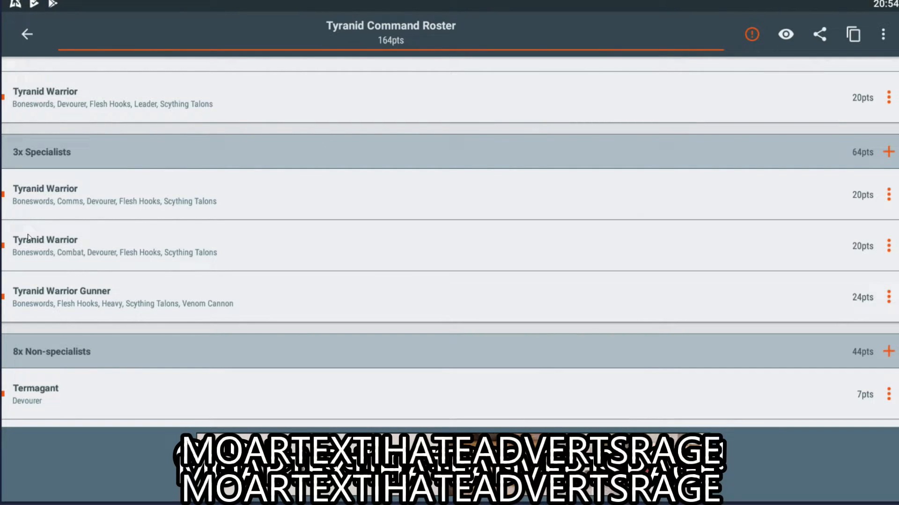
mouse_move(77, 280)
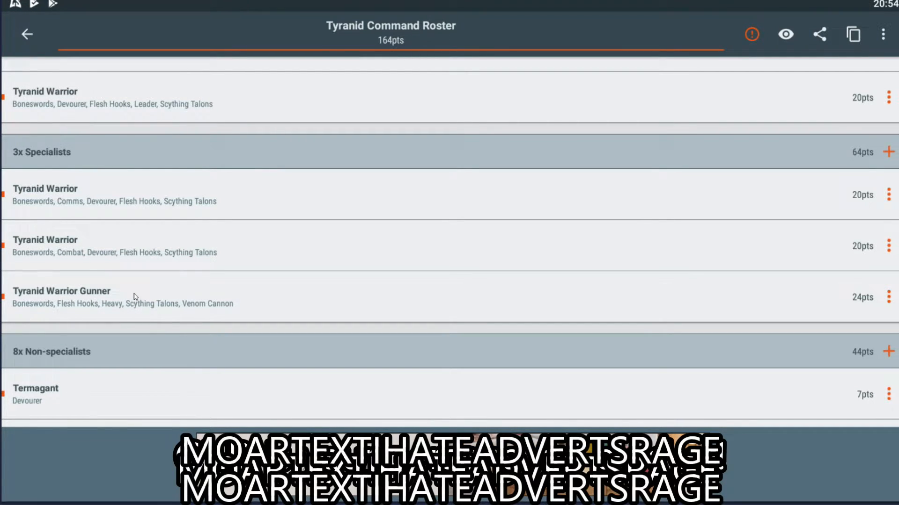
mouse_move(454, 350)
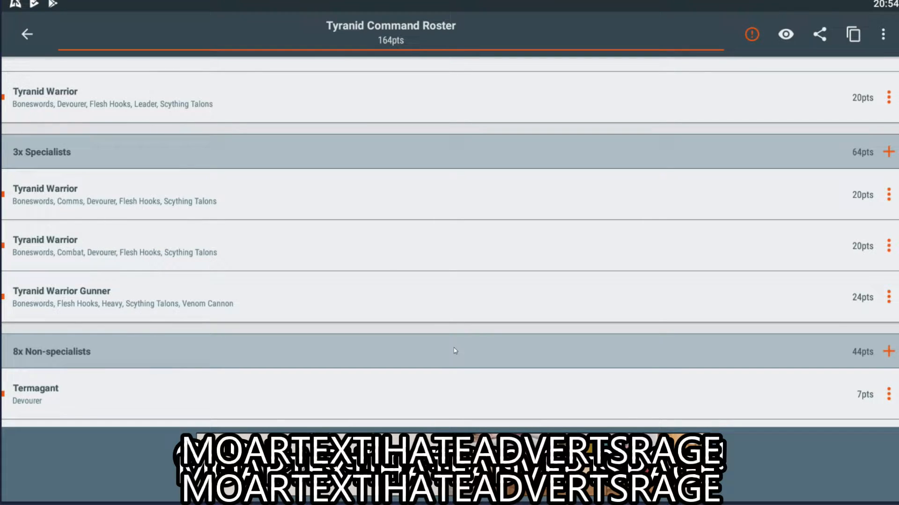
scroll(down, 3)
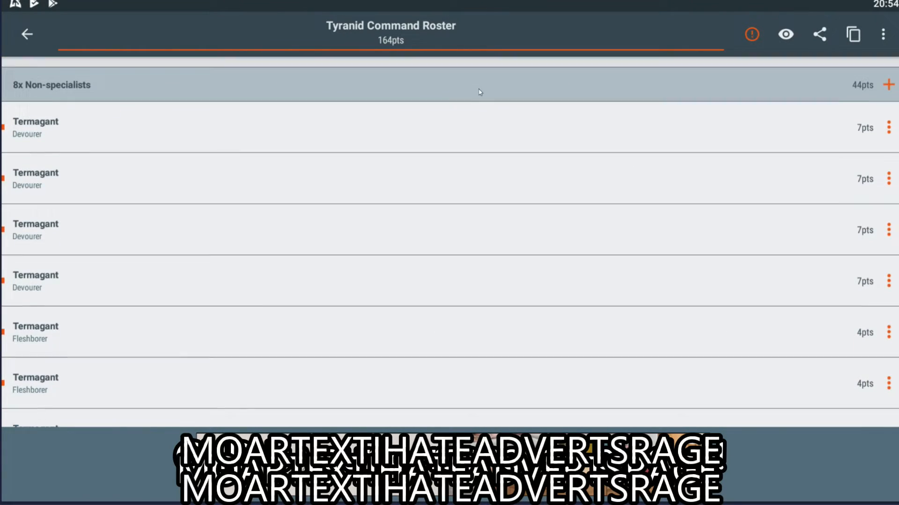
scroll(down, 3)
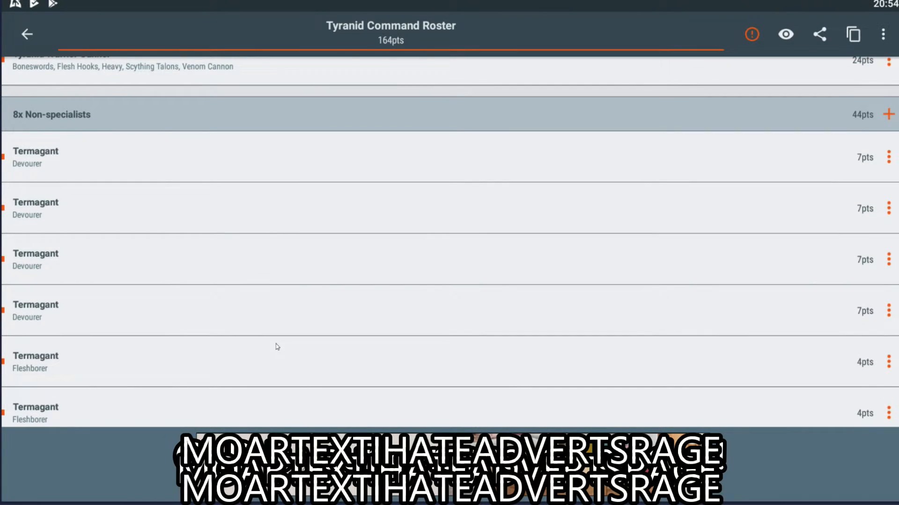
mouse_move(362, 340)
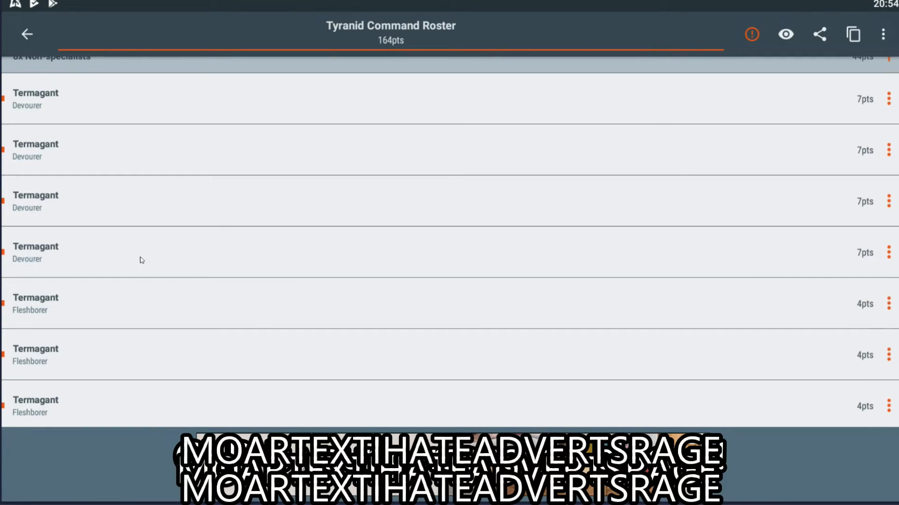
mouse_move(313, 256)
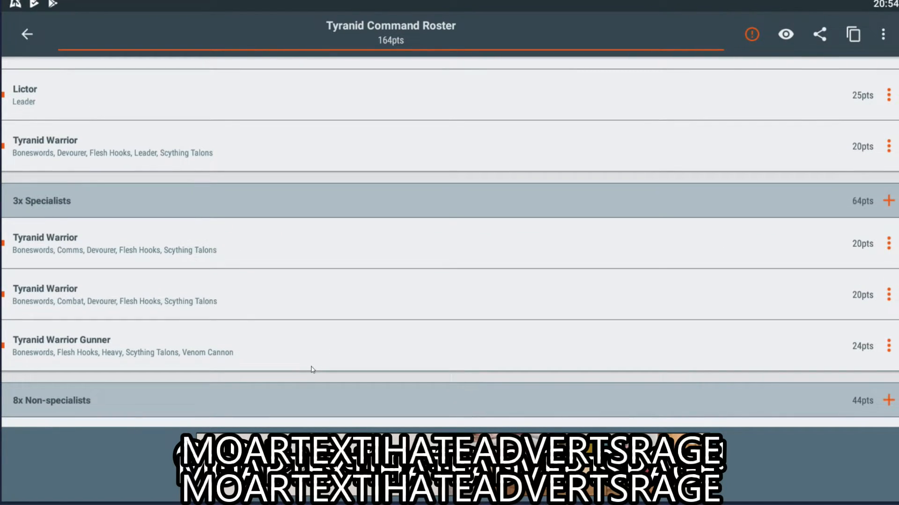
mouse_move(390, 309)
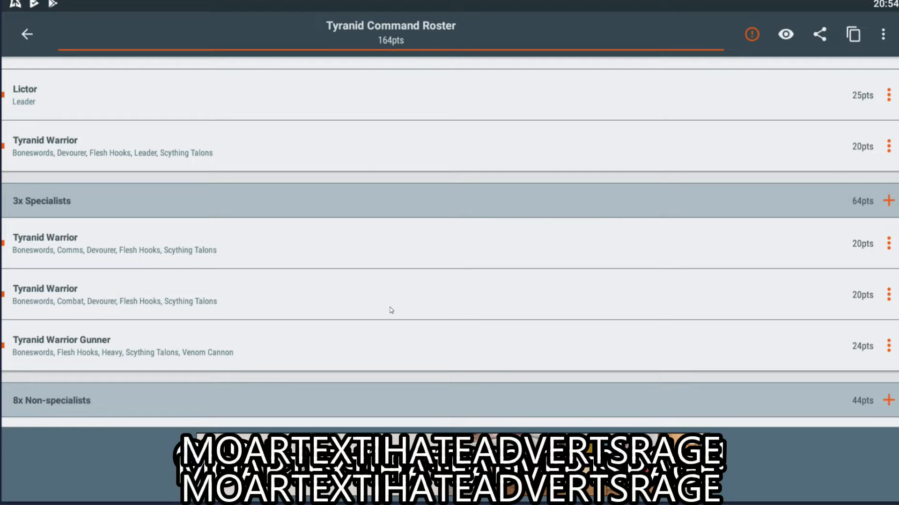
scroll(down, 3)
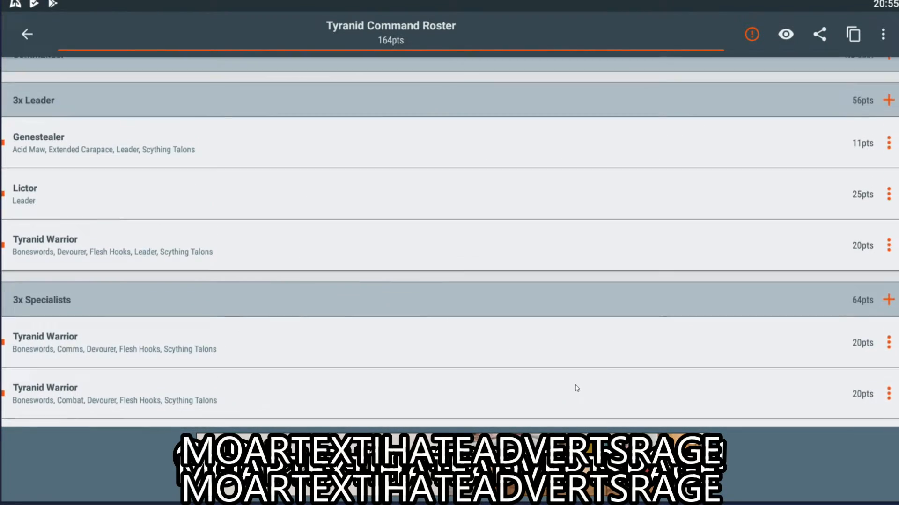
scroll(down, 3)
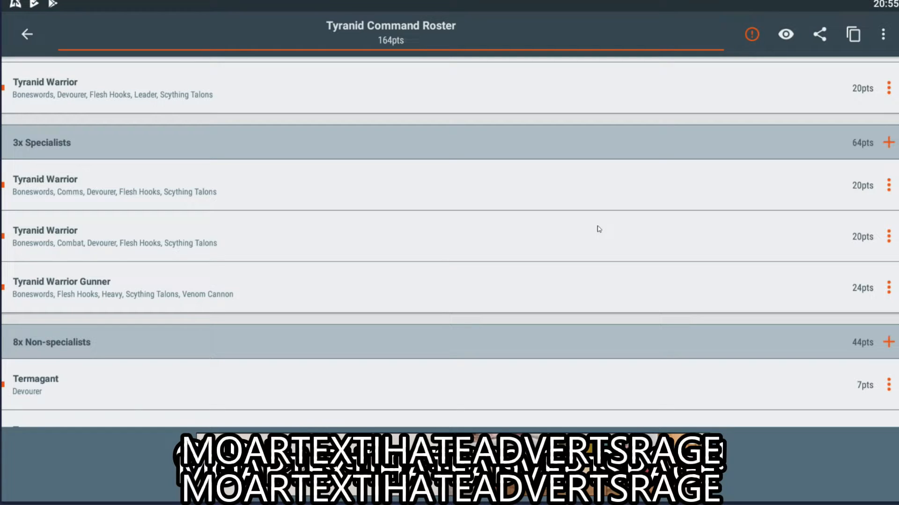
mouse_move(597, 243)
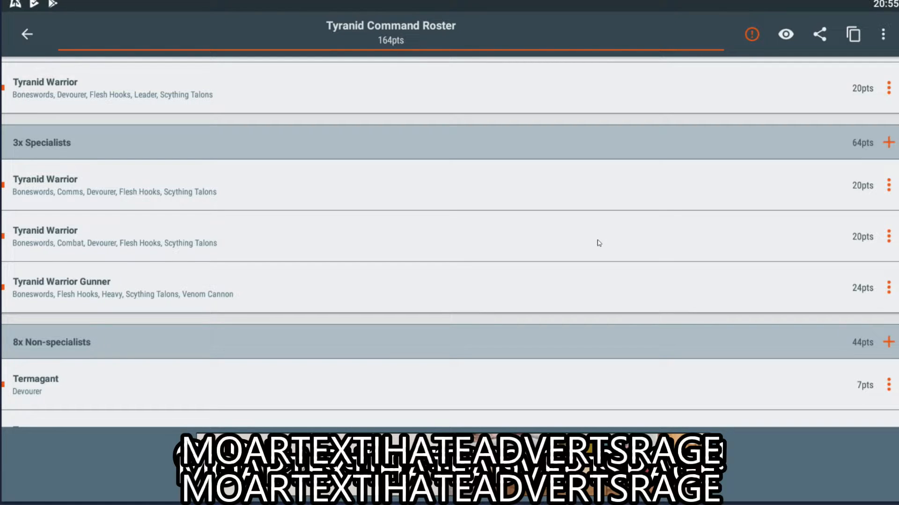
scroll(down, 3)
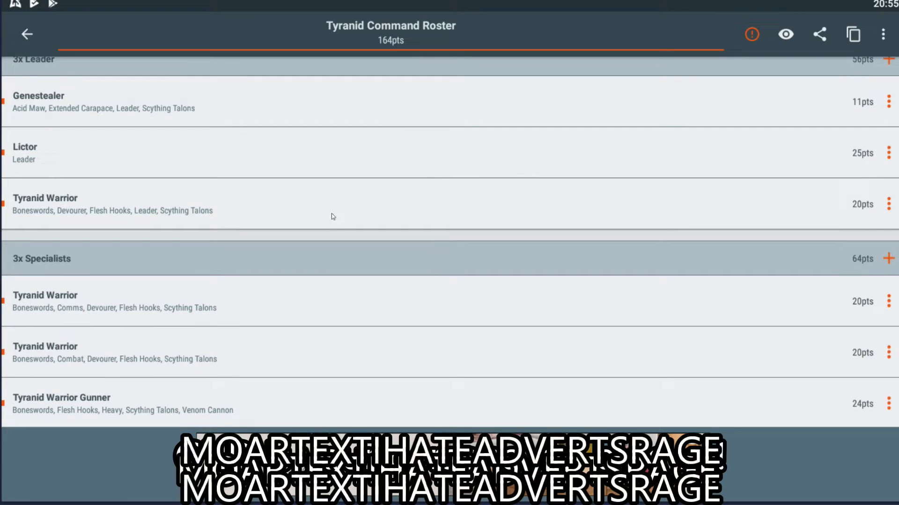
scroll(down, 3)
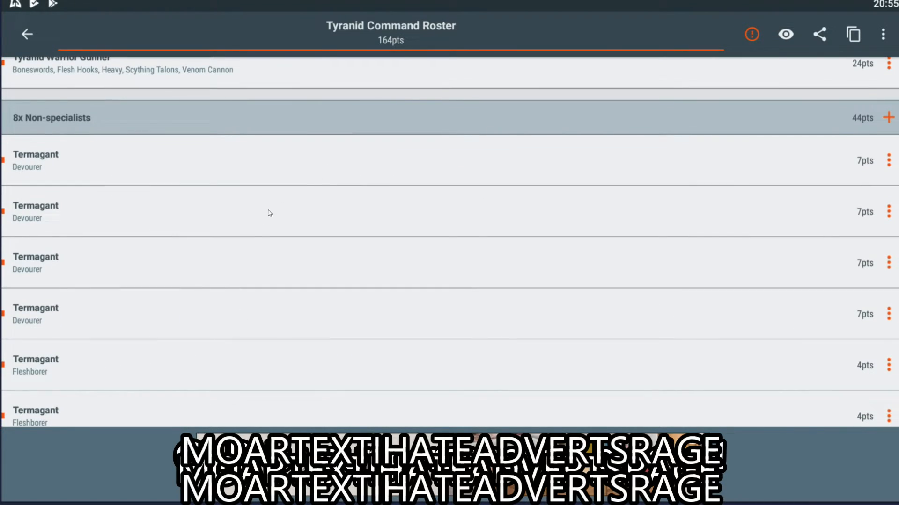
mouse_move(205, 410)
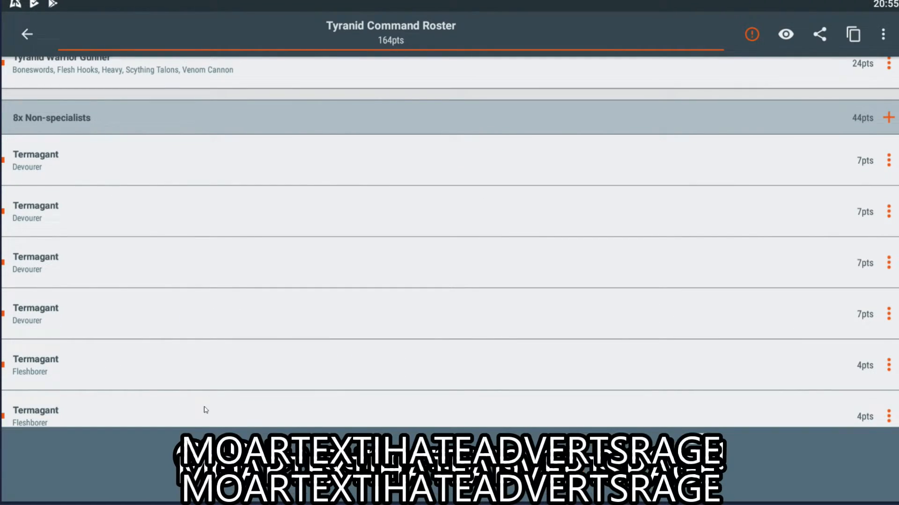
scroll(down, 3)
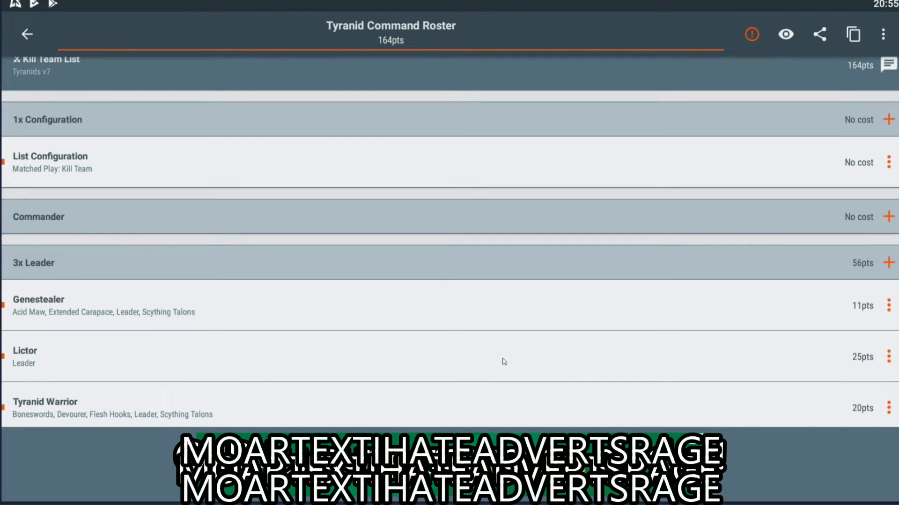
mouse_move(506, 352)
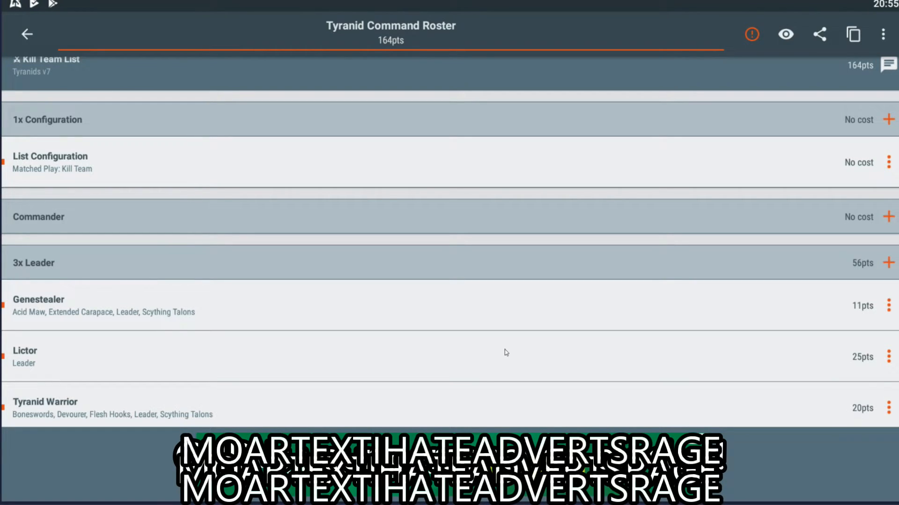
scroll(down, 3)
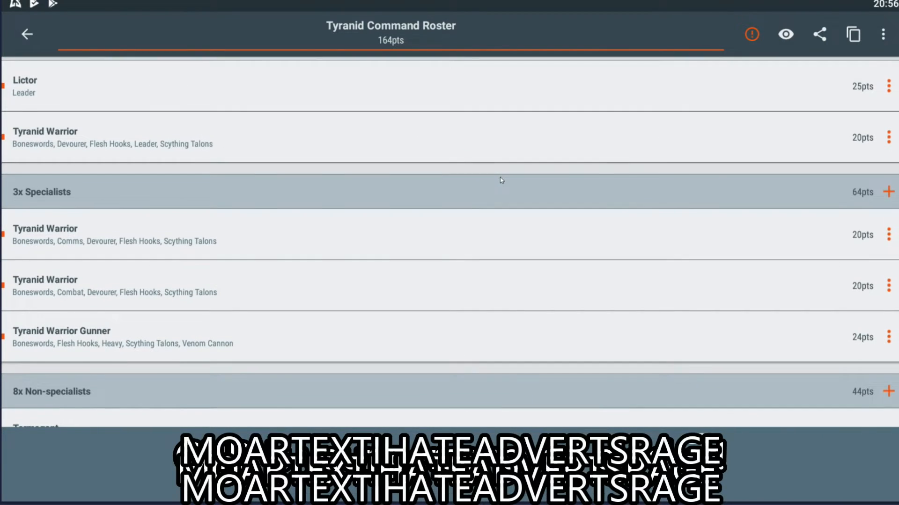
scroll(down, 3)
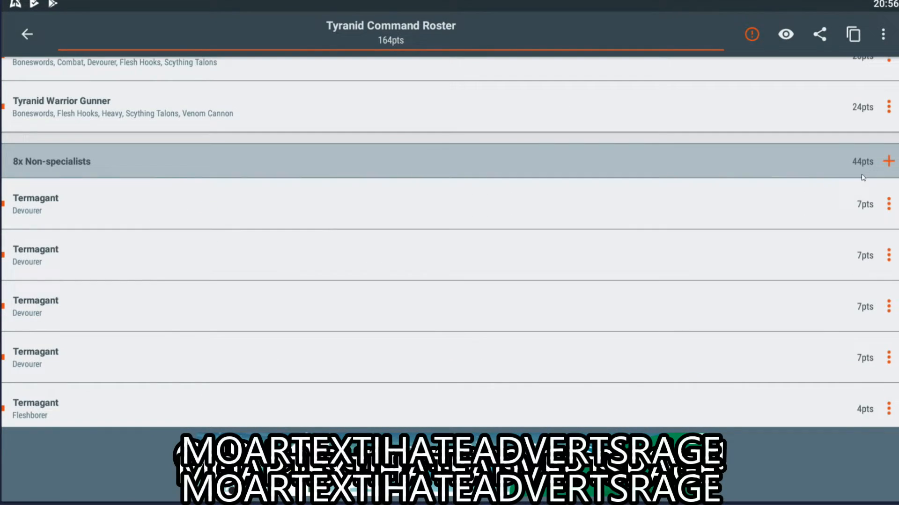
Add one Lictor and one Tyranid Warrior as non-specialists alongside the eight Termagants.
scroll(down, 3)
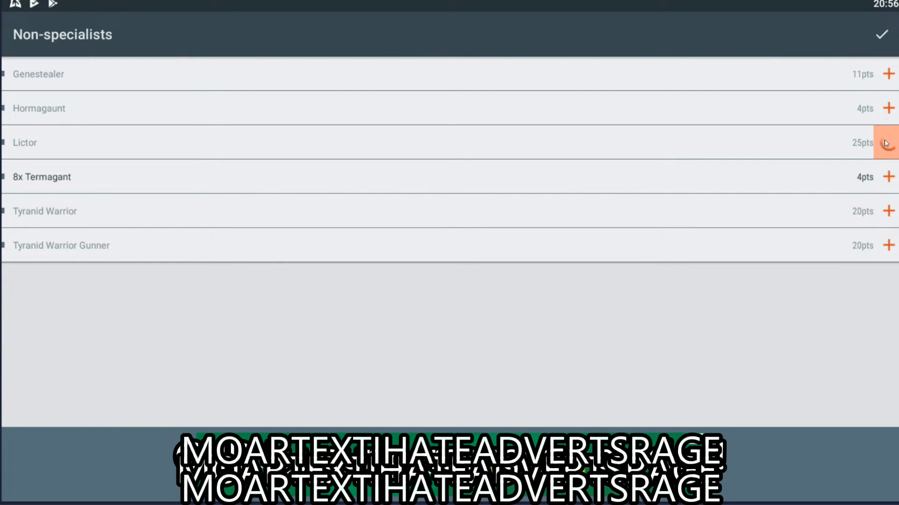
click(887, 143)
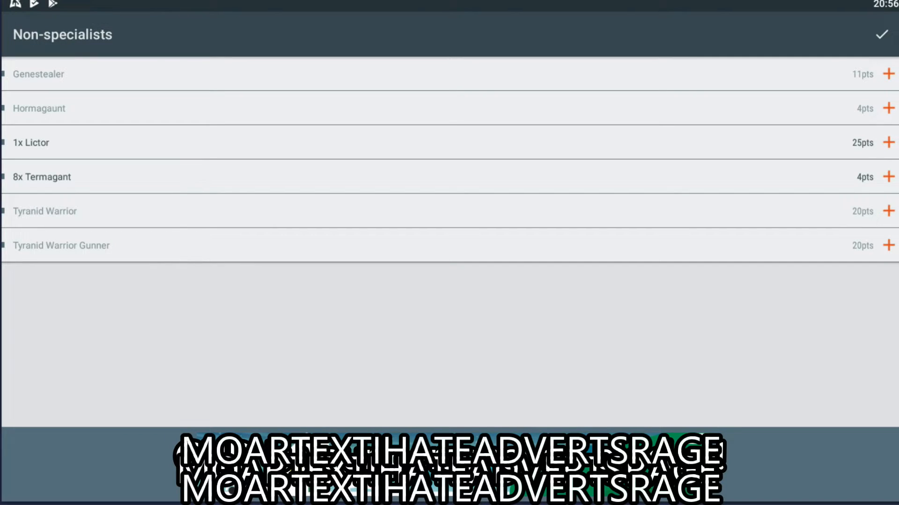
click(888, 211)
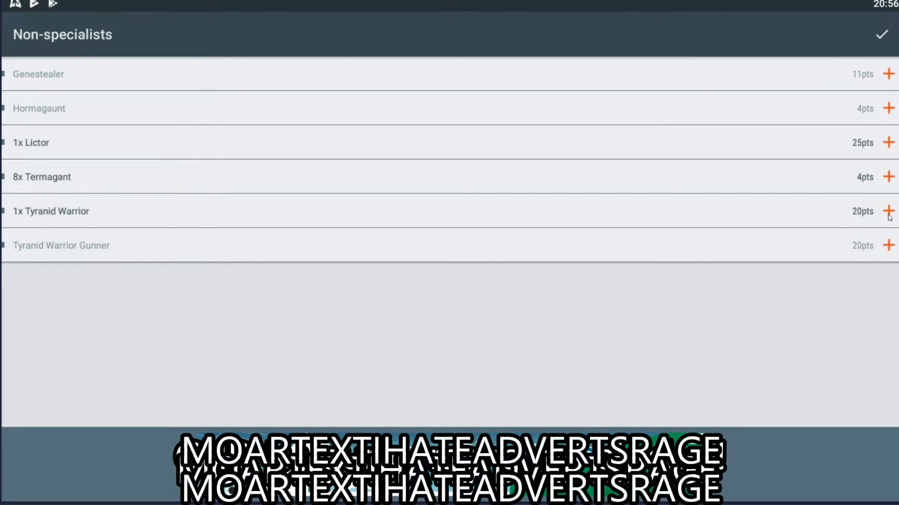
mouse_move(881, 204)
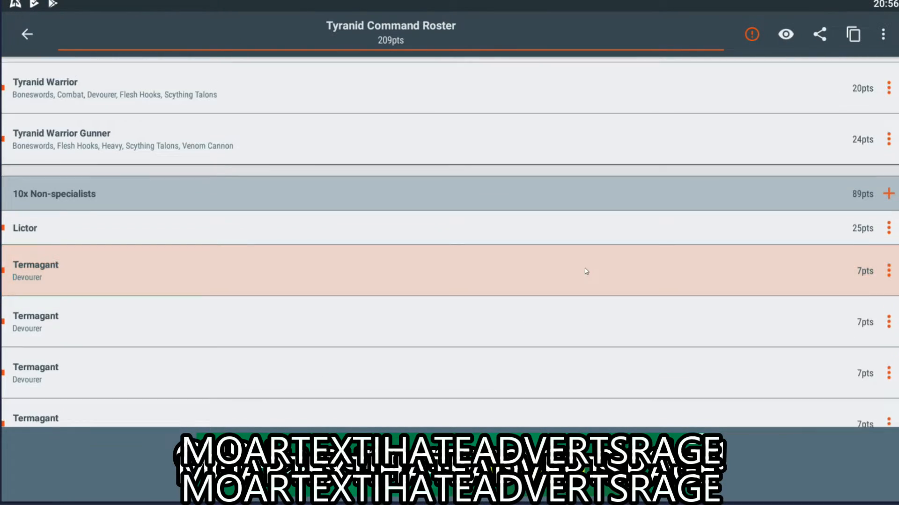
Scroll the roster to review the ten non-specialists at 89pts, including the new Lictor and Warrior.
scroll(down, 3)
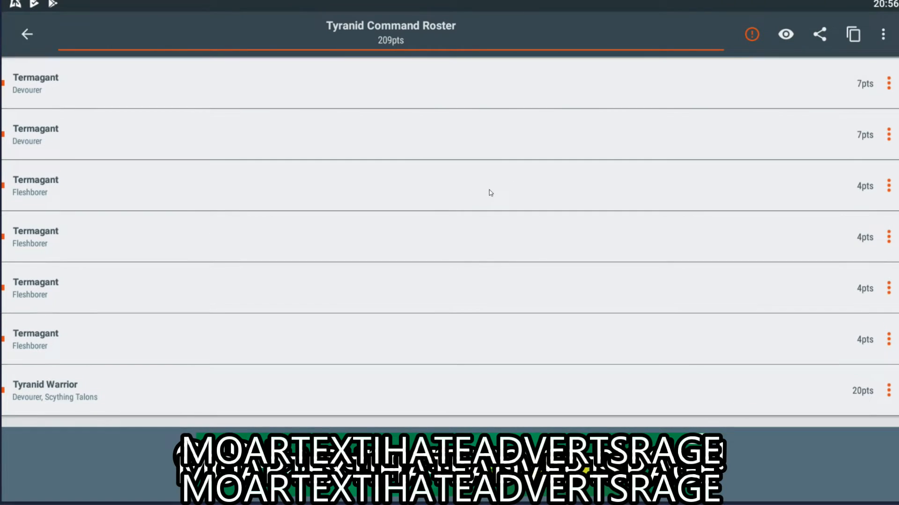
scroll(down, 3)
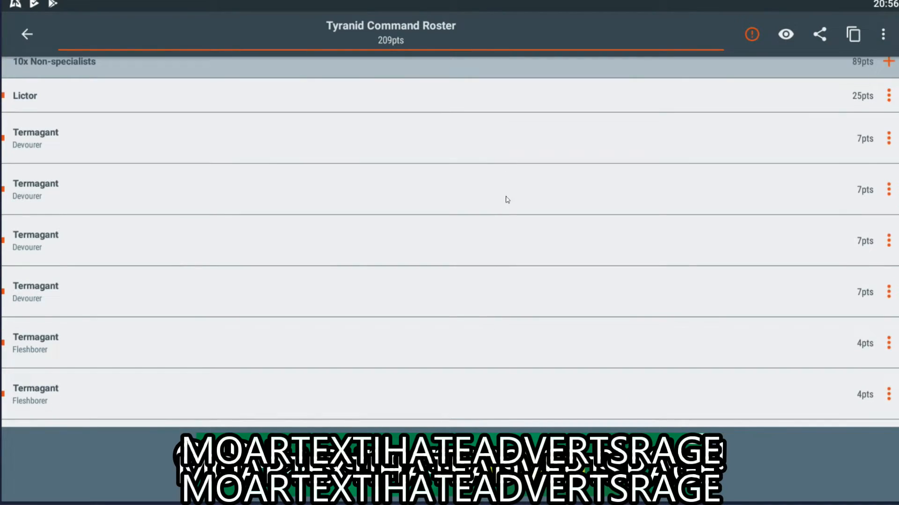
scroll(down, 3)
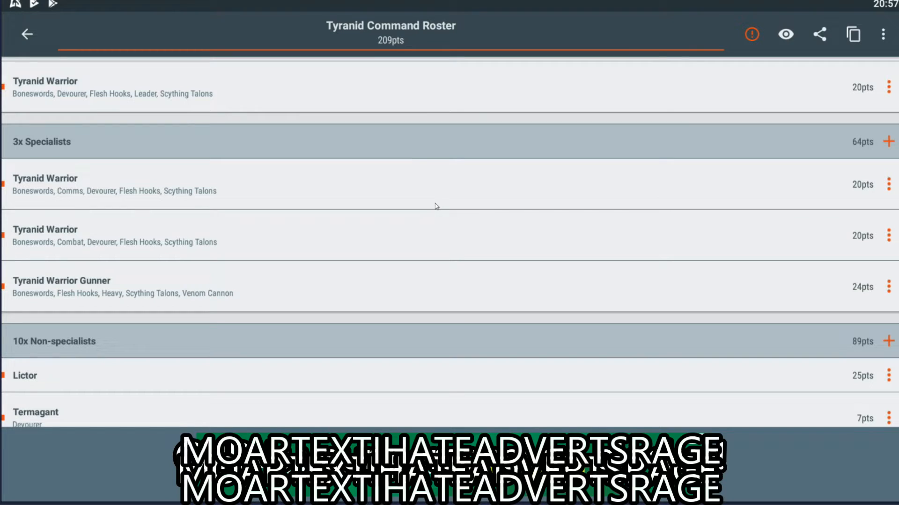
mouse_move(870, 201)
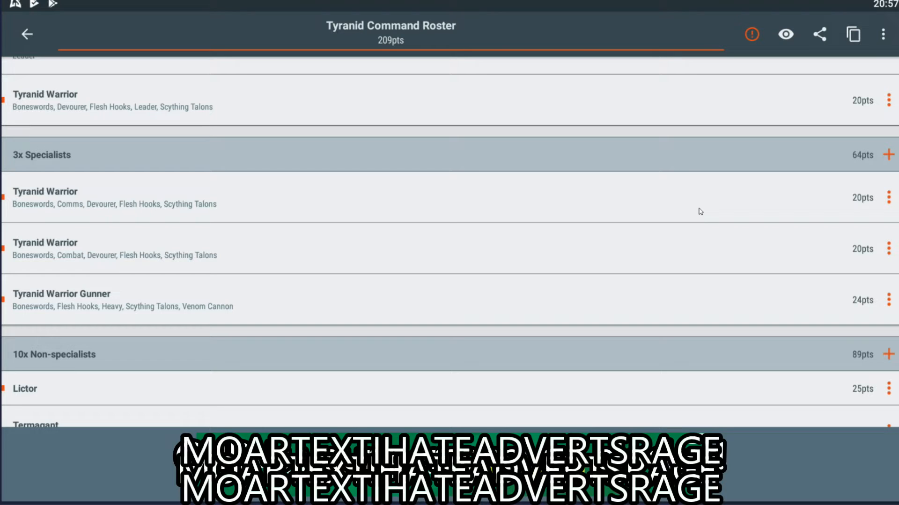
scroll(down, 3)
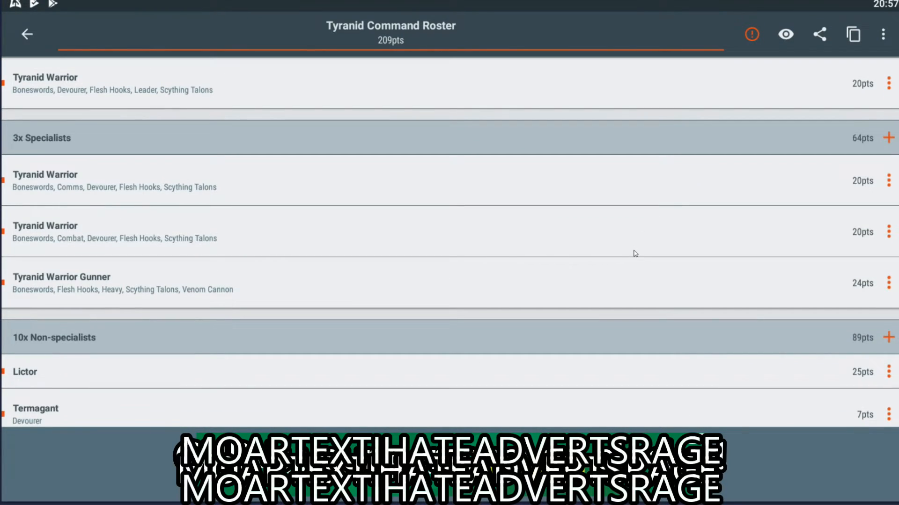
mouse_move(617, 256)
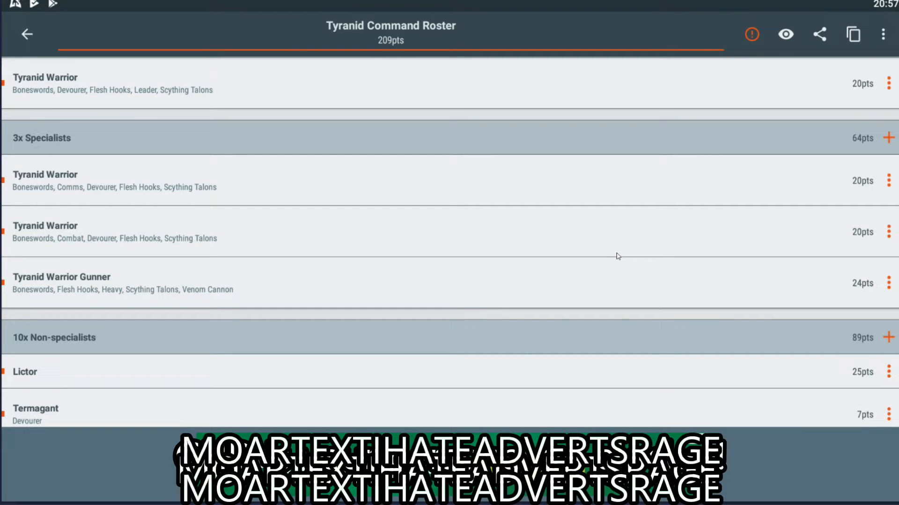
mouse_move(596, 270)
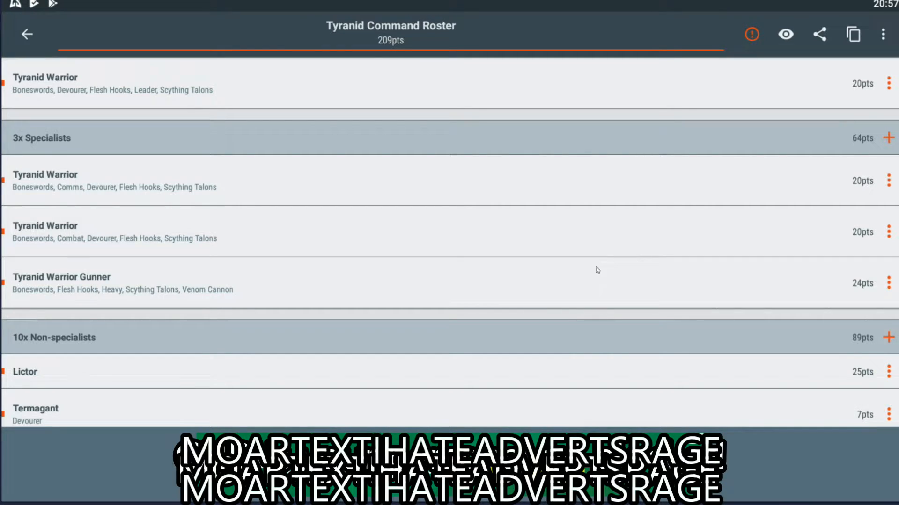
scroll(down, 3)
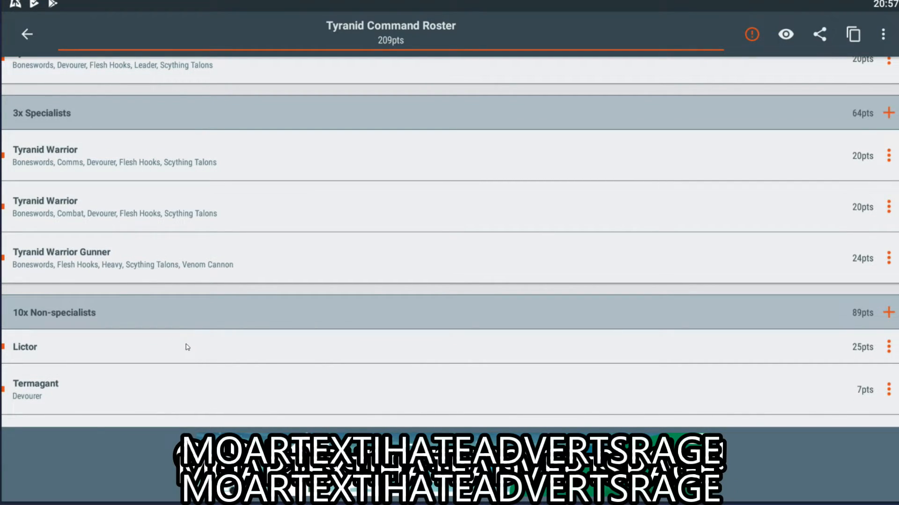
mouse_move(310, 232)
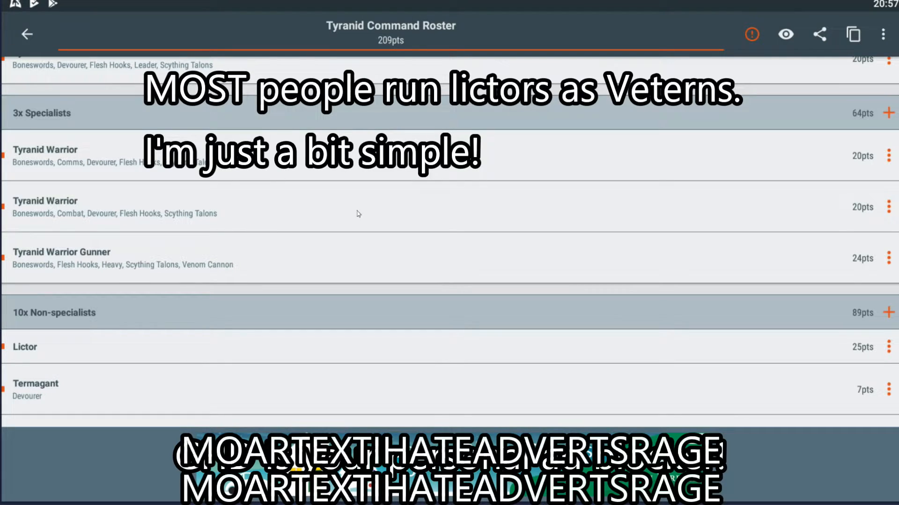
mouse_move(257, 357)
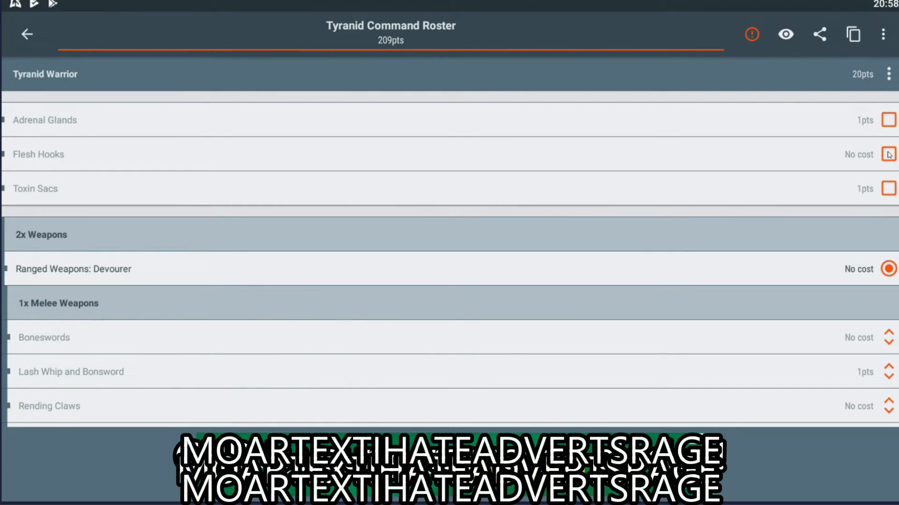
Arm the non-specialist Tyranid Warrior with Flesh Hooks and Boneswords alongside its Devourer.
click(889, 154)
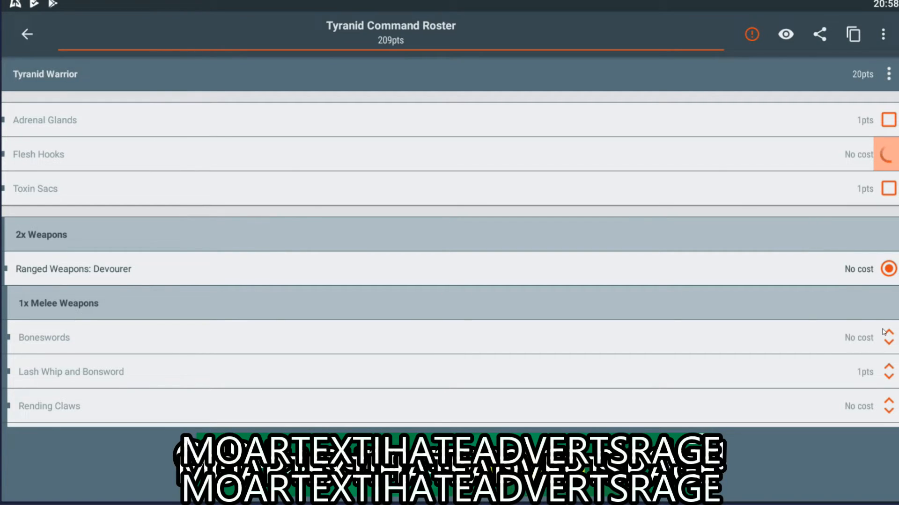
click(887, 338)
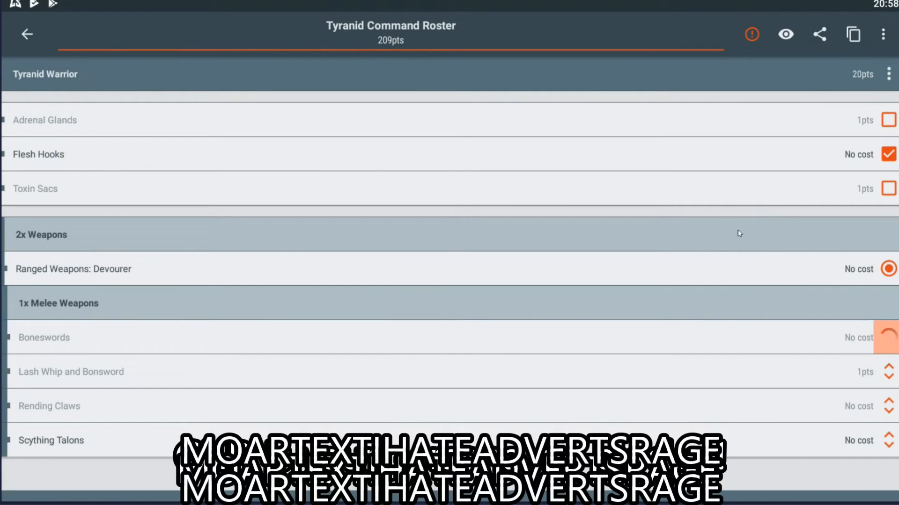
click(888, 332)
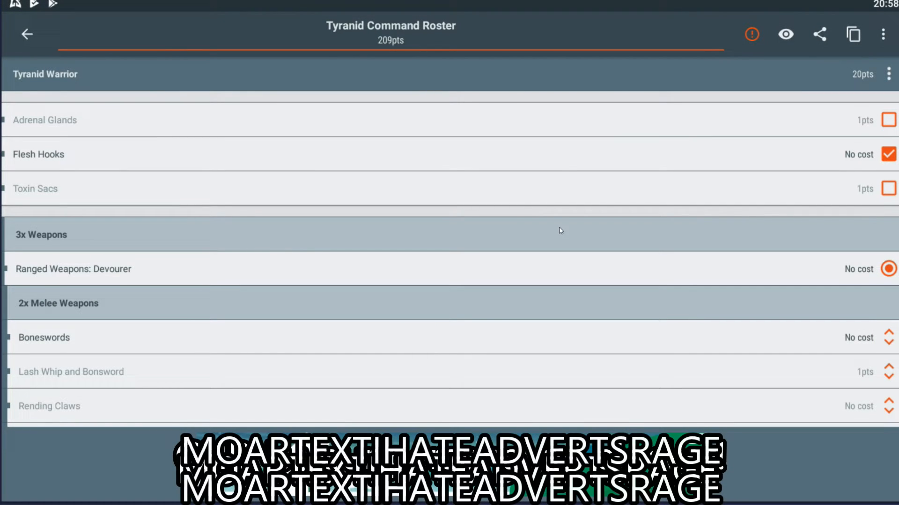
mouse_move(97, 210)
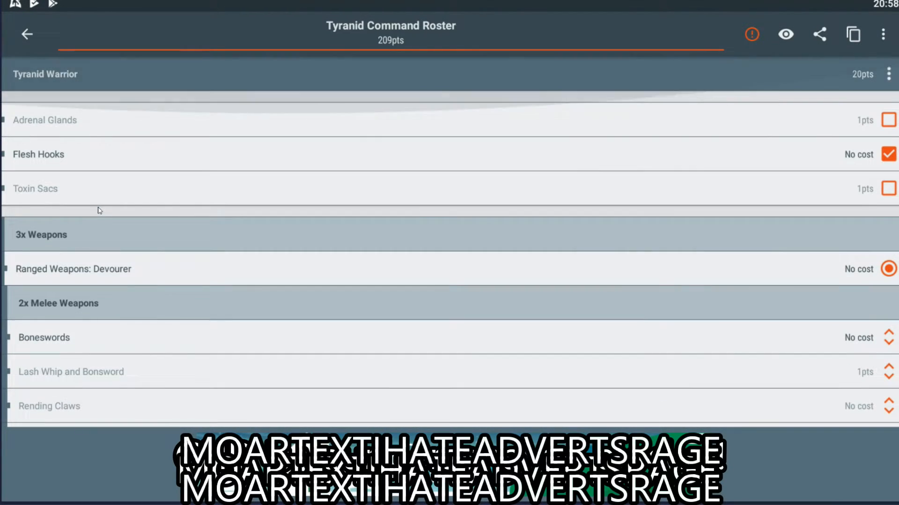
scroll(down, 3)
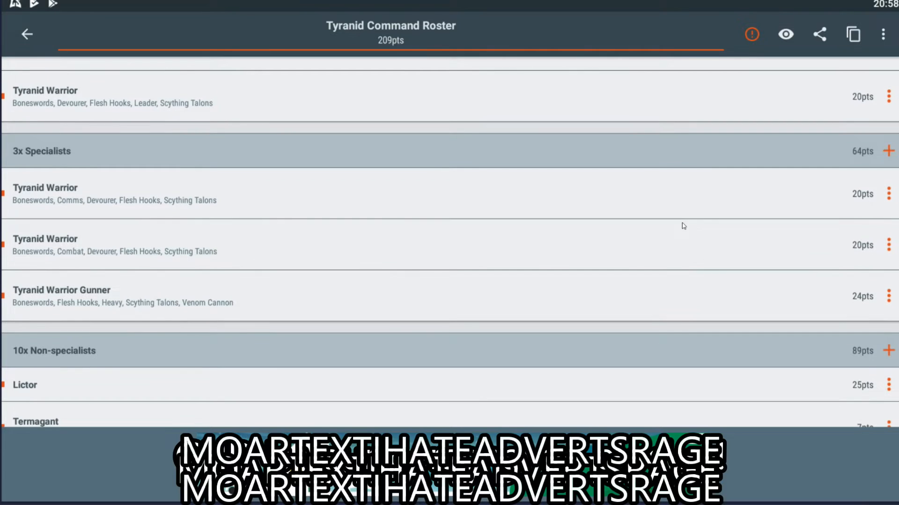
mouse_move(866, 168)
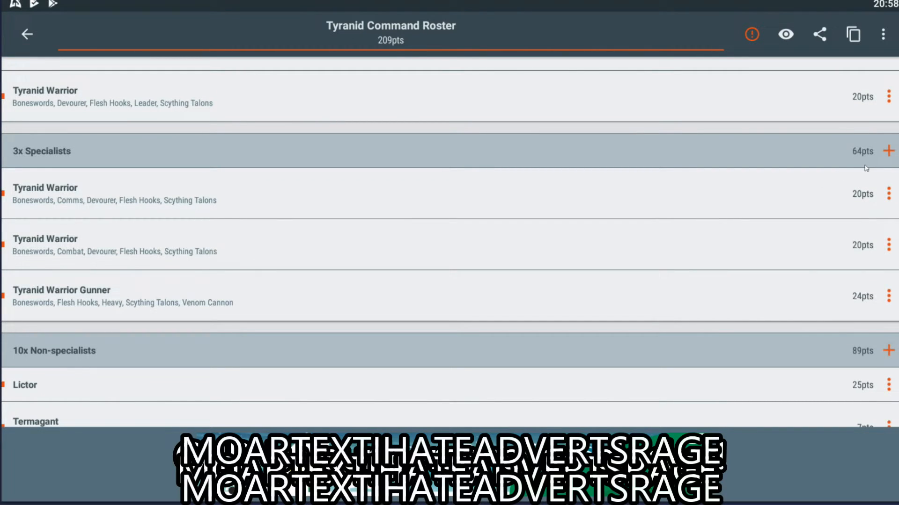
Add a Genestealer as the fourth specialist with Extended Carapace, raising the roster to 220pts.
click(888, 151)
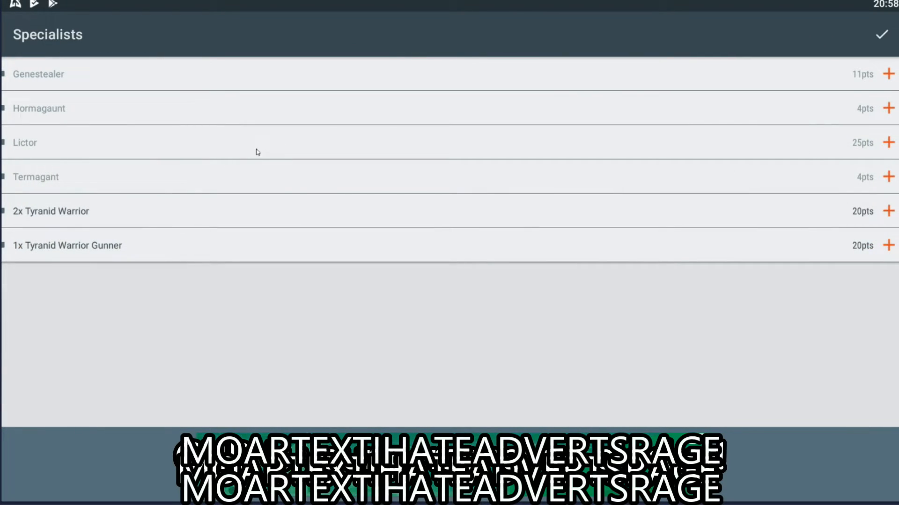
click(888, 74)
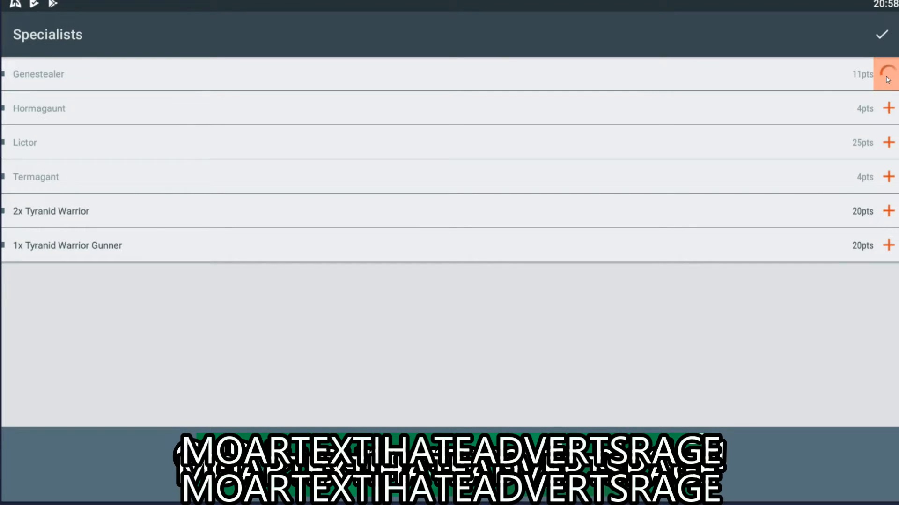
click(886, 74)
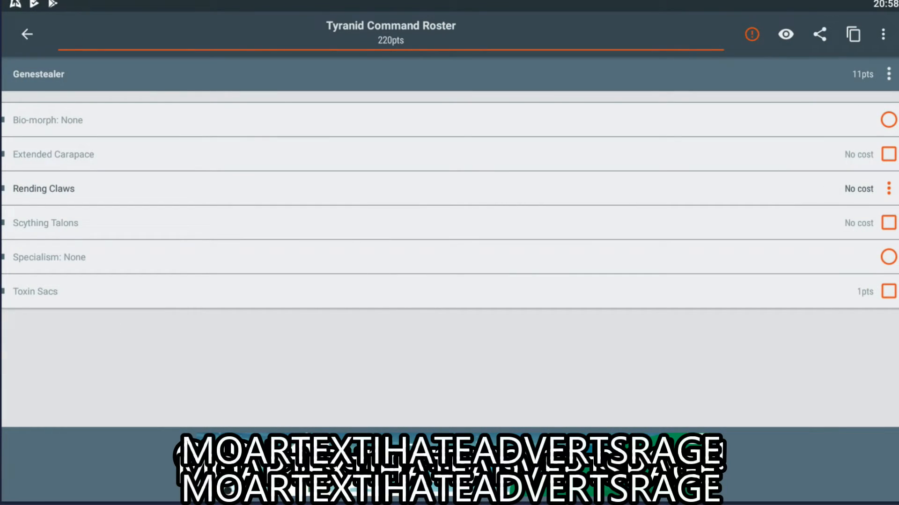
click(889, 154)
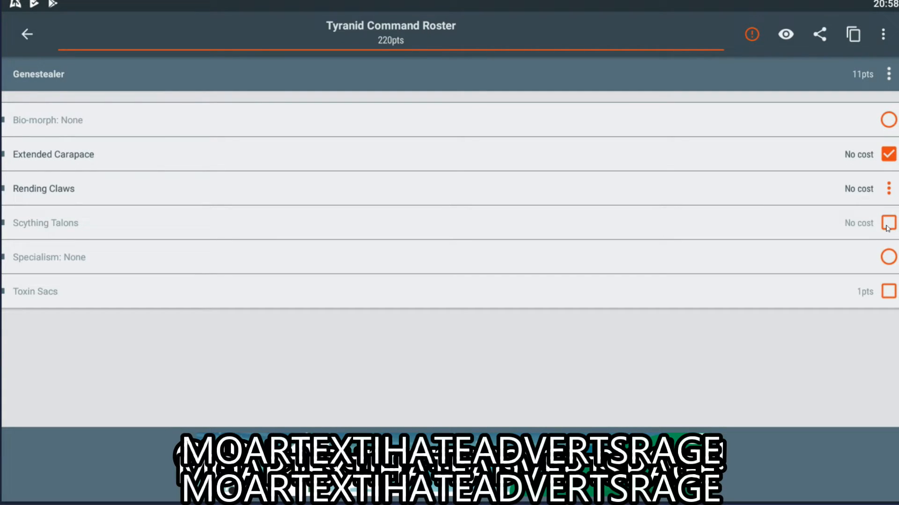
Give the specialist Genestealer Scything Talons and show its specialism options.
click(888, 222)
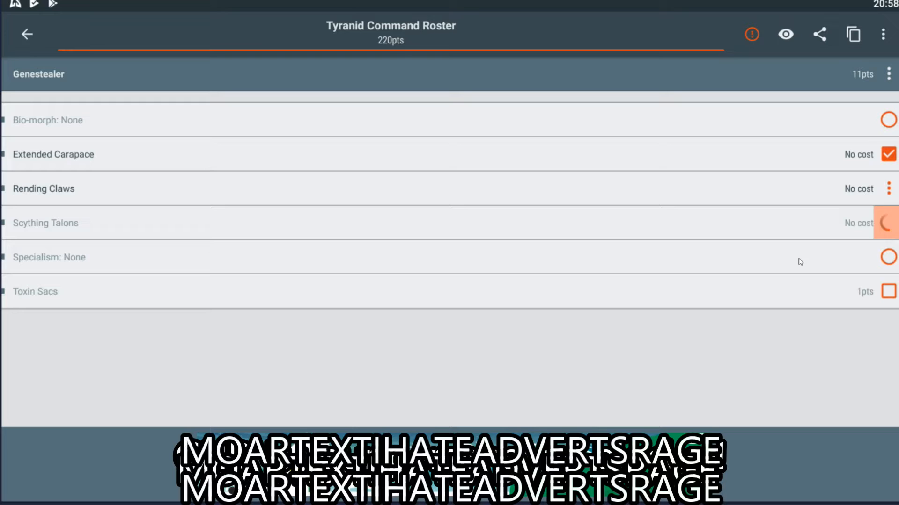
click(889, 223)
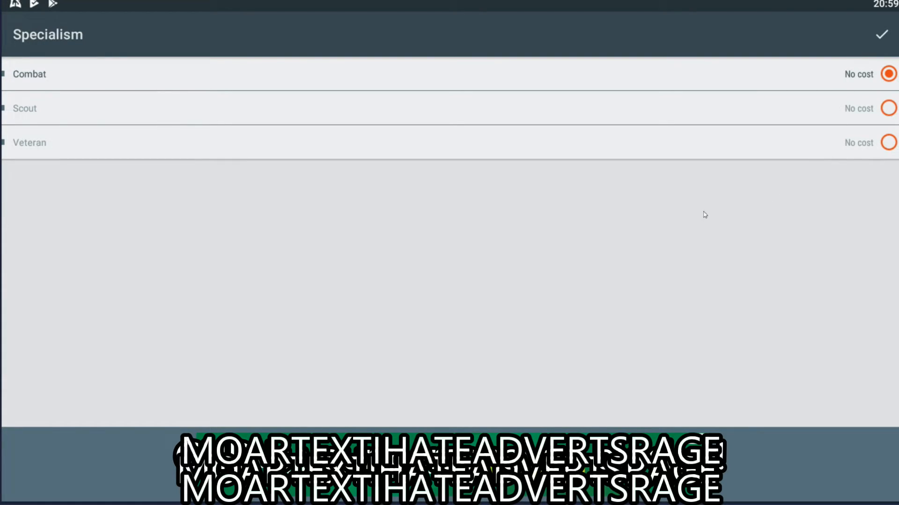
mouse_move(763, 177)
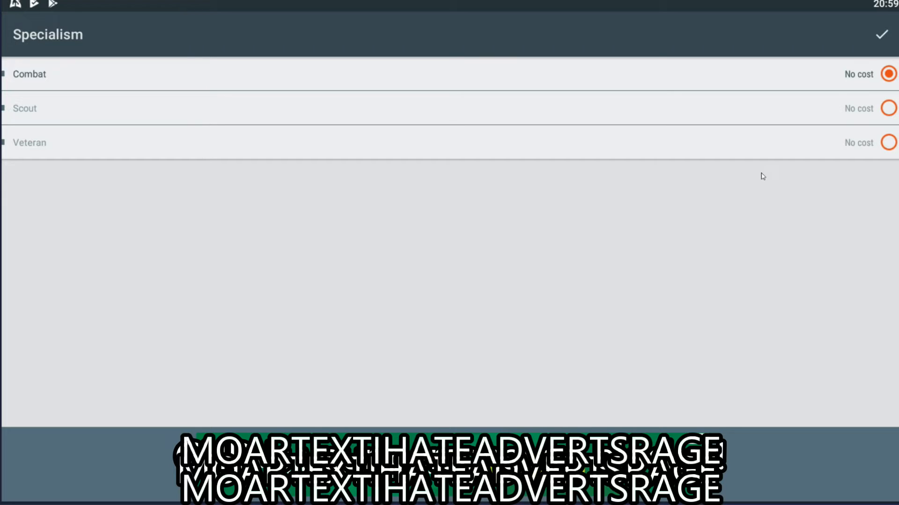
mouse_move(851, 151)
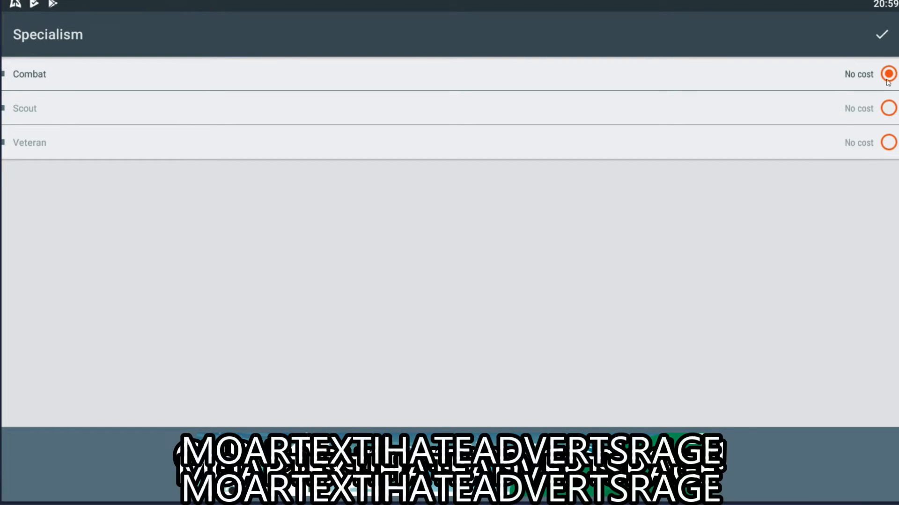
Set the specialist Genestealer to Combat and review it under 4x Specialists at 11pts.
click(881, 34)
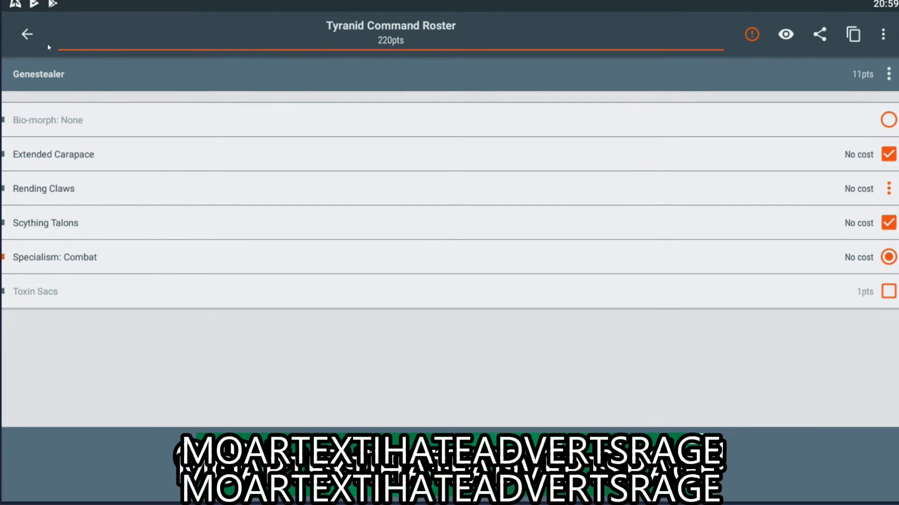
click(26, 34)
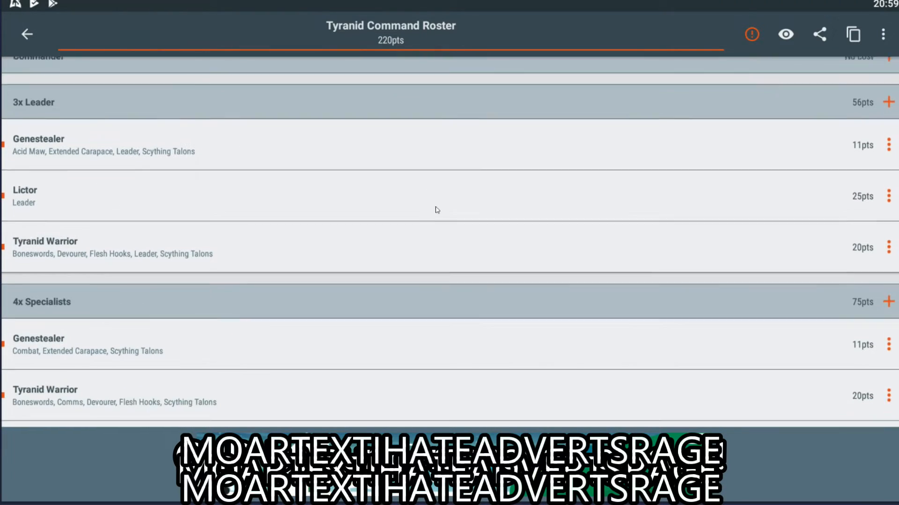
scroll(down, 3)
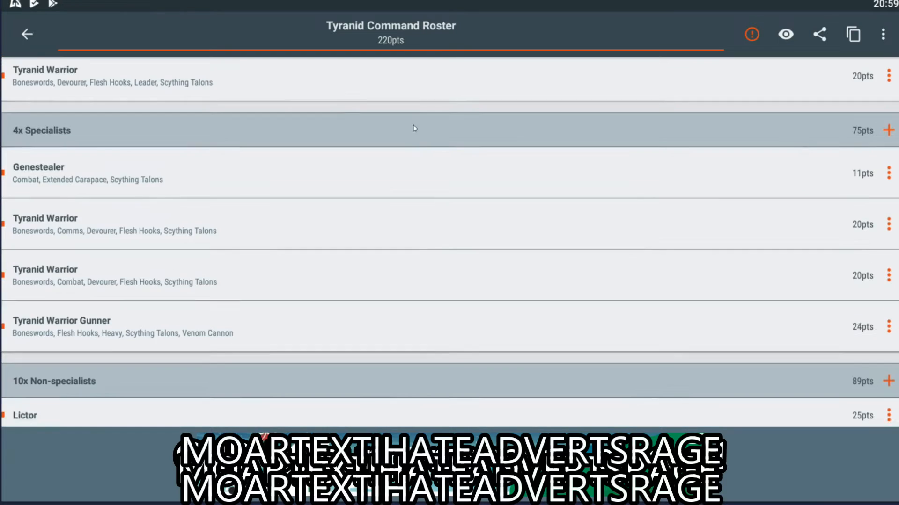
scroll(down, 3)
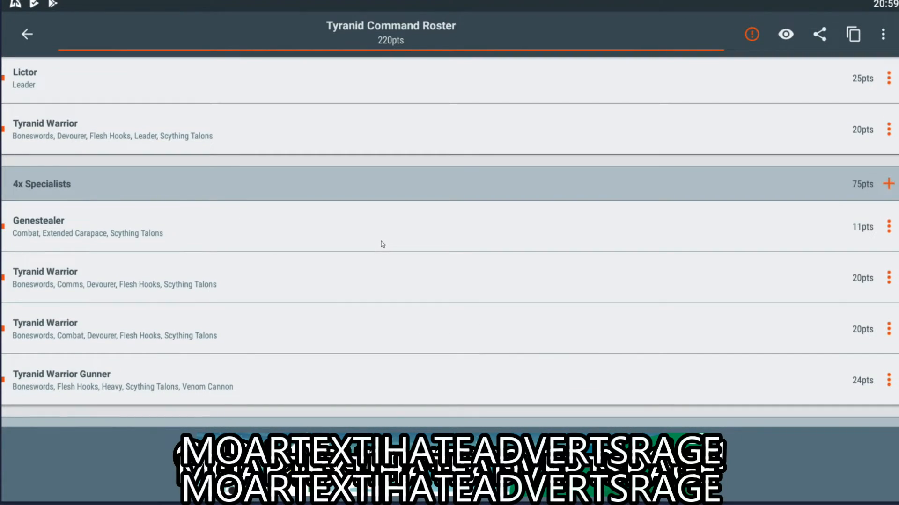
mouse_move(416, 269)
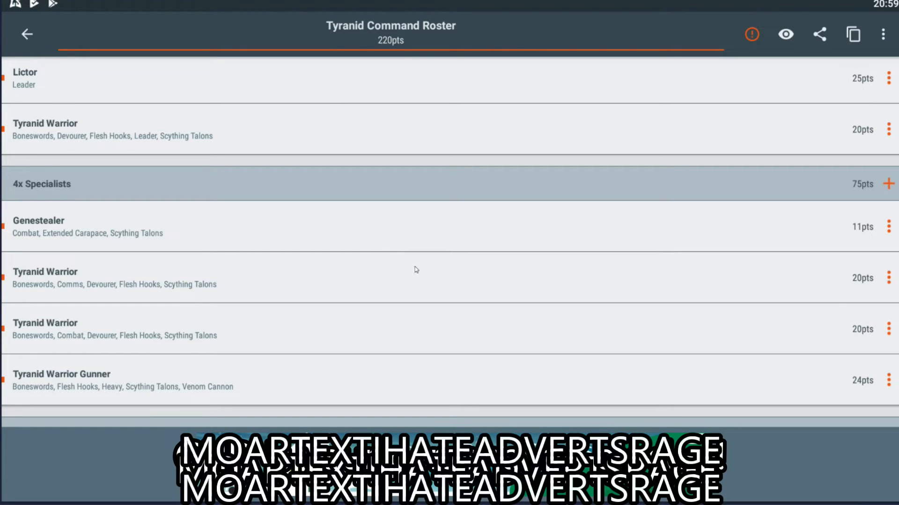
scroll(down, 3)
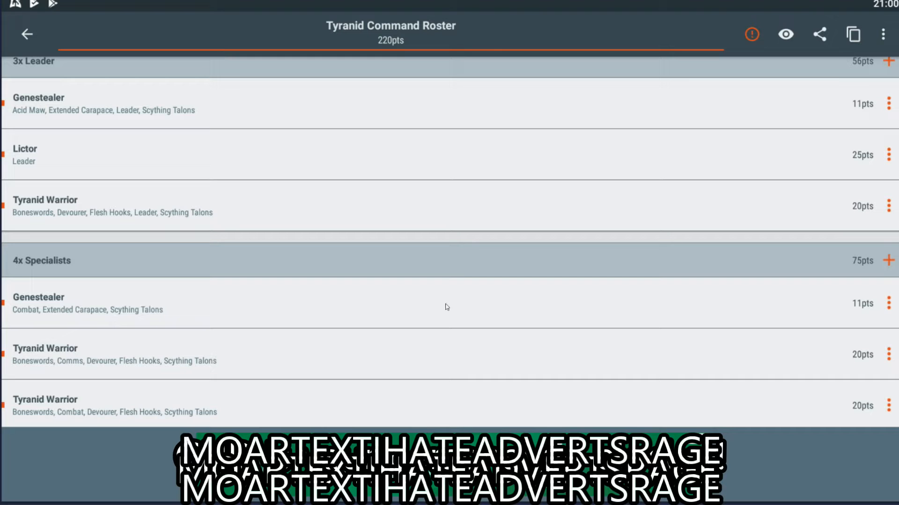
scroll(down, 3)
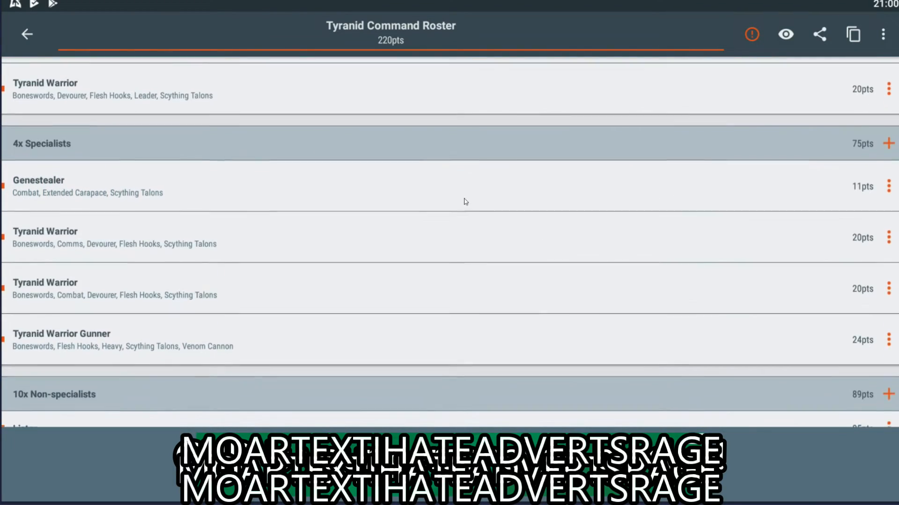
scroll(down, 3)
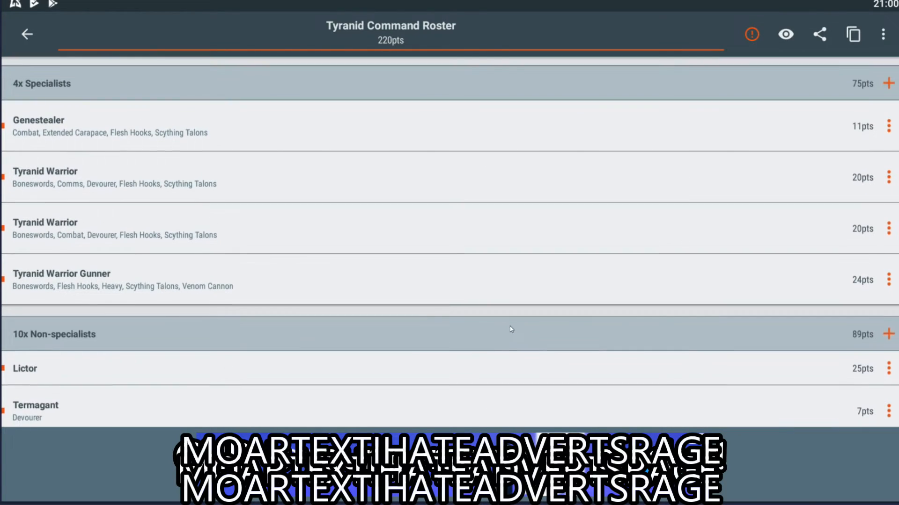
scroll(down, 3)
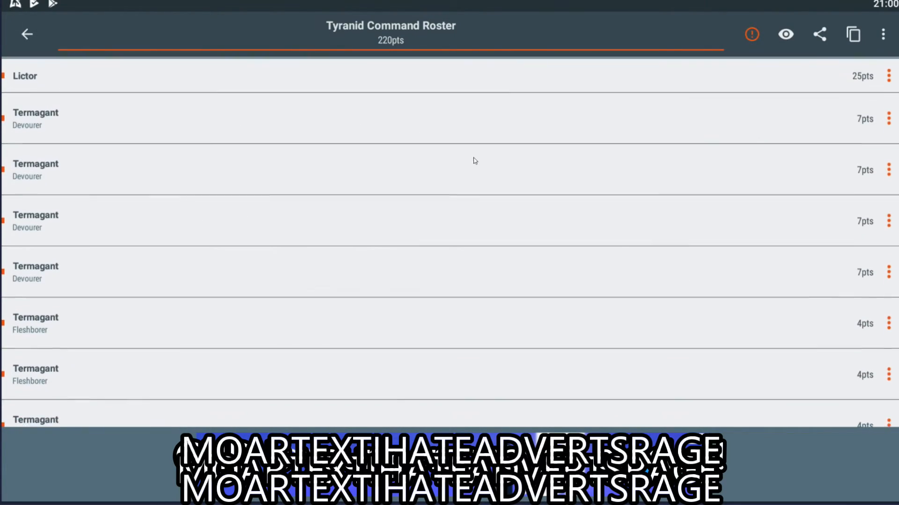
scroll(down, 3)
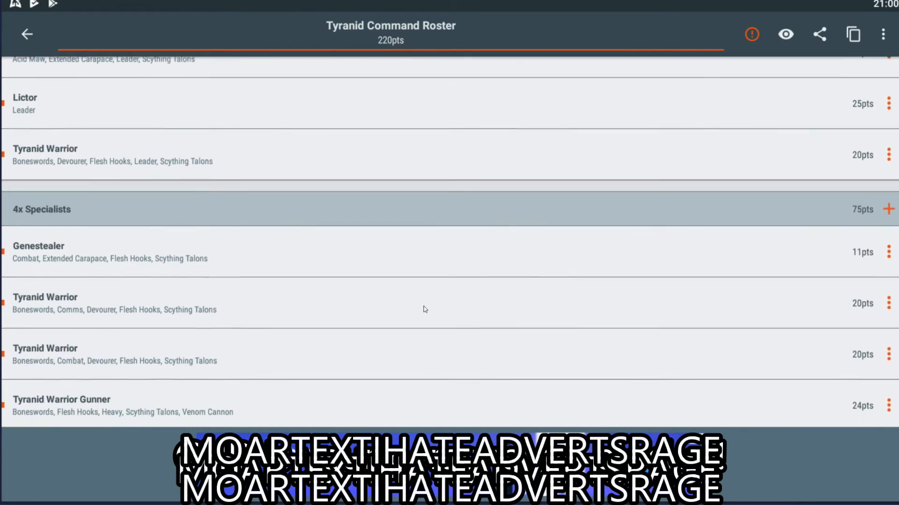
scroll(down, 3)
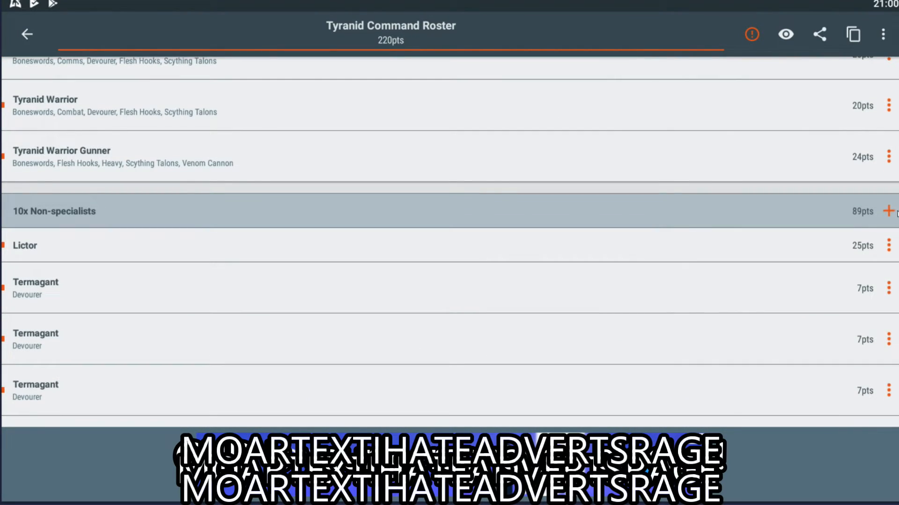
Add a non-specialist Genestealer with Extended Carapace and Scything Talons, bringing the roster to 231pts.
click(888, 211)
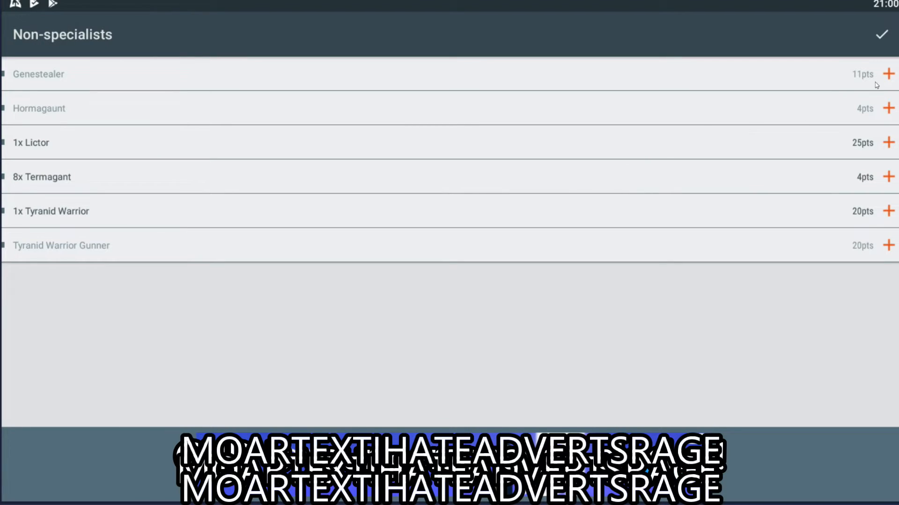
click(886, 34)
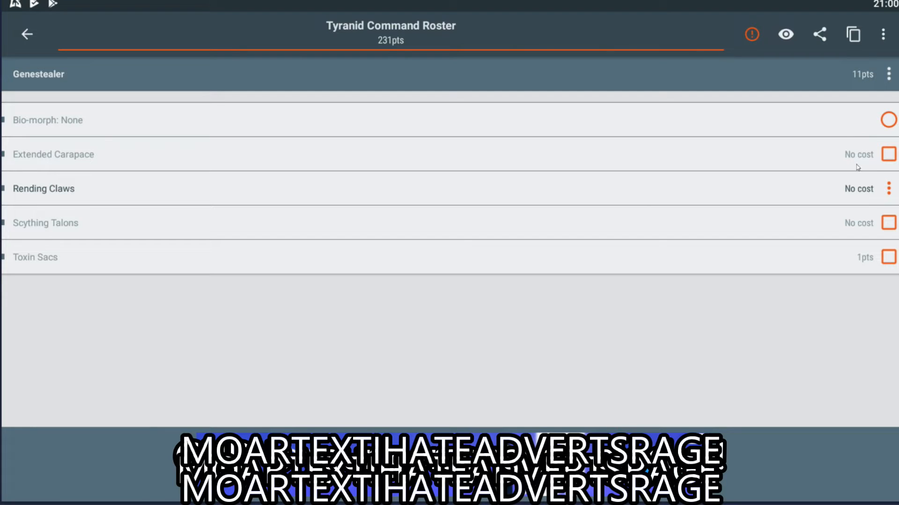
click(889, 154)
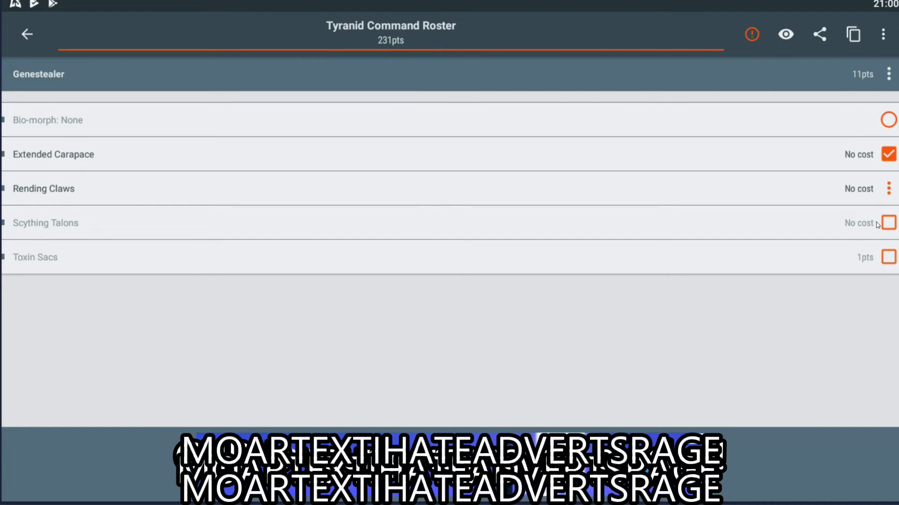
click(888, 222)
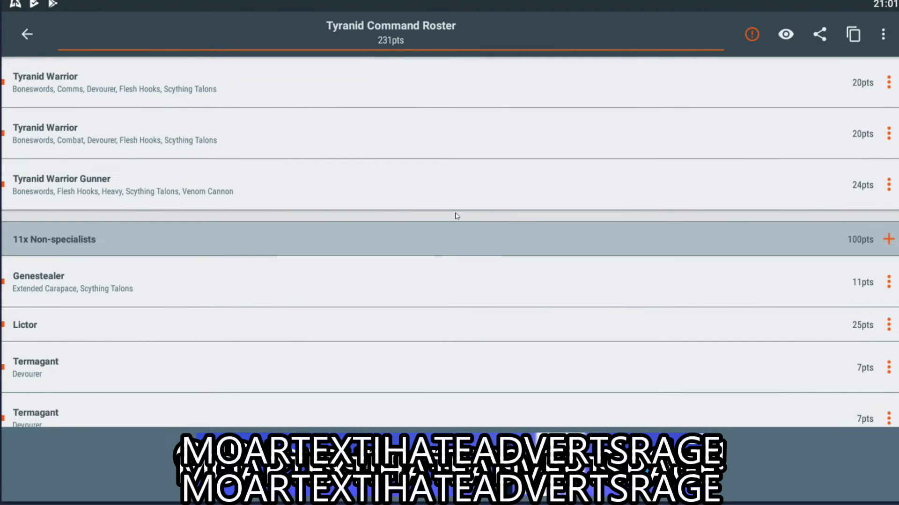
mouse_move(521, 212)
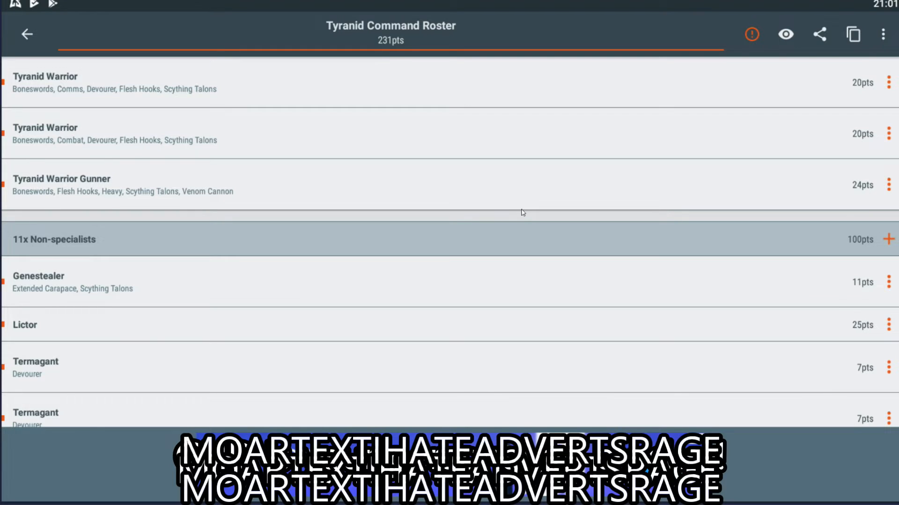
mouse_move(570, 210)
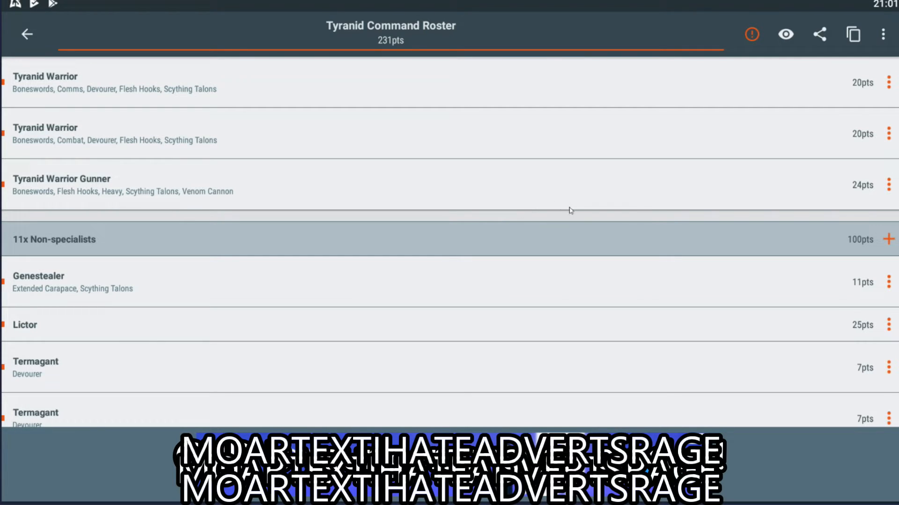
scroll(down, 3)
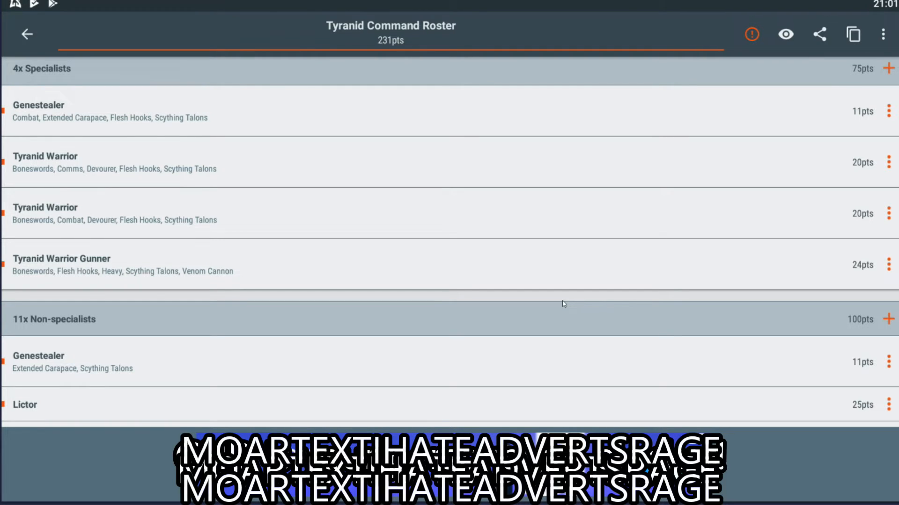
scroll(down, 3)
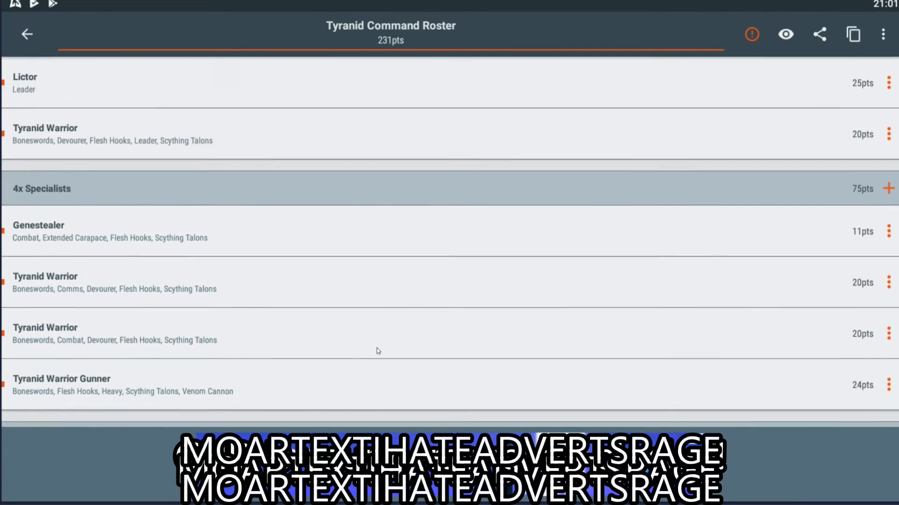
scroll(down, 3)
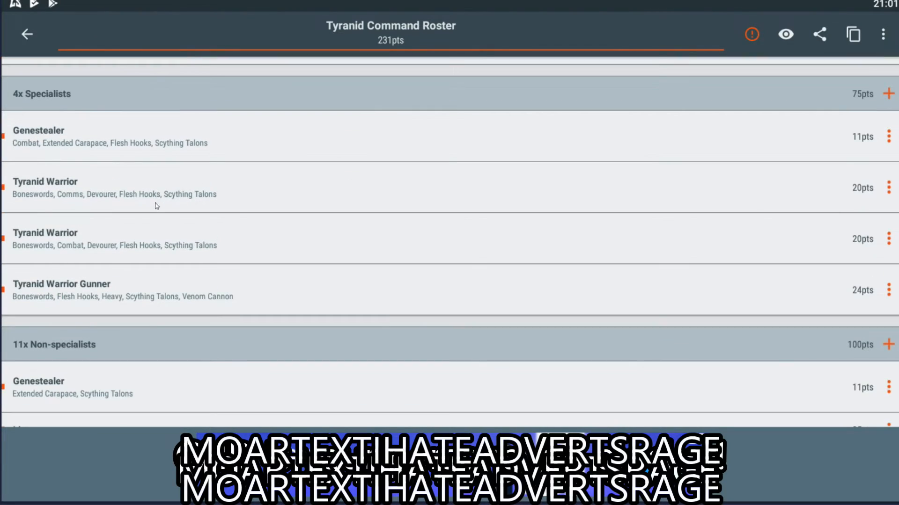
mouse_move(204, 236)
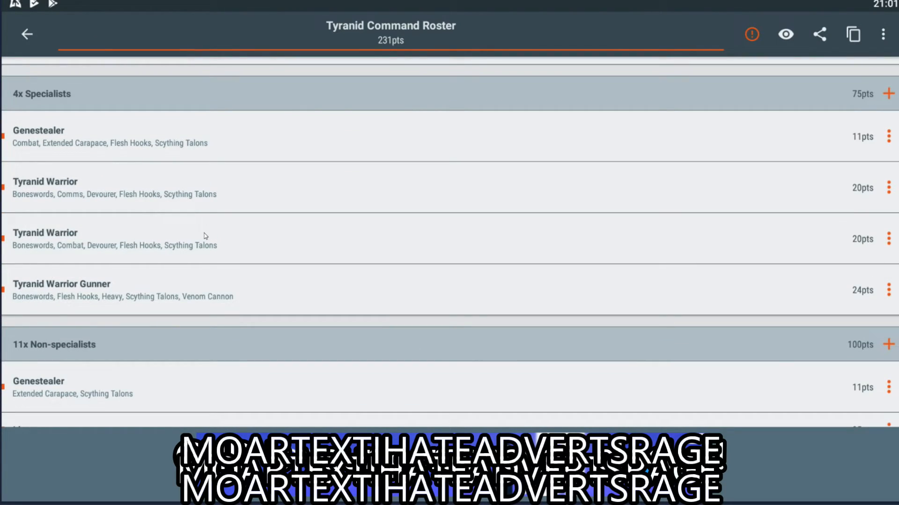
mouse_move(304, 298)
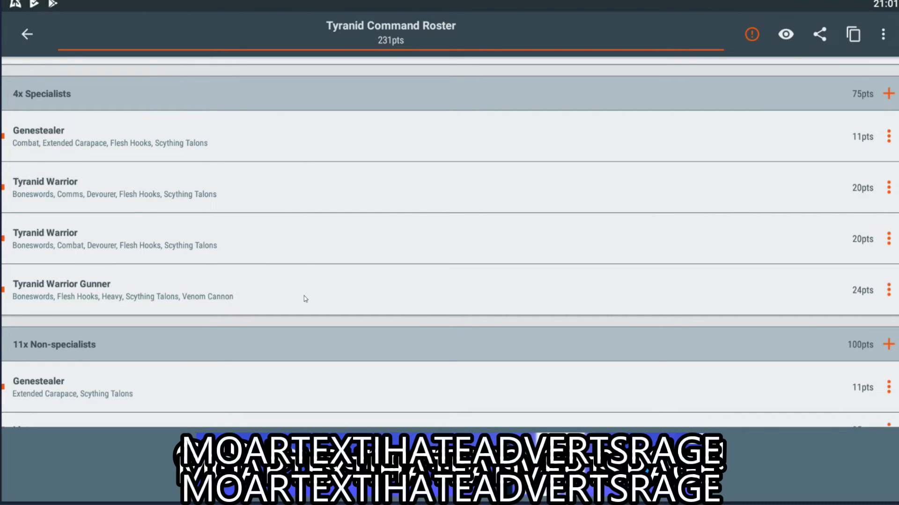
scroll(down, 3)
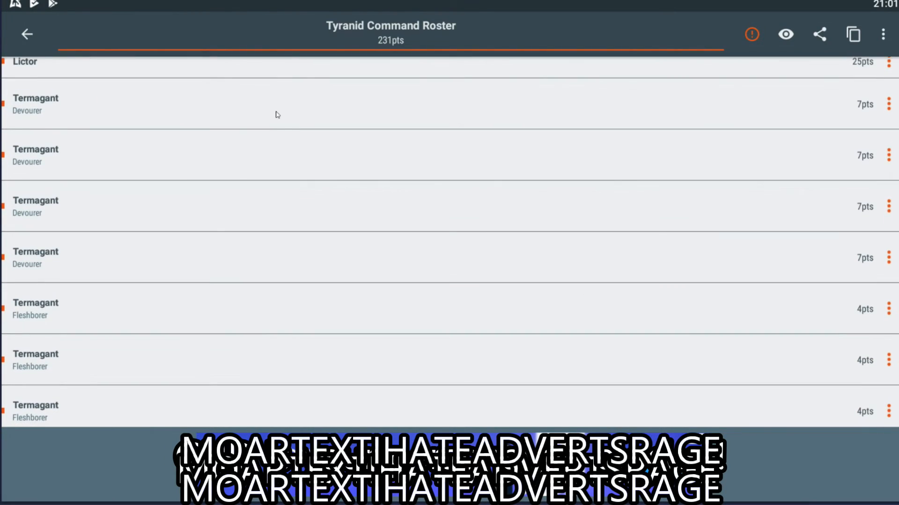
scroll(down, 3)
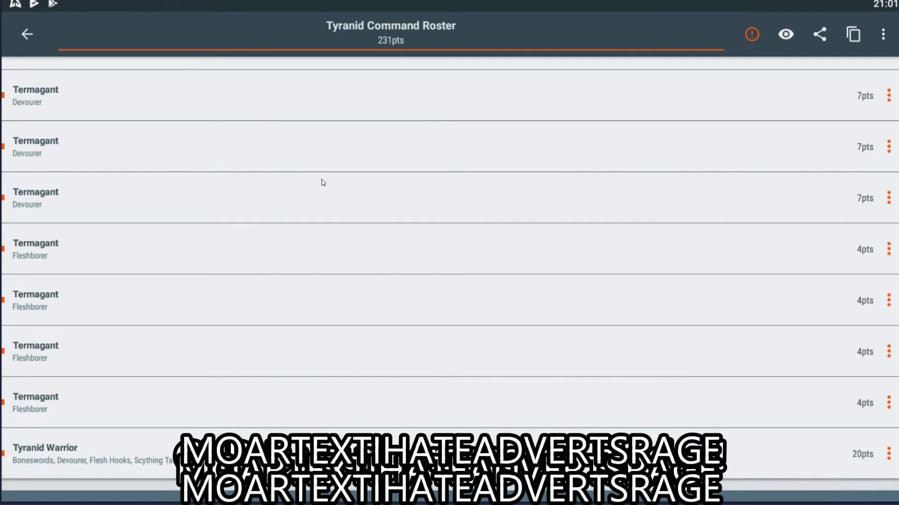
scroll(down, 3)
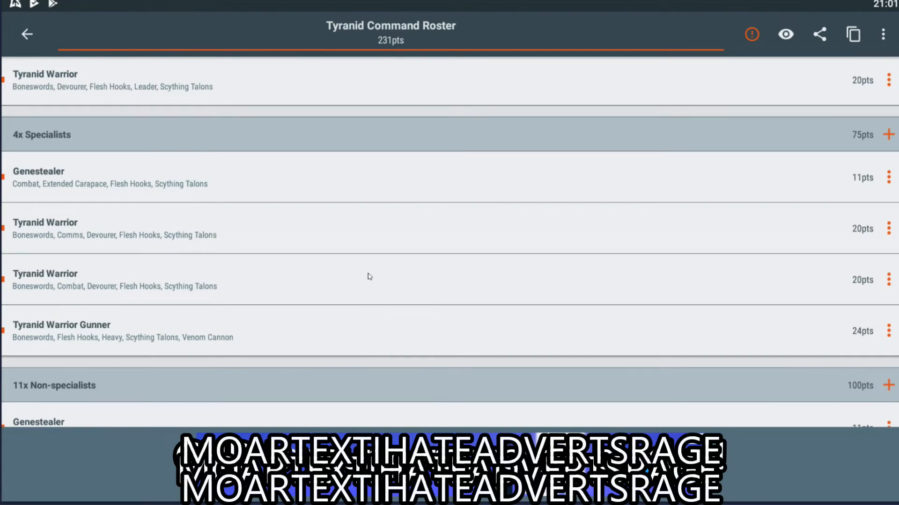
mouse_move(416, 192)
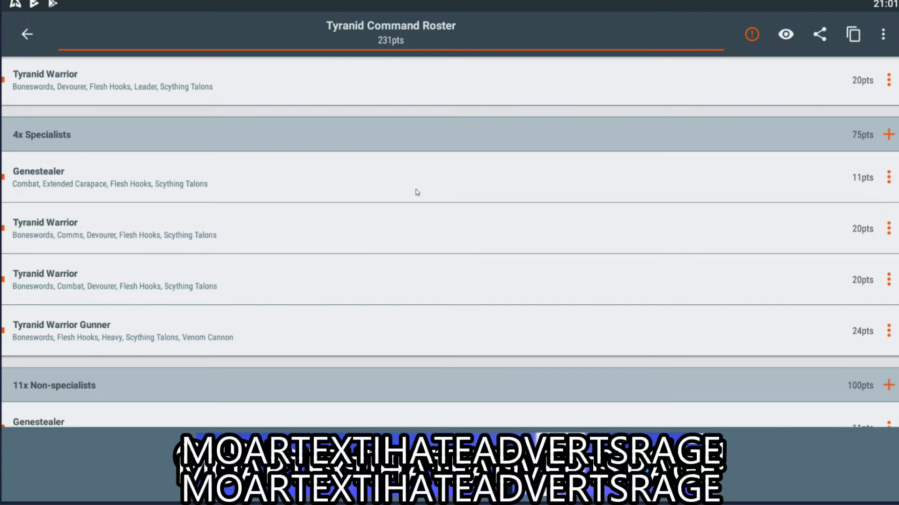
scroll(down, 3)
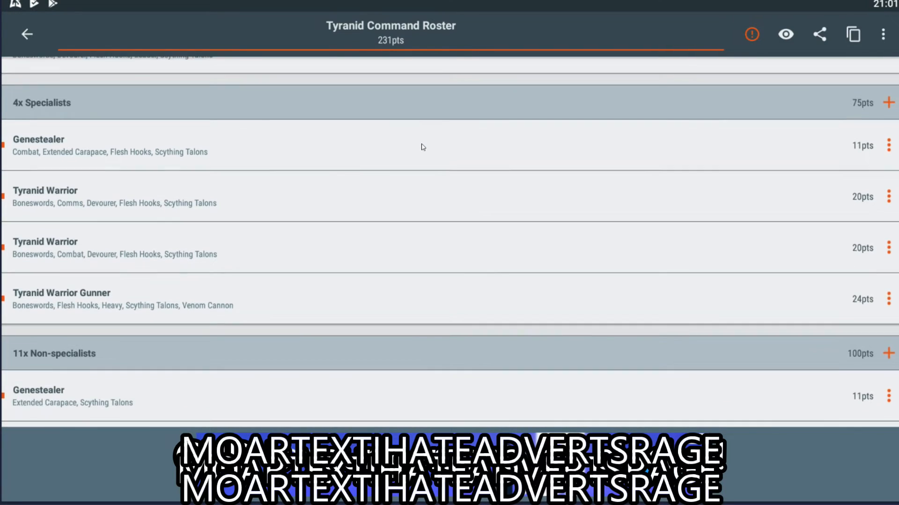
scroll(down, 3)
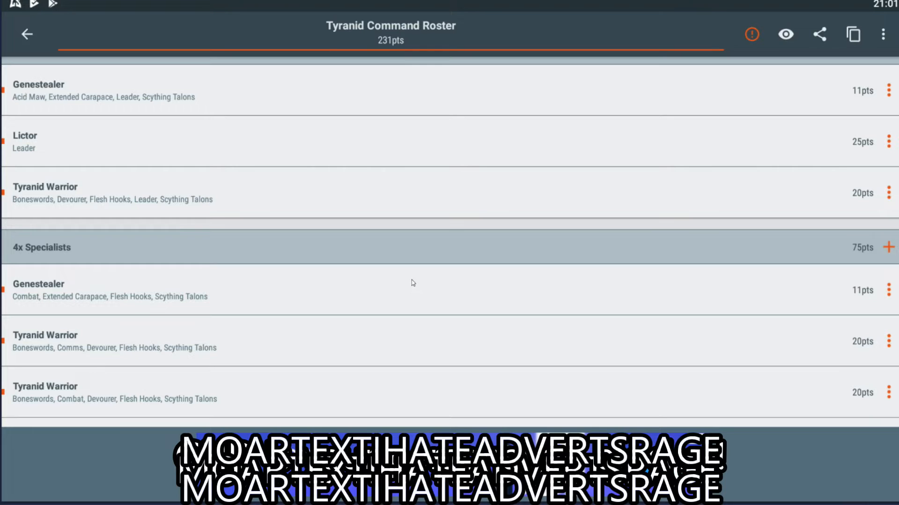
mouse_move(415, 280)
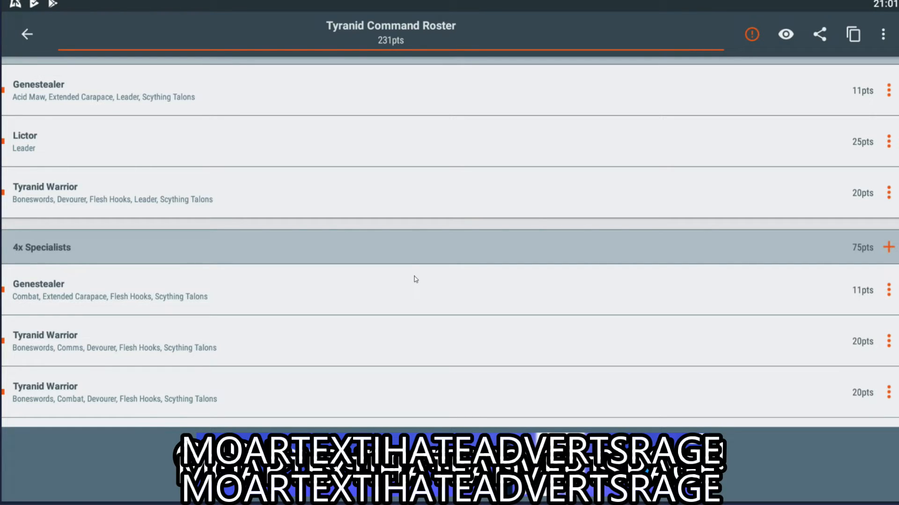
mouse_move(385, 281)
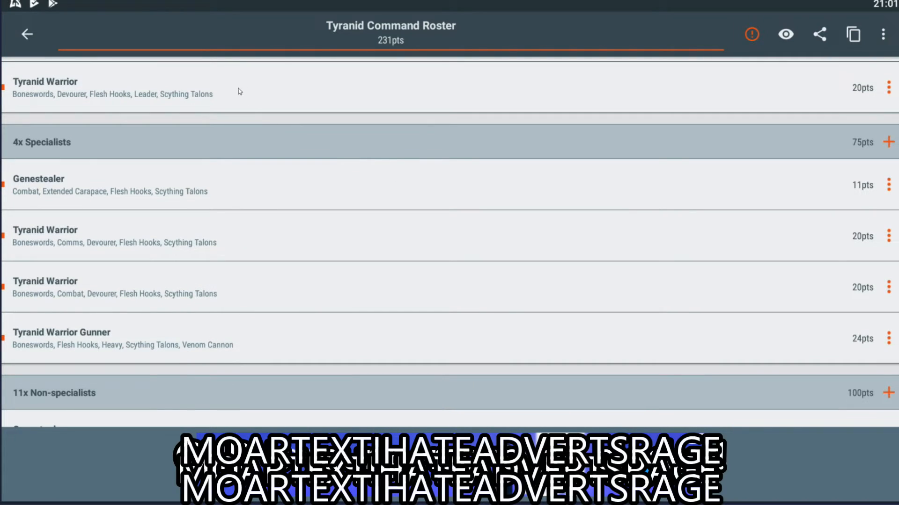
mouse_move(543, 90)
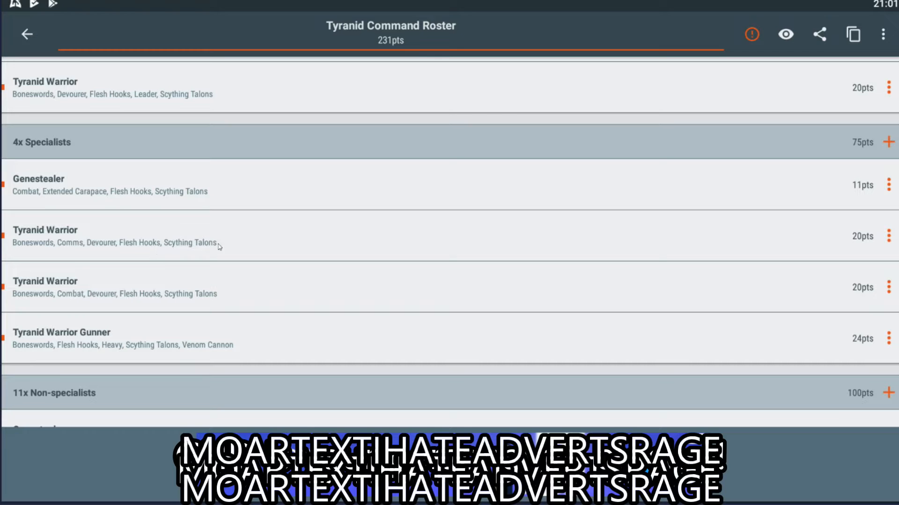
mouse_move(256, 330)
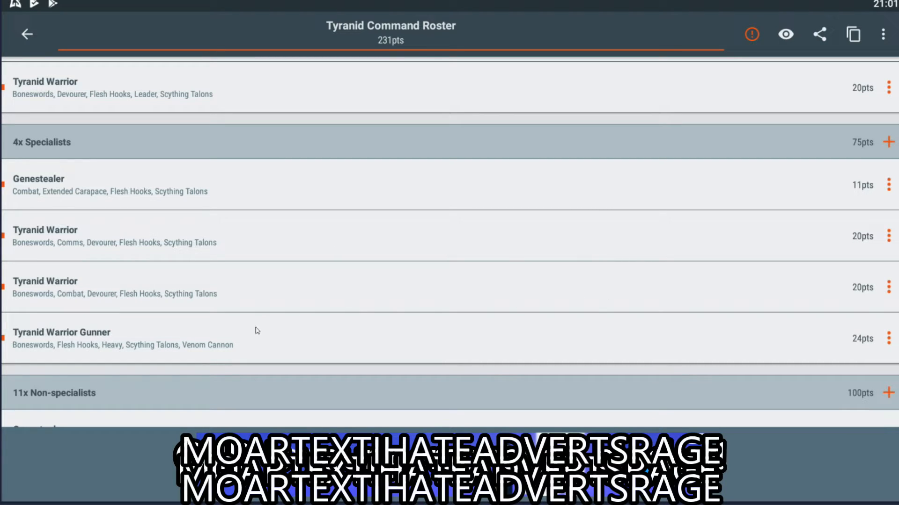
mouse_move(734, 334)
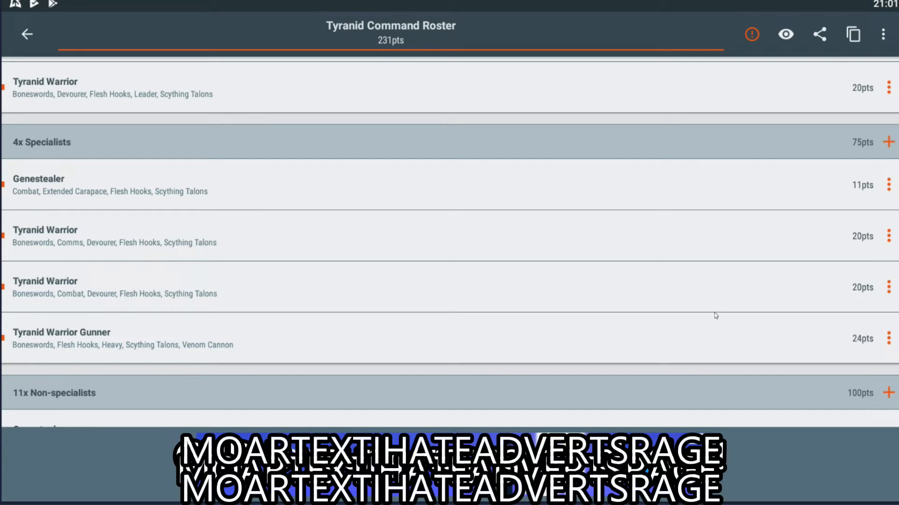
mouse_move(377, 275)
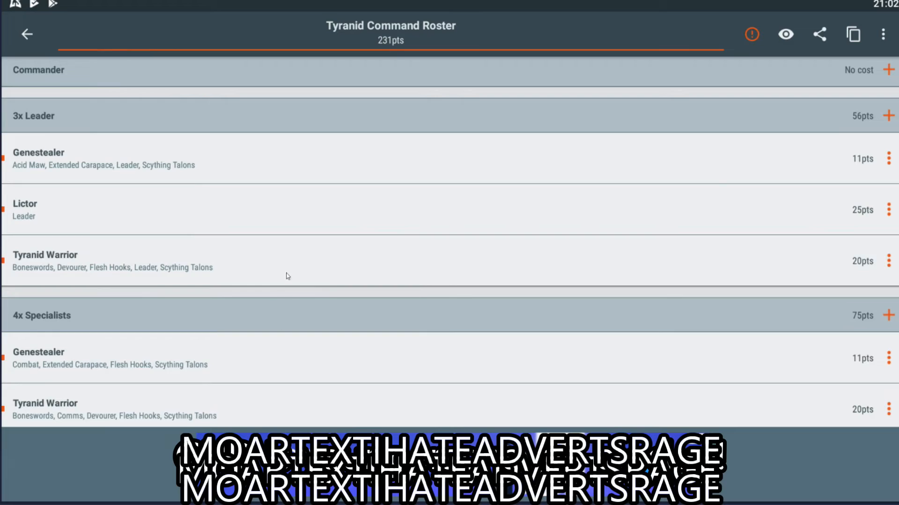
scroll(down, 3)
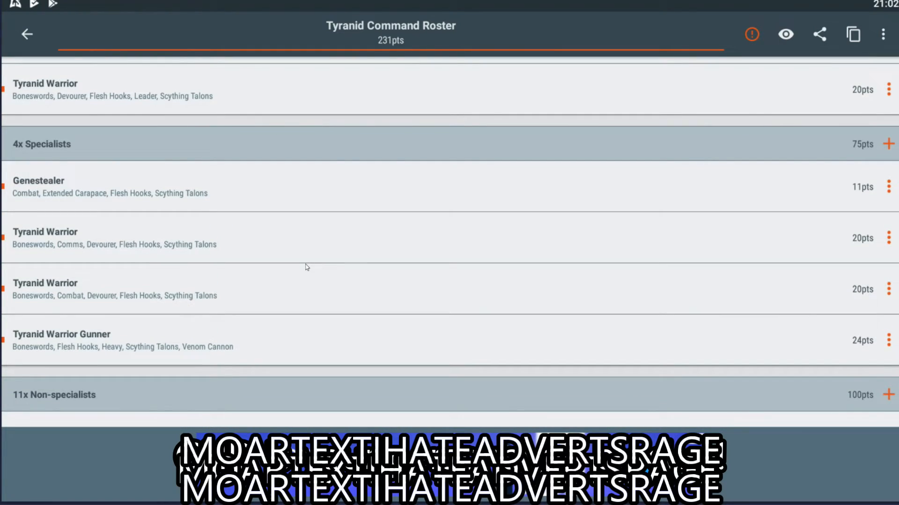
mouse_move(68, 191)
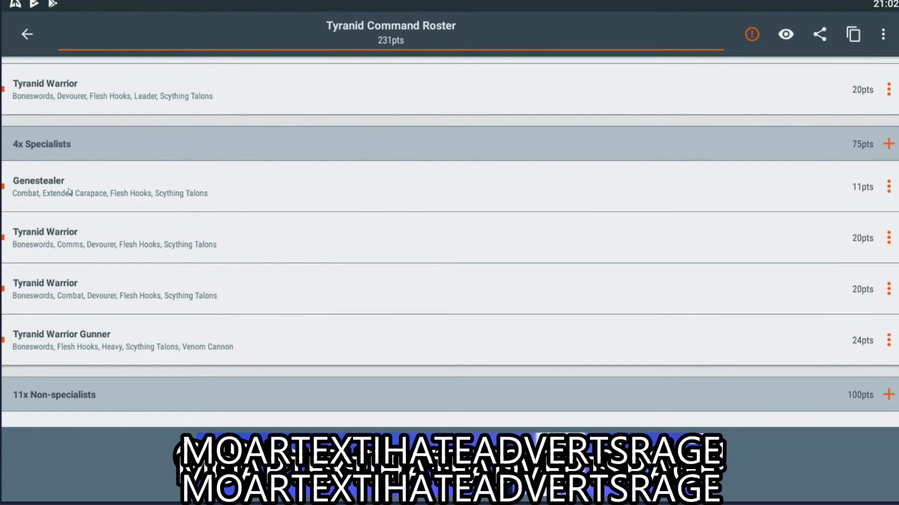
scroll(down, 3)
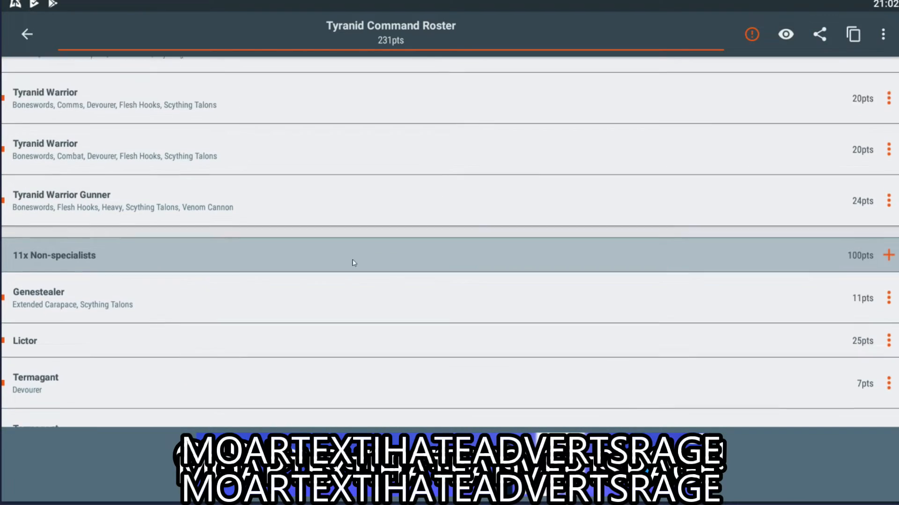
scroll(down, 3)
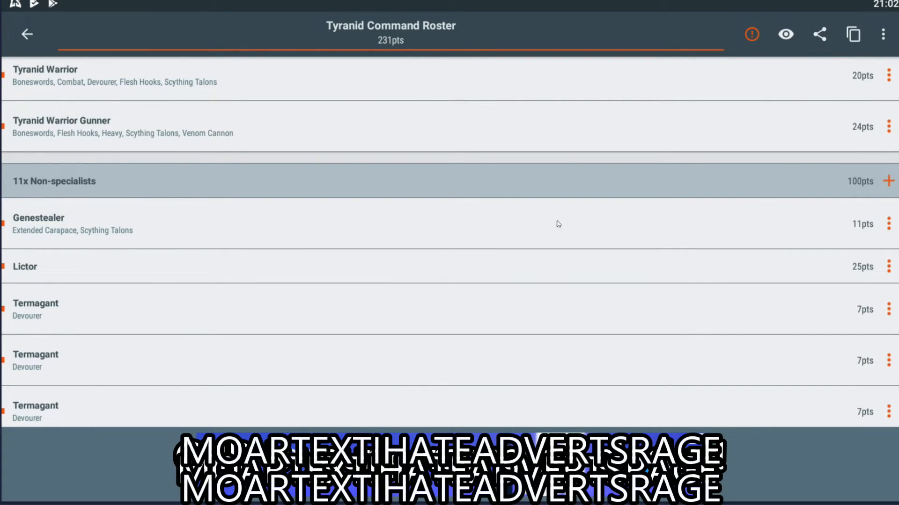
mouse_move(480, 268)
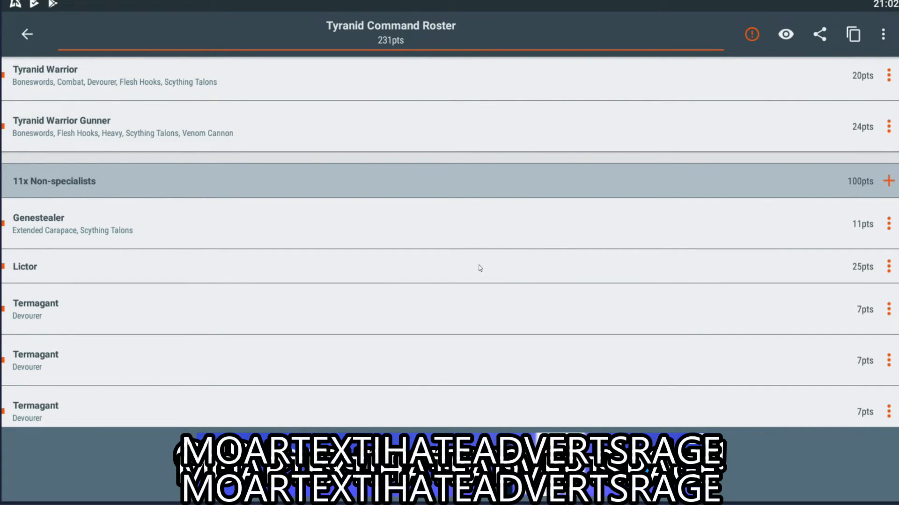
scroll(down, 3)
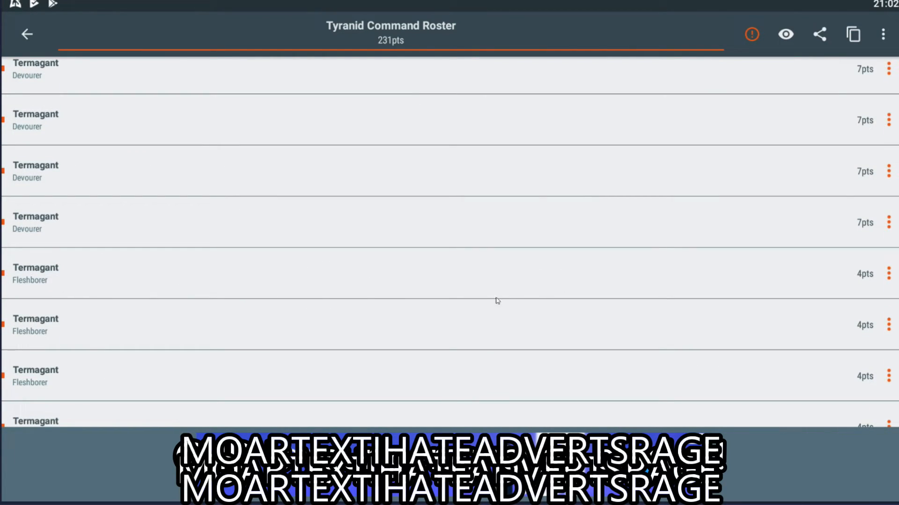
scroll(down, 3)
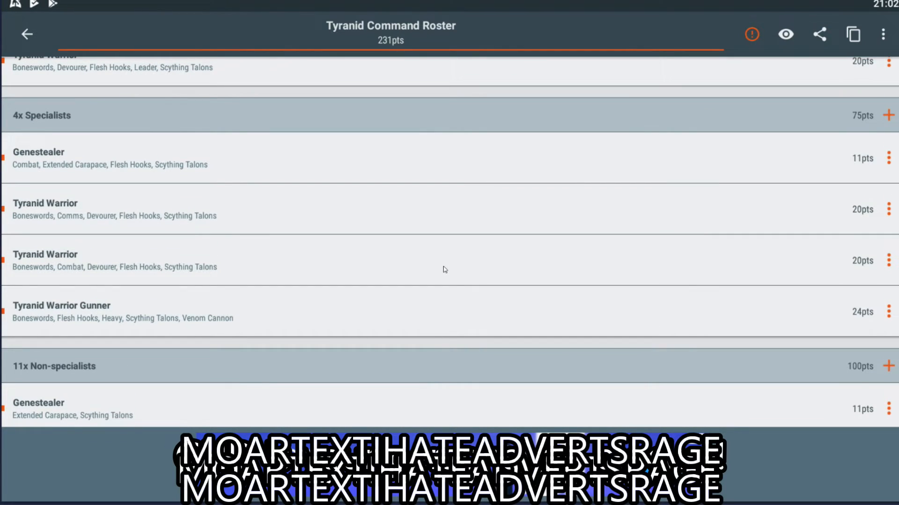
scroll(down, 3)
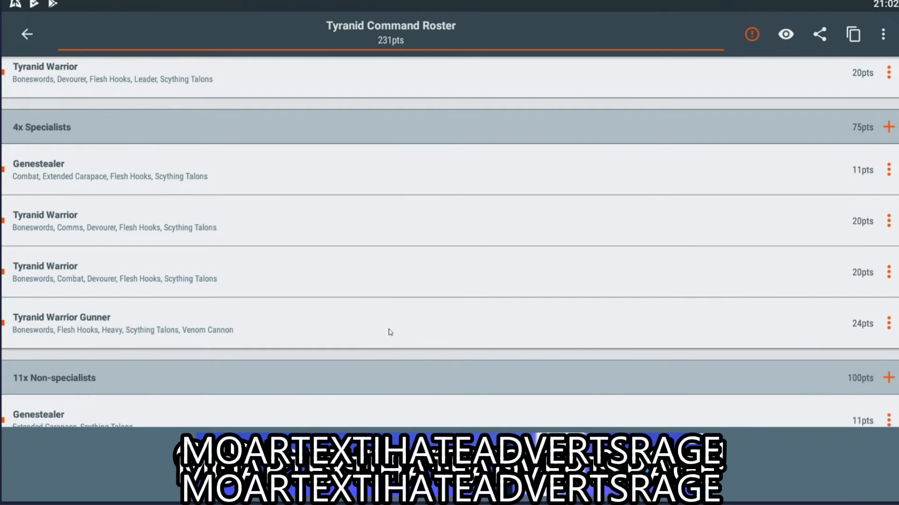
scroll(down, 3)
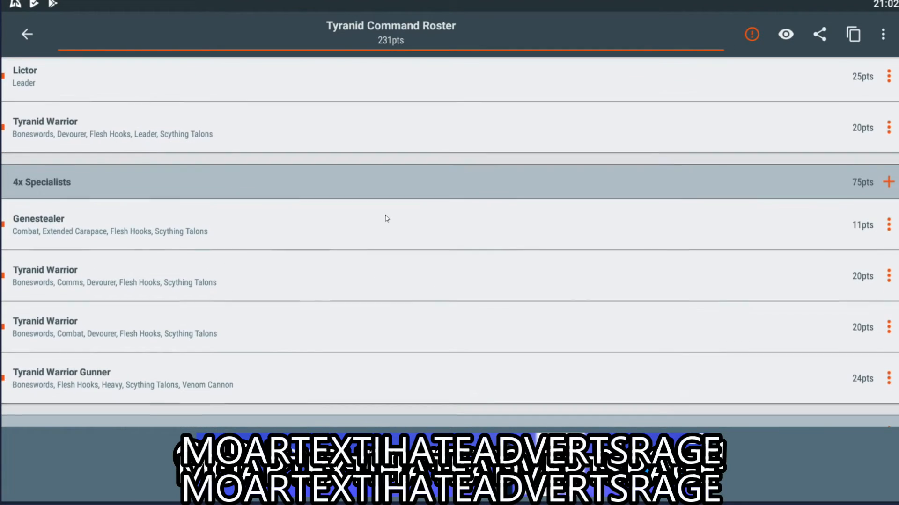
scroll(down, 3)
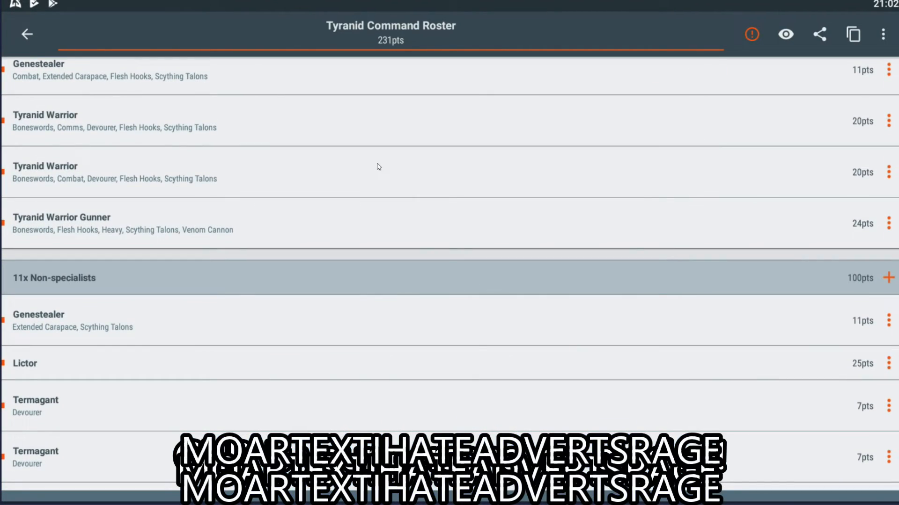
scroll(down, 3)
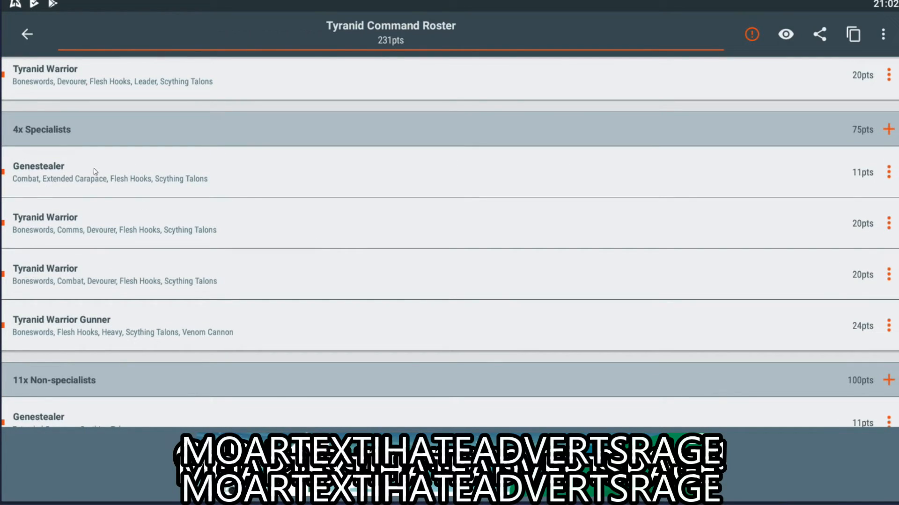
mouse_move(288, 330)
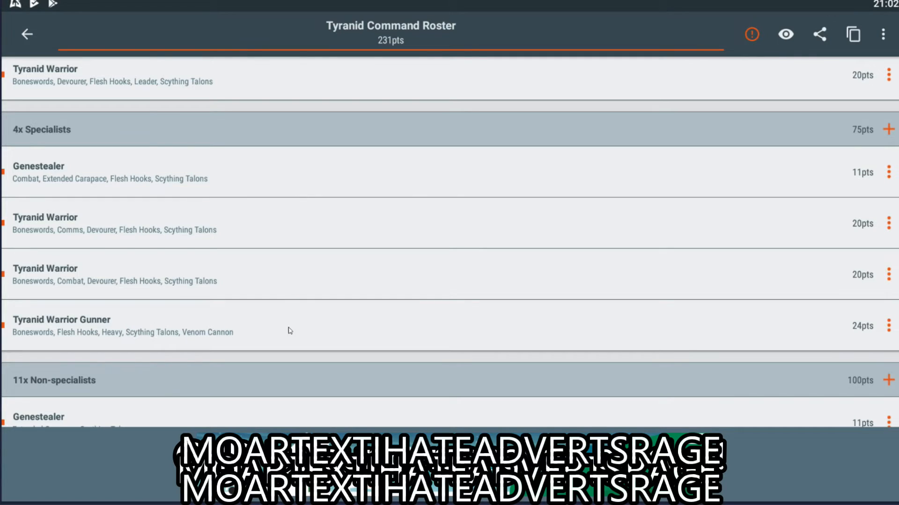
scroll(down, 3)
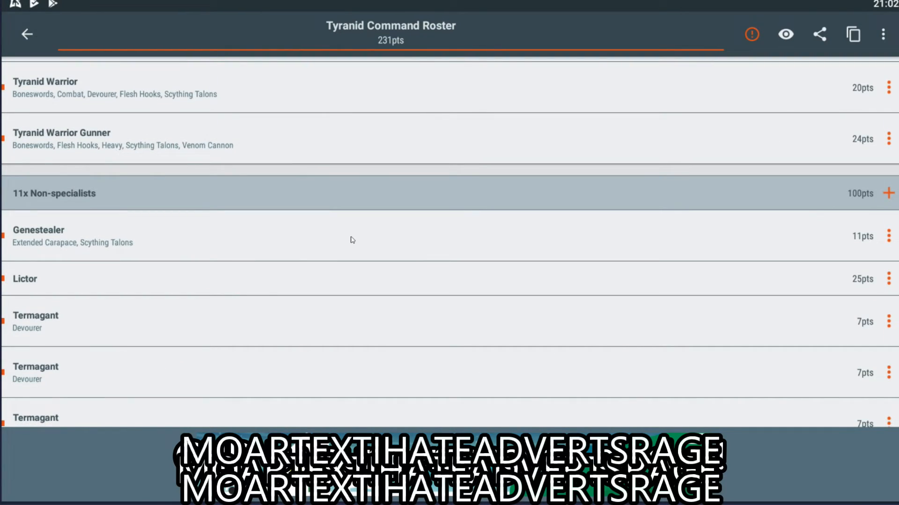
mouse_move(322, 299)
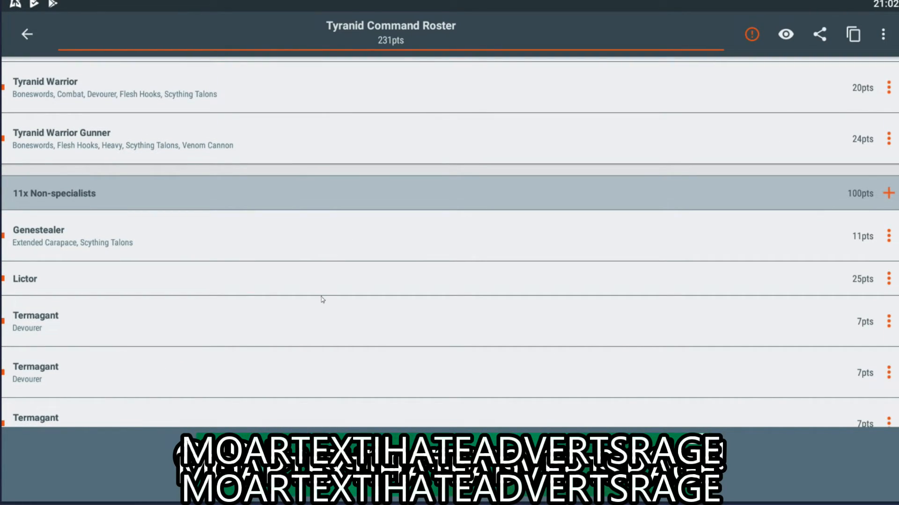
scroll(down, 3)
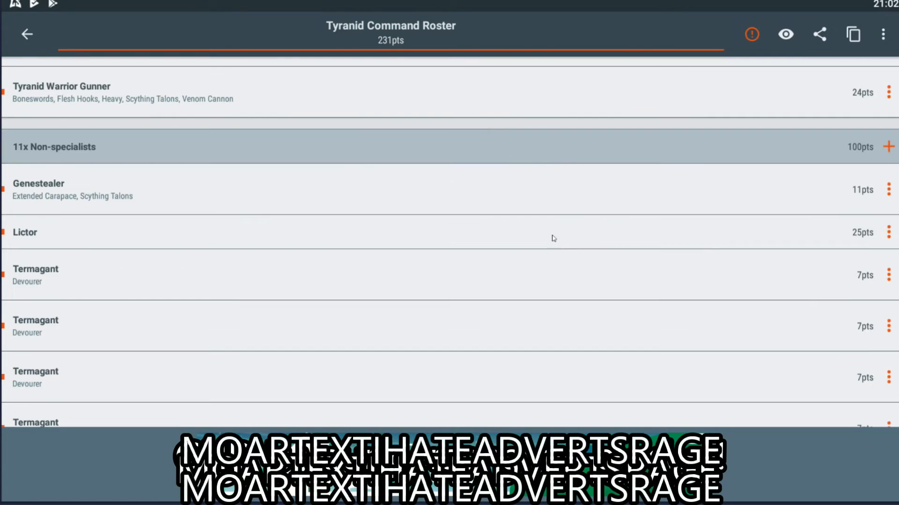
scroll(down, 3)
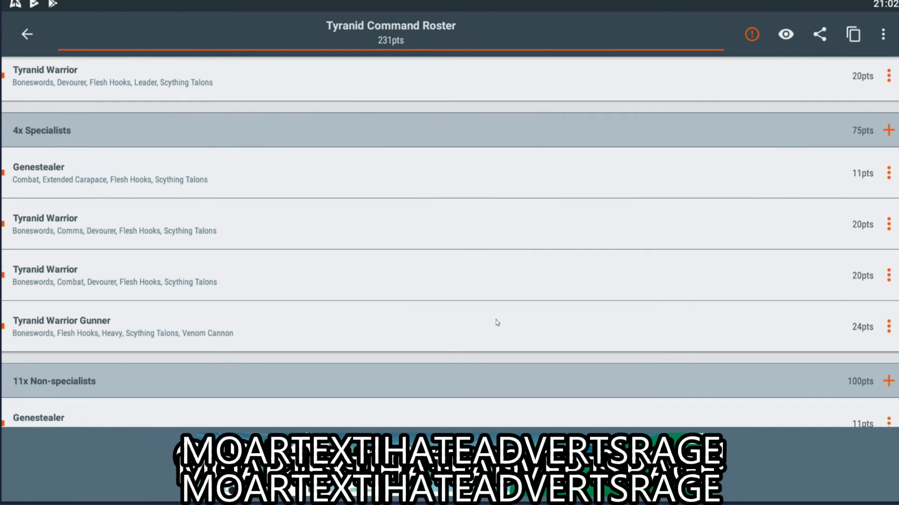
scroll(down, 3)
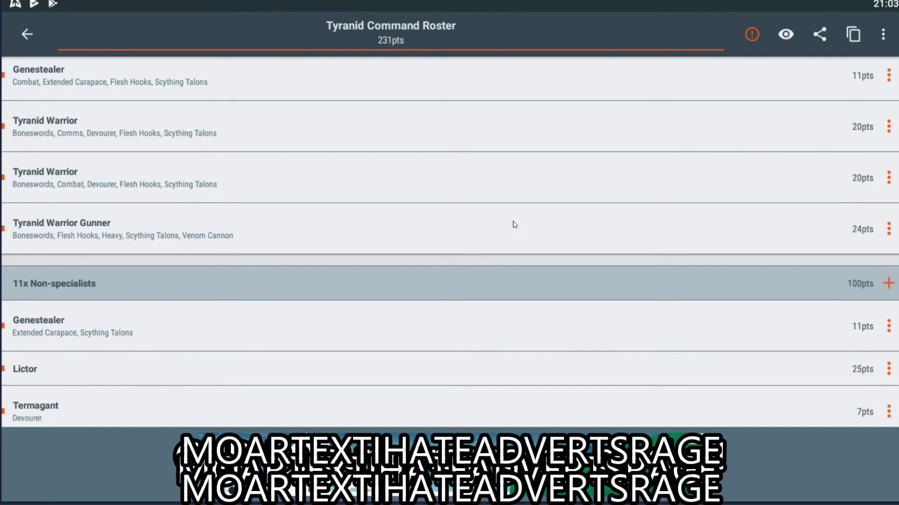
mouse_move(505, 299)
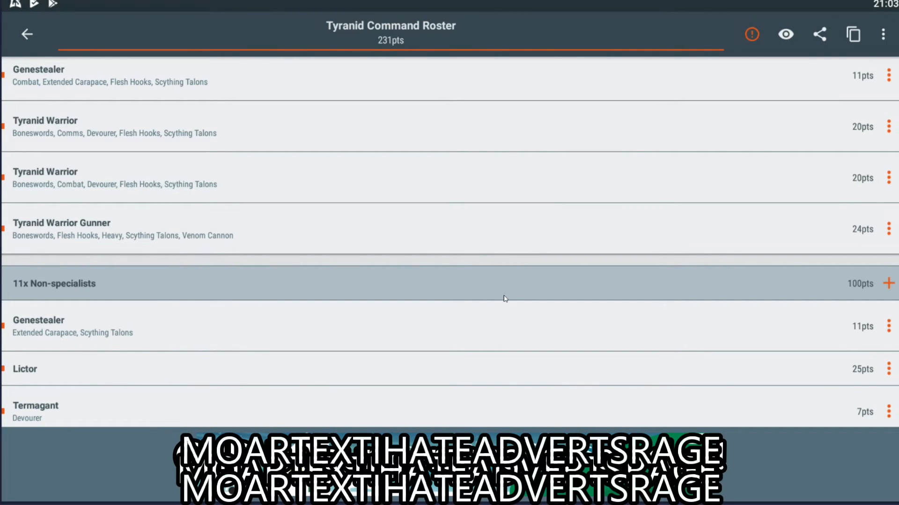
scroll(down, 3)
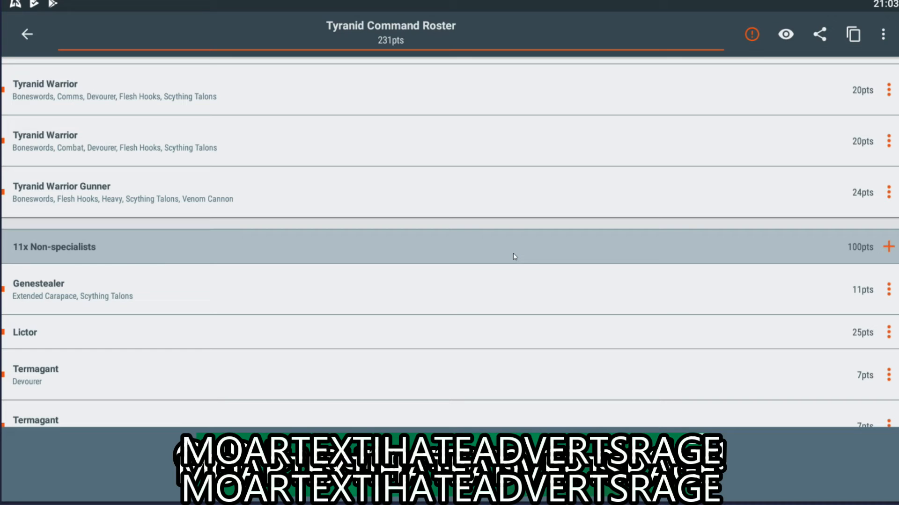
scroll(down, 3)
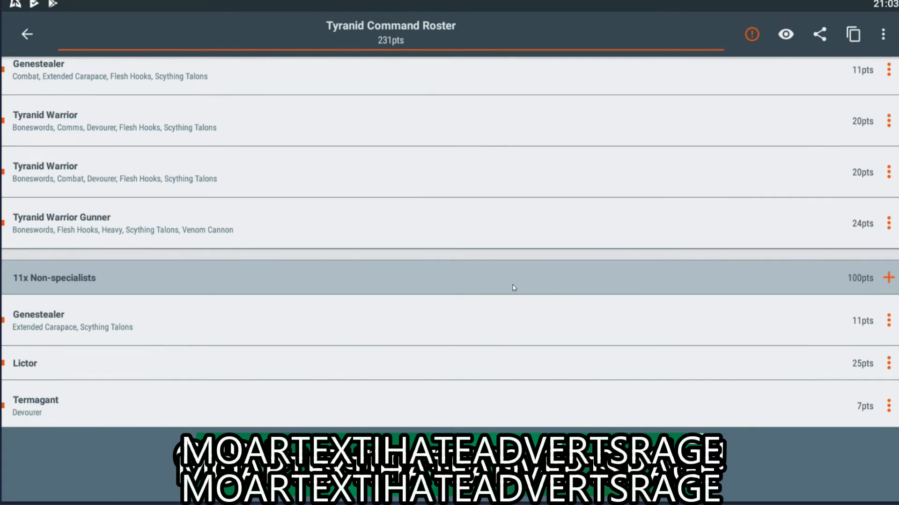
scroll(down, 3)
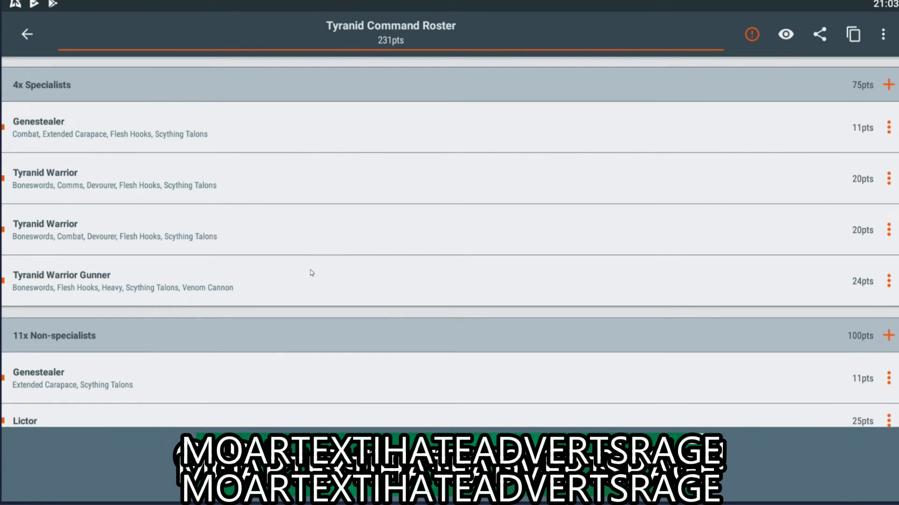
mouse_move(237, 286)
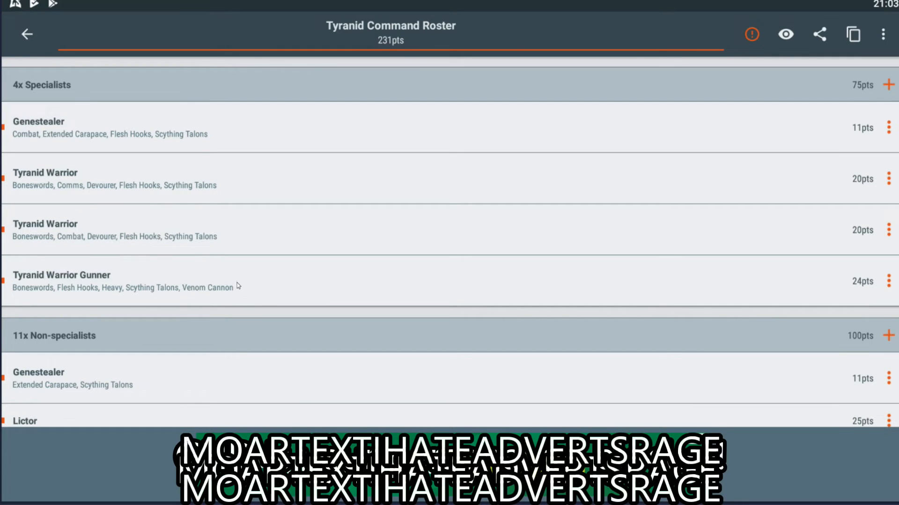
scroll(down, 3)
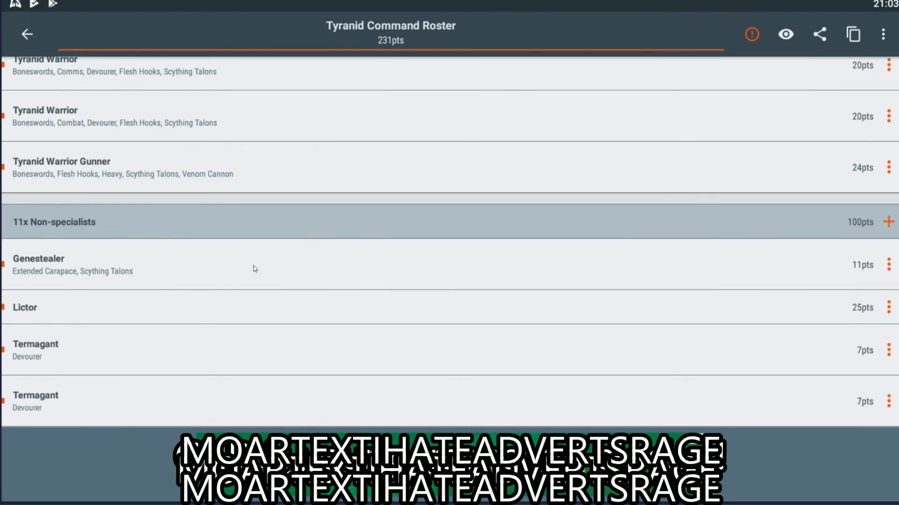
scroll(down, 3)
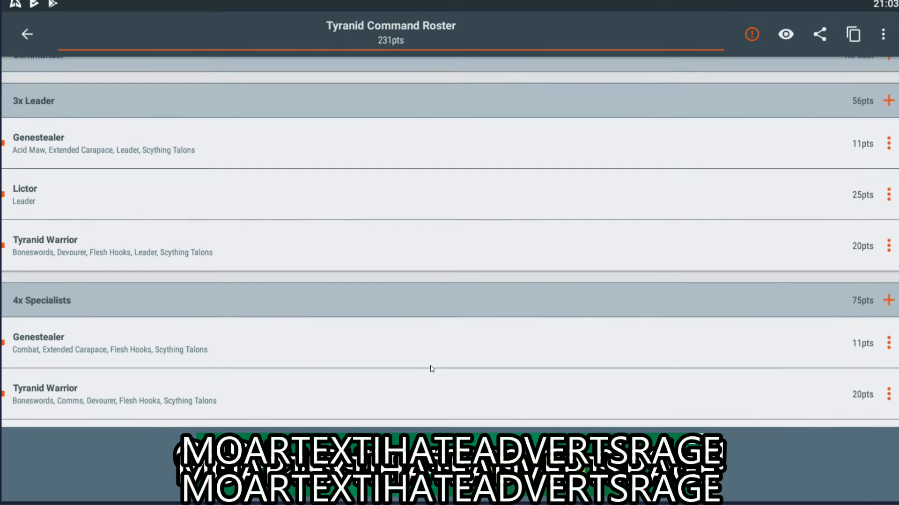
scroll(down, 3)
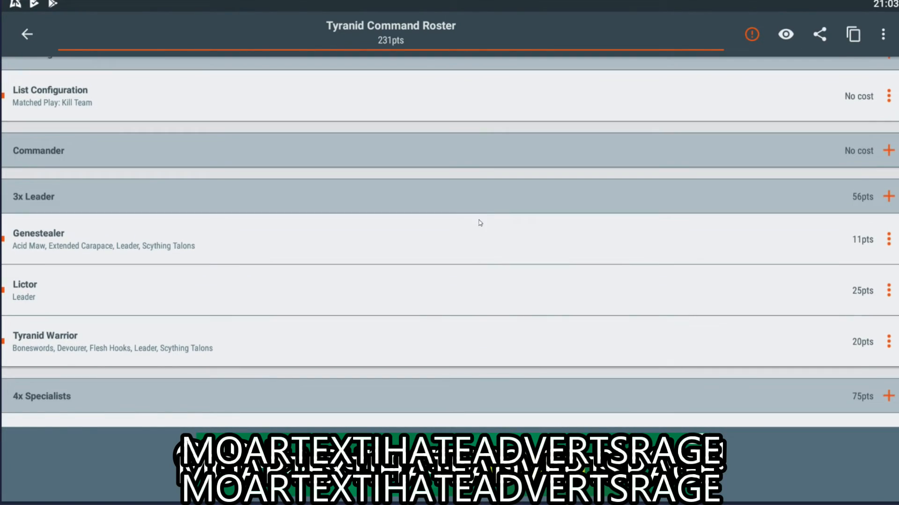
scroll(down, 3)
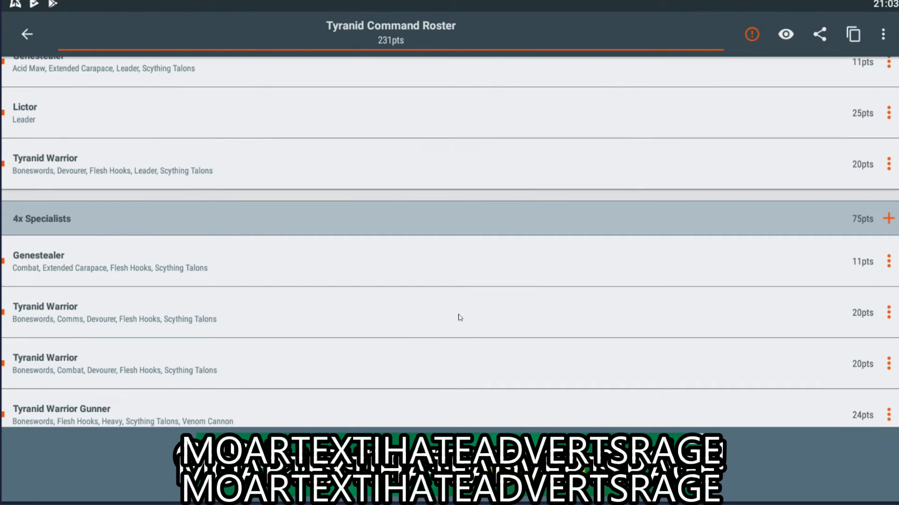
scroll(down, 3)
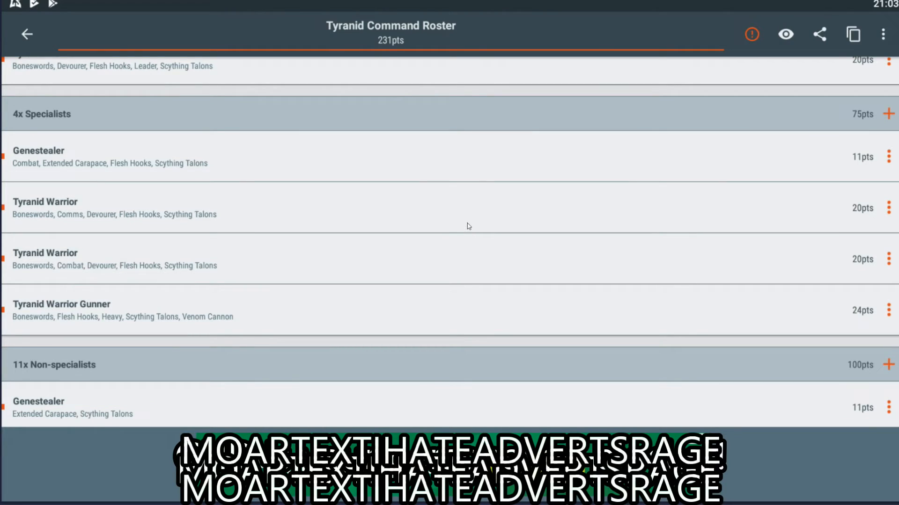
mouse_move(476, 243)
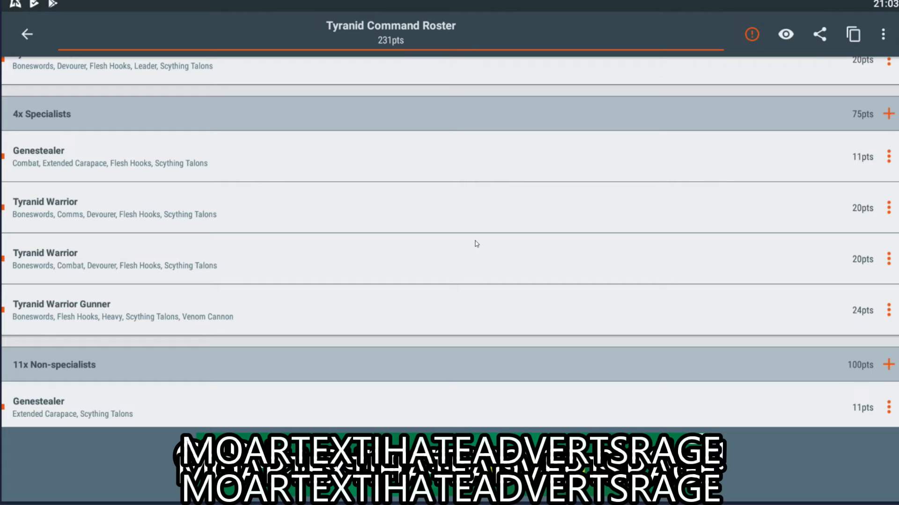
mouse_move(503, 192)
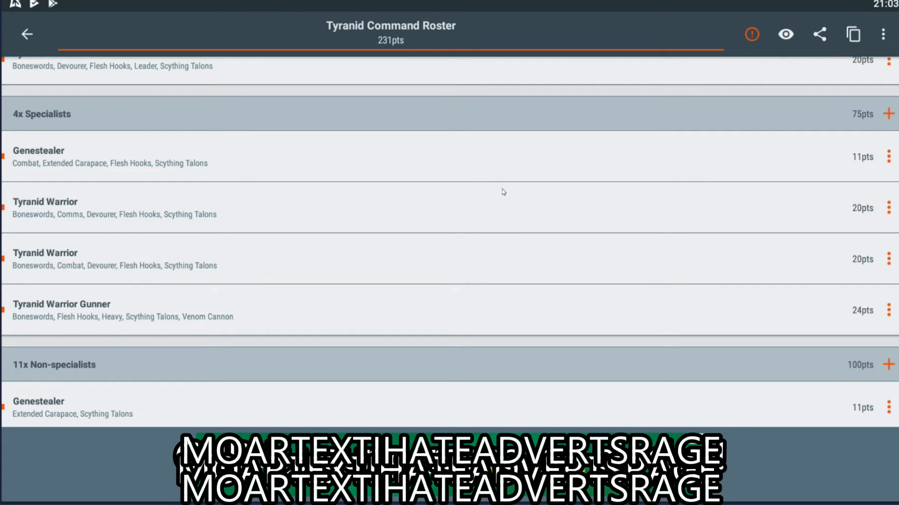
mouse_move(488, 227)
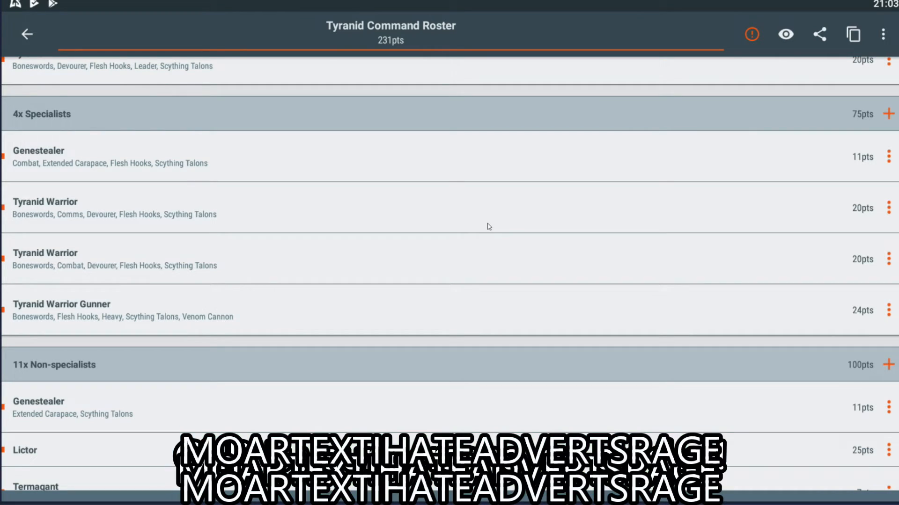
scroll(down, 3)
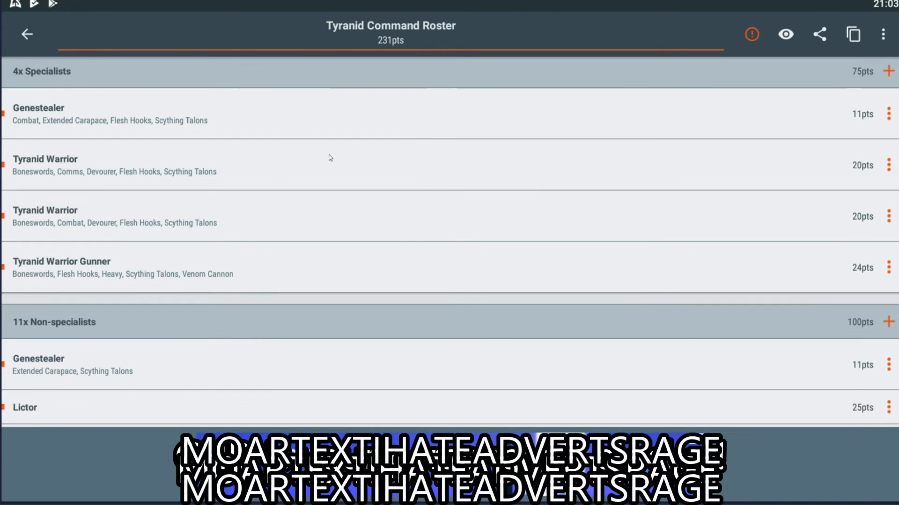
mouse_move(150, 153)
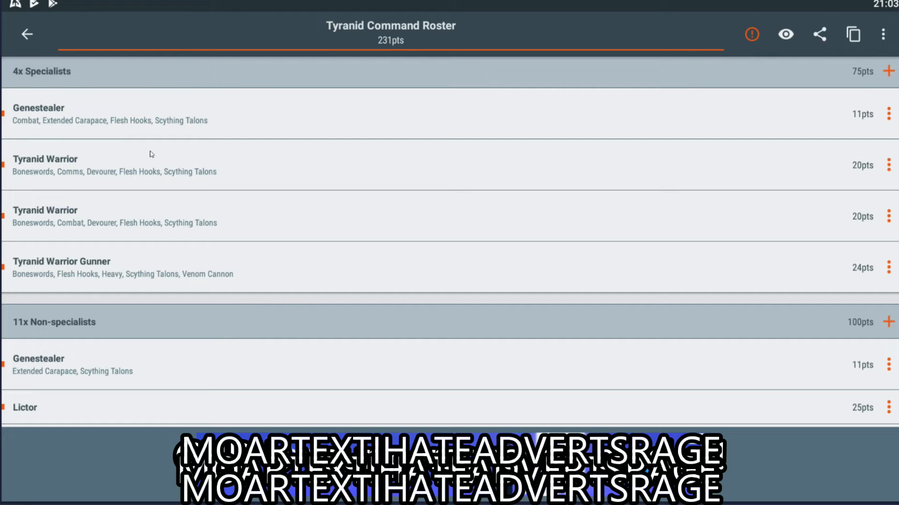
mouse_move(276, 239)
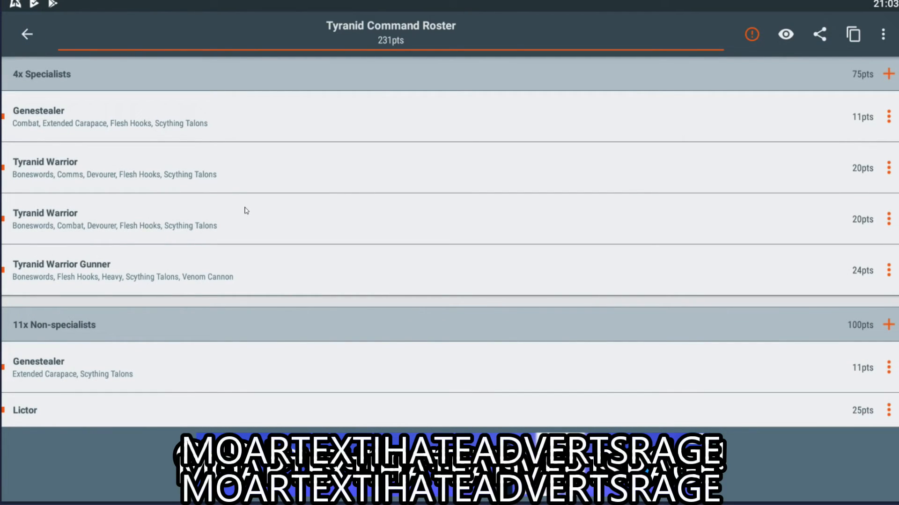
mouse_move(266, 241)
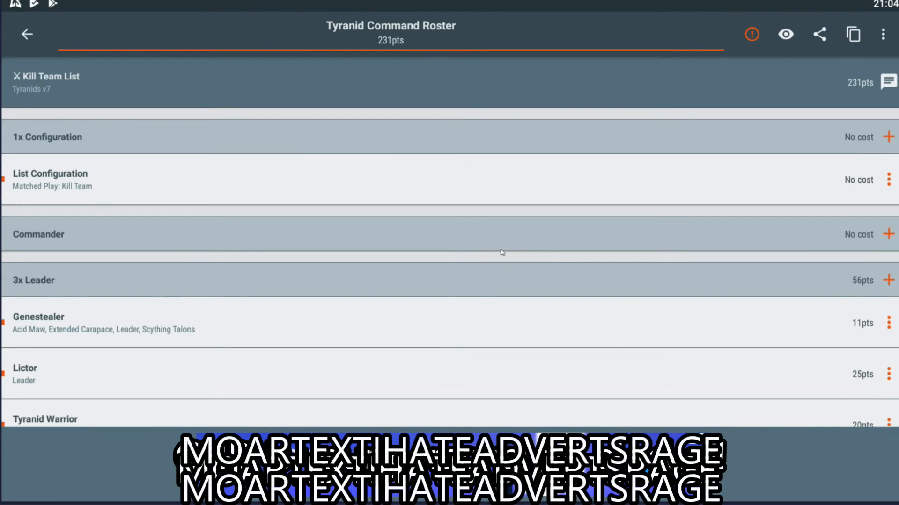
mouse_move(512, 247)
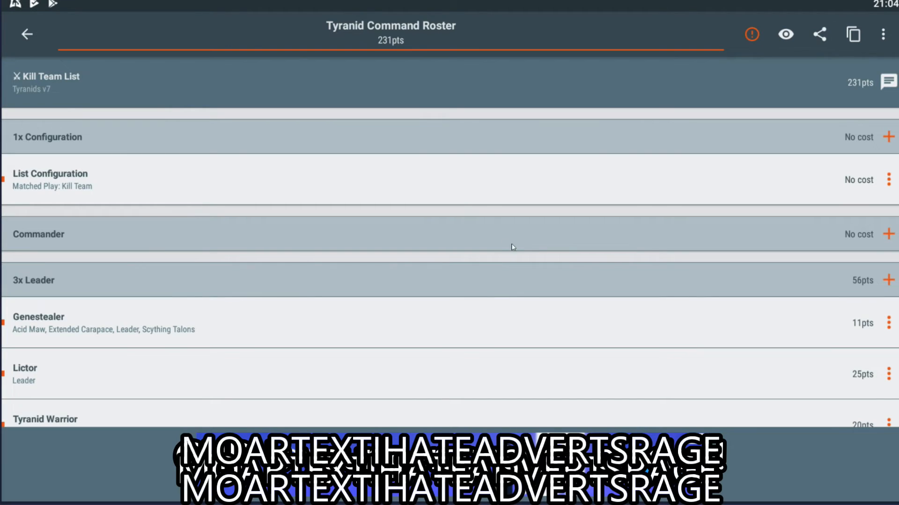
mouse_move(514, 250)
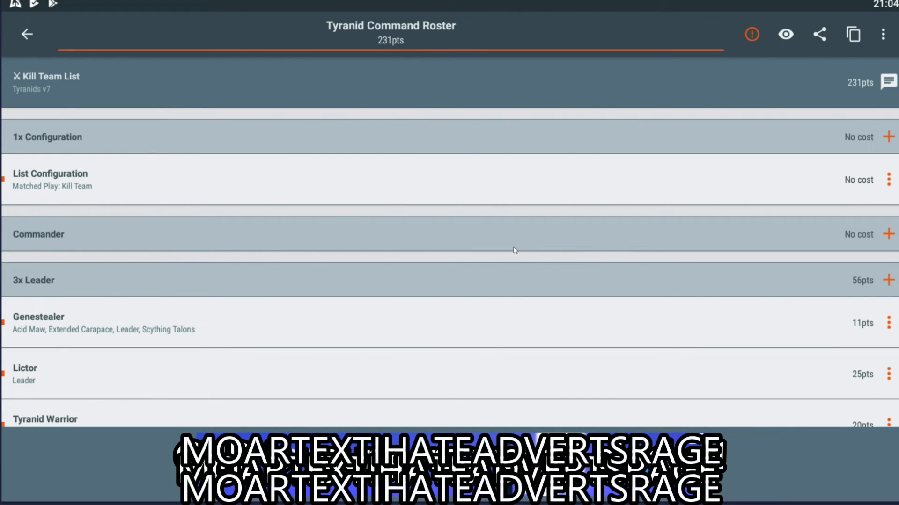
mouse_move(557, 293)
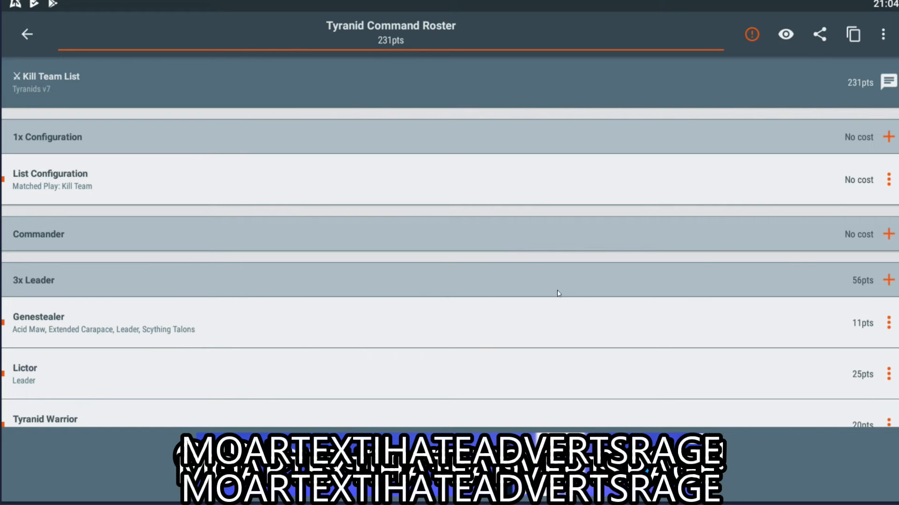
mouse_move(591, 290)
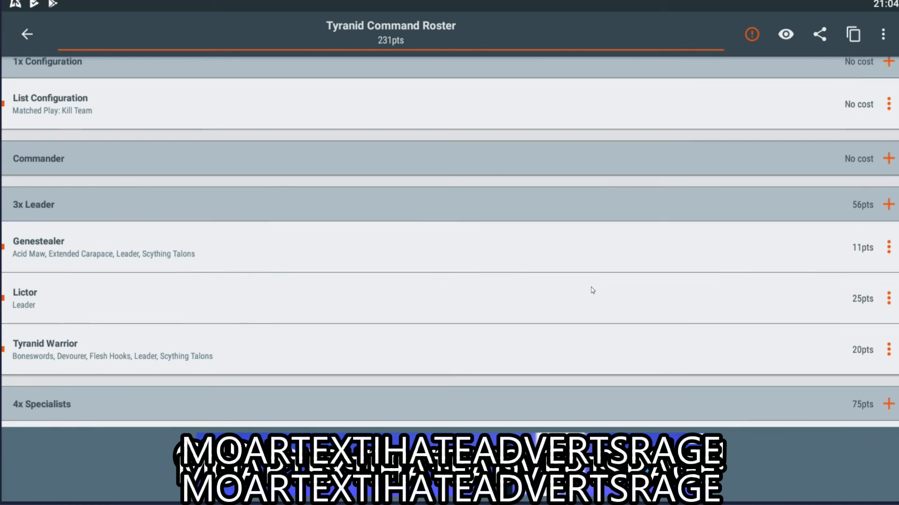
scroll(down, 3)
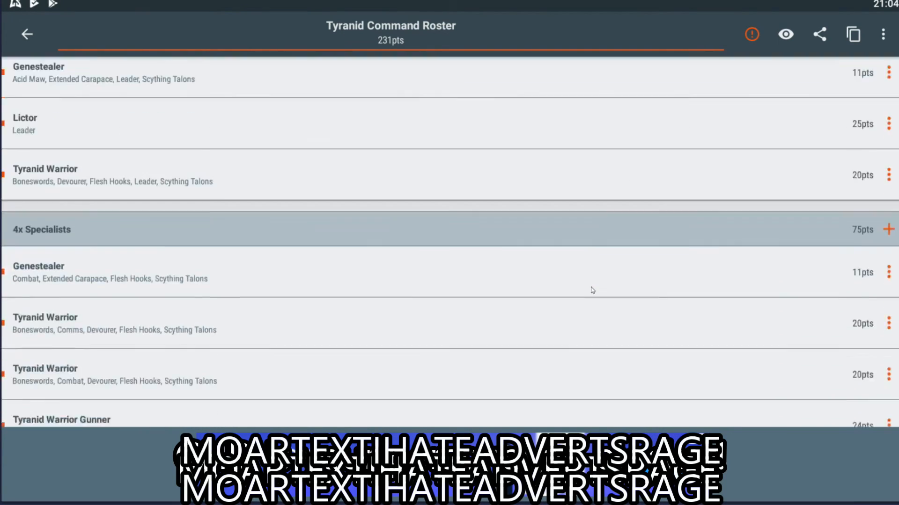
scroll(down, 3)
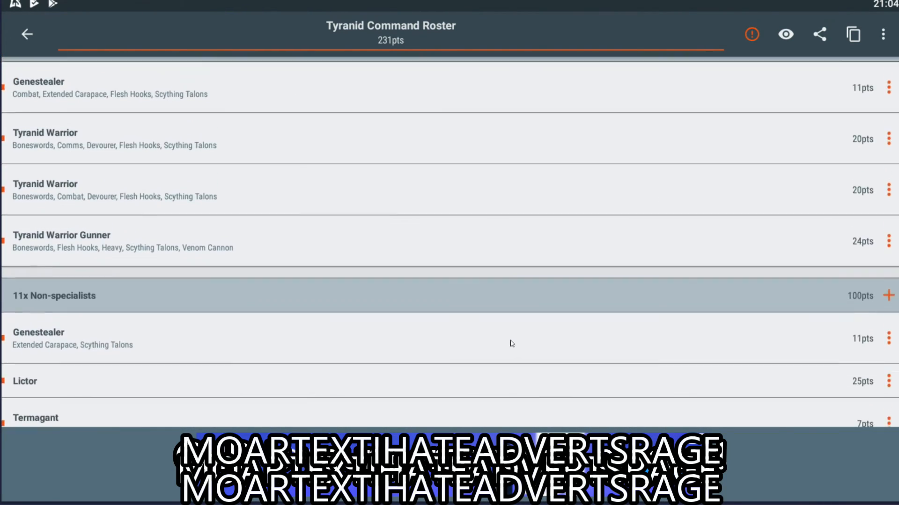
scroll(down, 3)
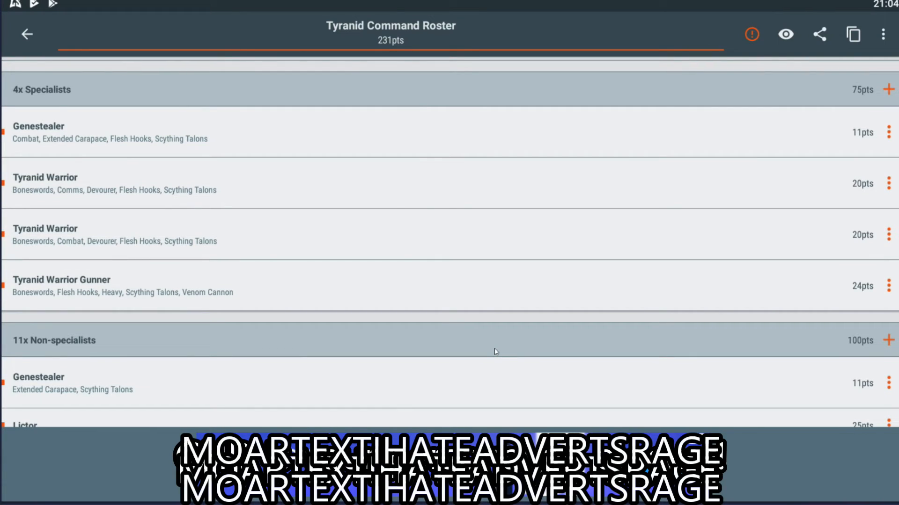
mouse_move(539, 310)
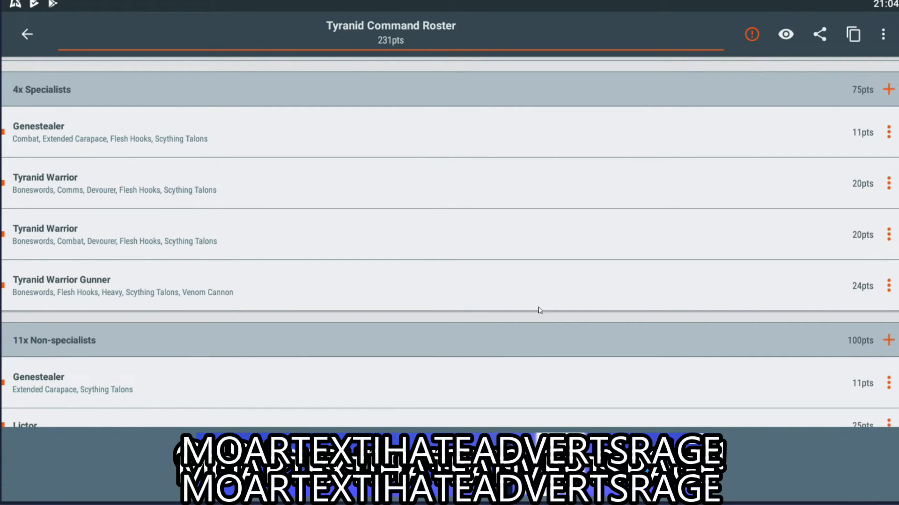
scroll(down, 3)
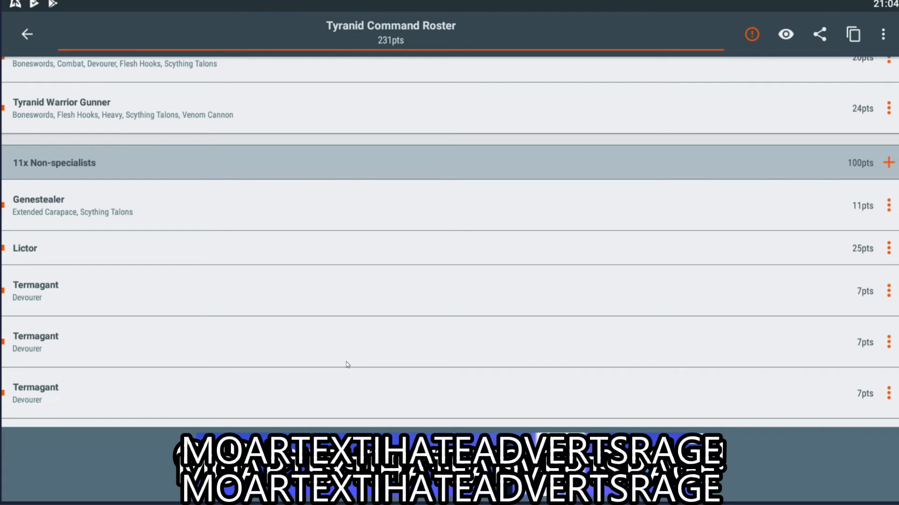
scroll(down, 3)
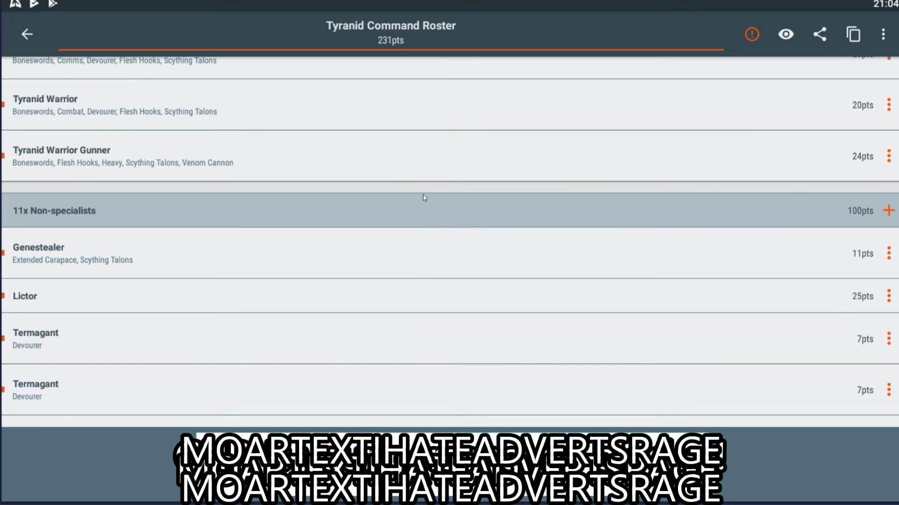
scroll(down, 3)
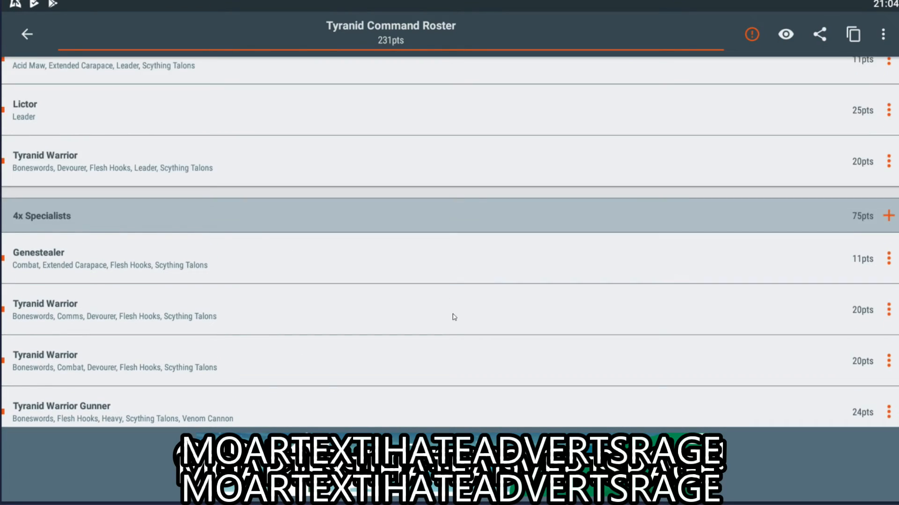
scroll(down, 3)
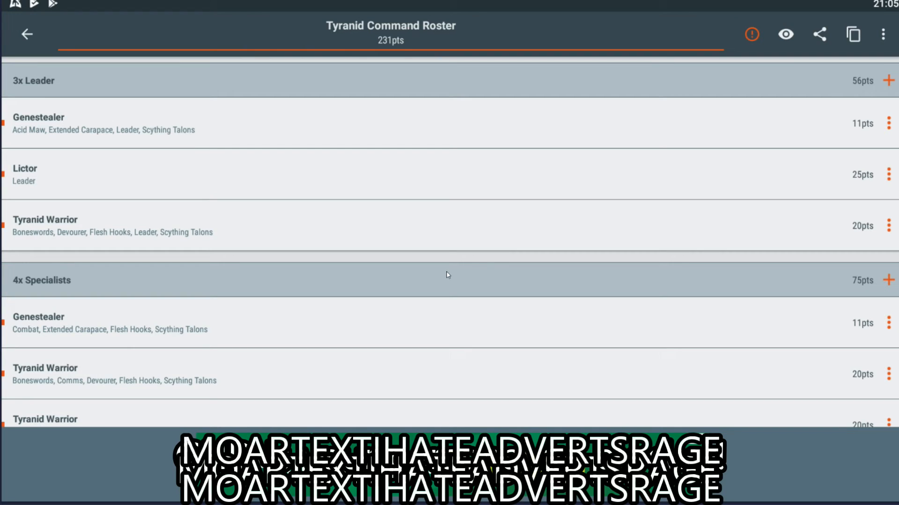
scroll(down, 3)
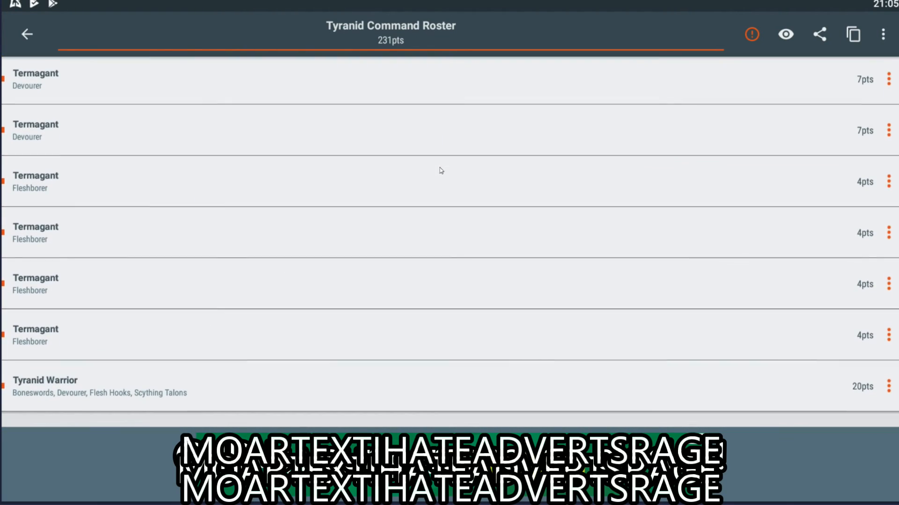
scroll(down, 3)
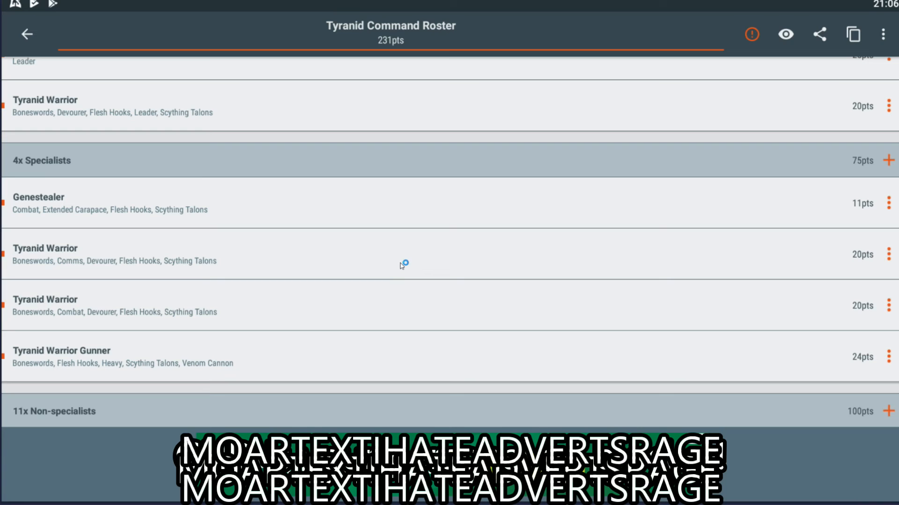
mouse_move(401, 265)
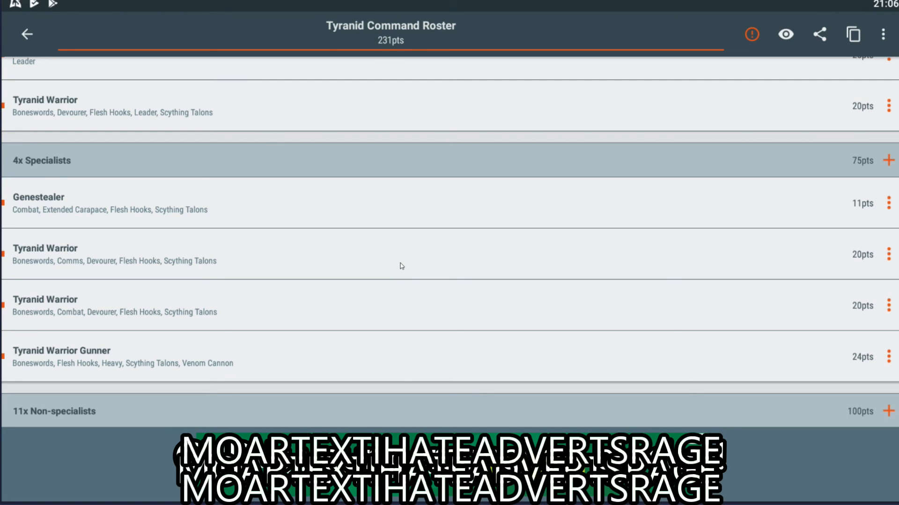